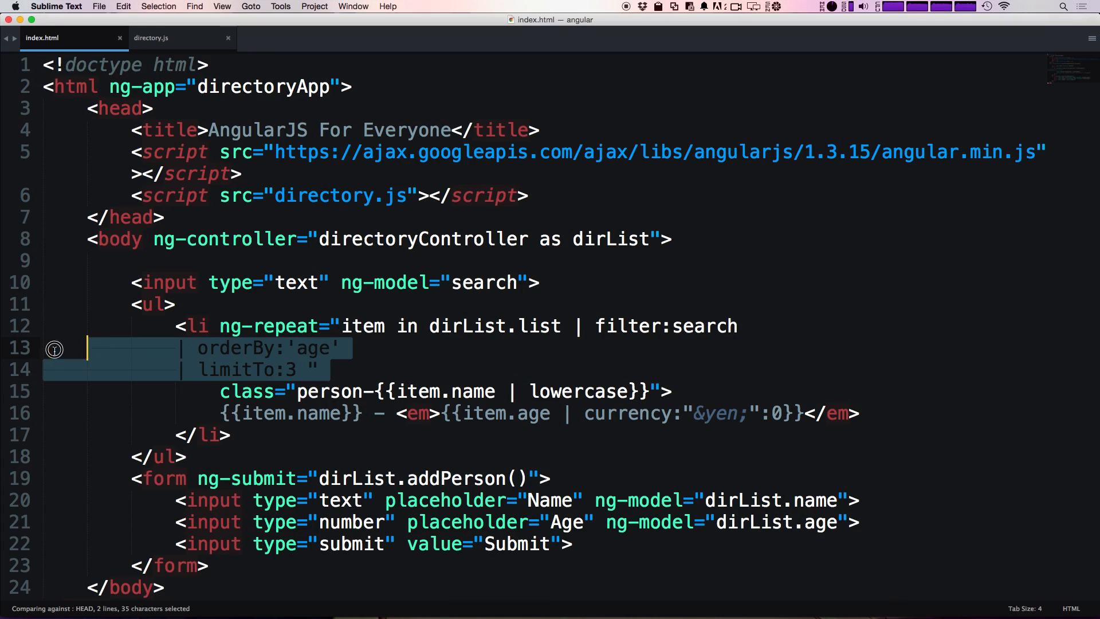
Step: Delete the orderBy/limitTo lines and the list item's class attribute, closing the li tag
key(Delete)
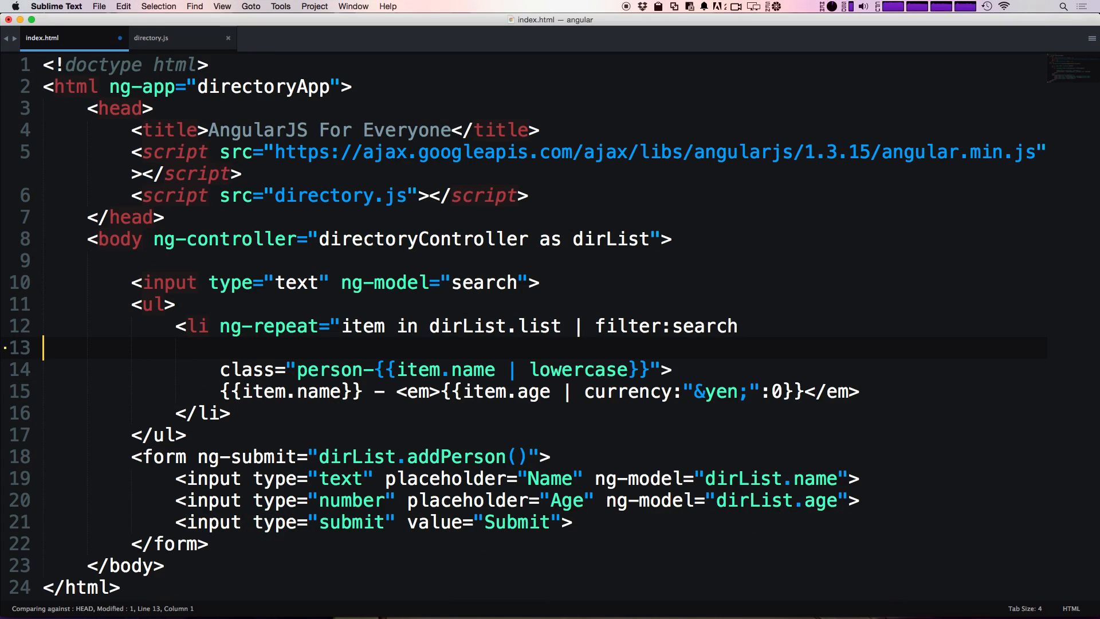
key(backspace)
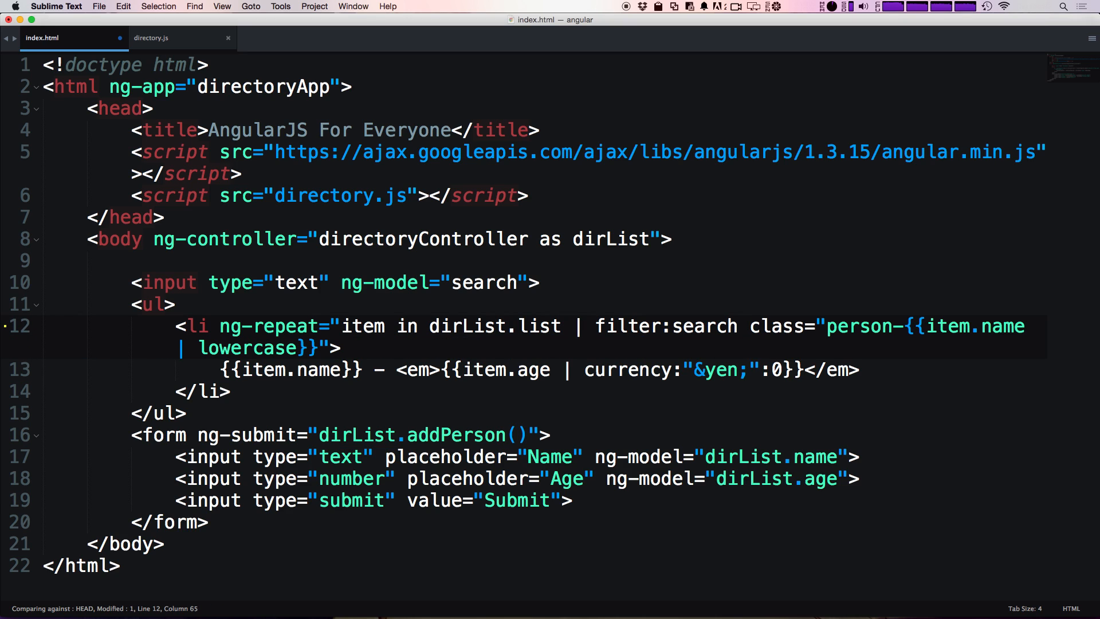
key(cmd+s)
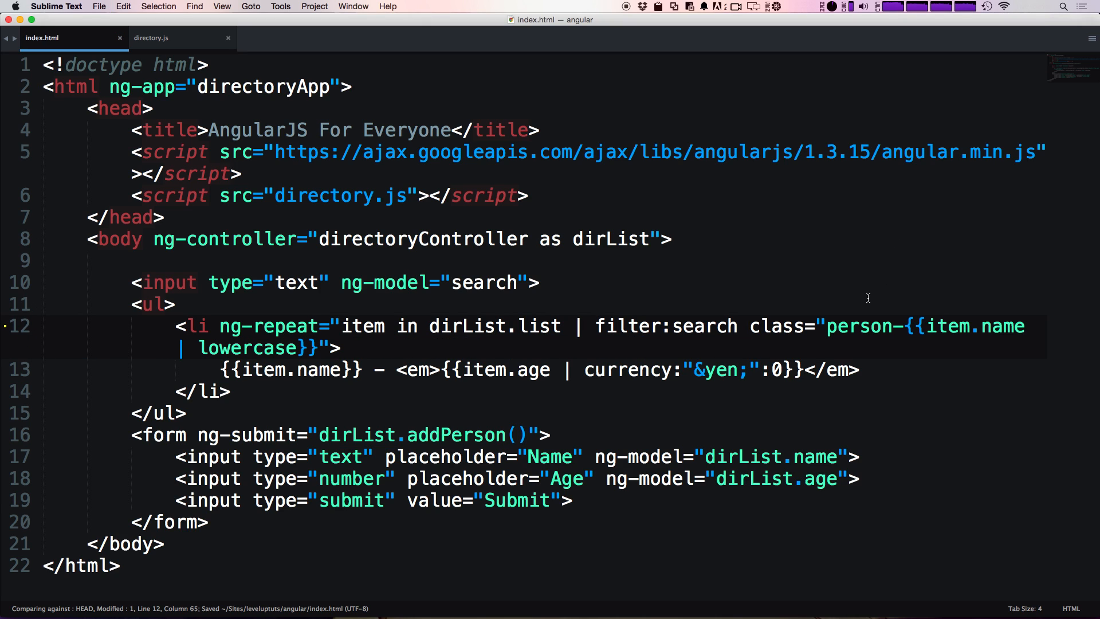
mouse_move(753, 322)
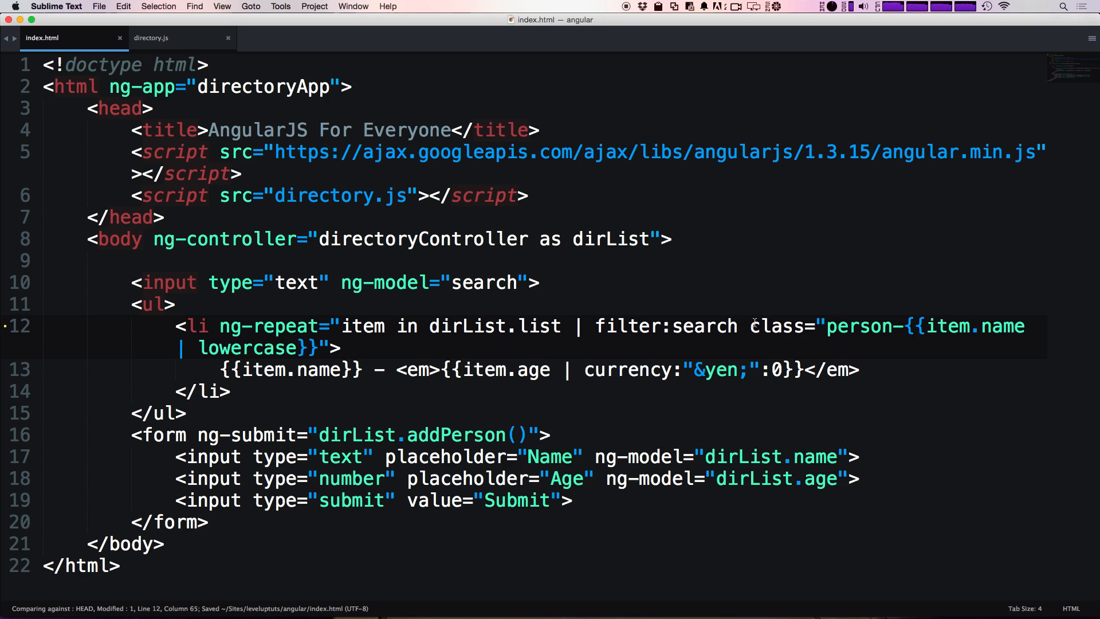
double_click(765, 326)
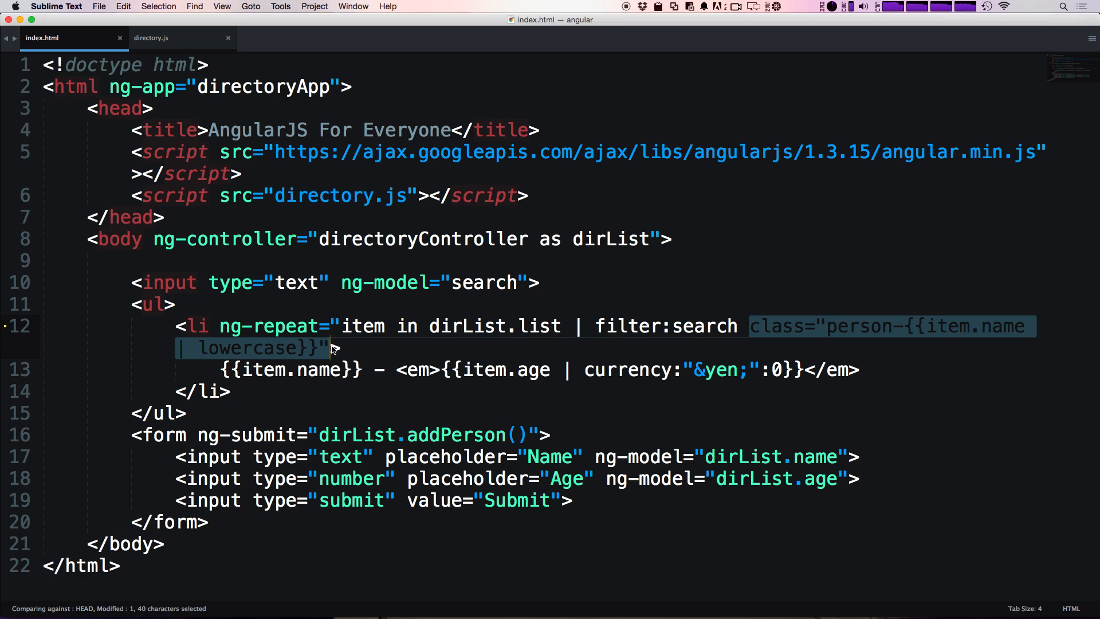
key(delete)
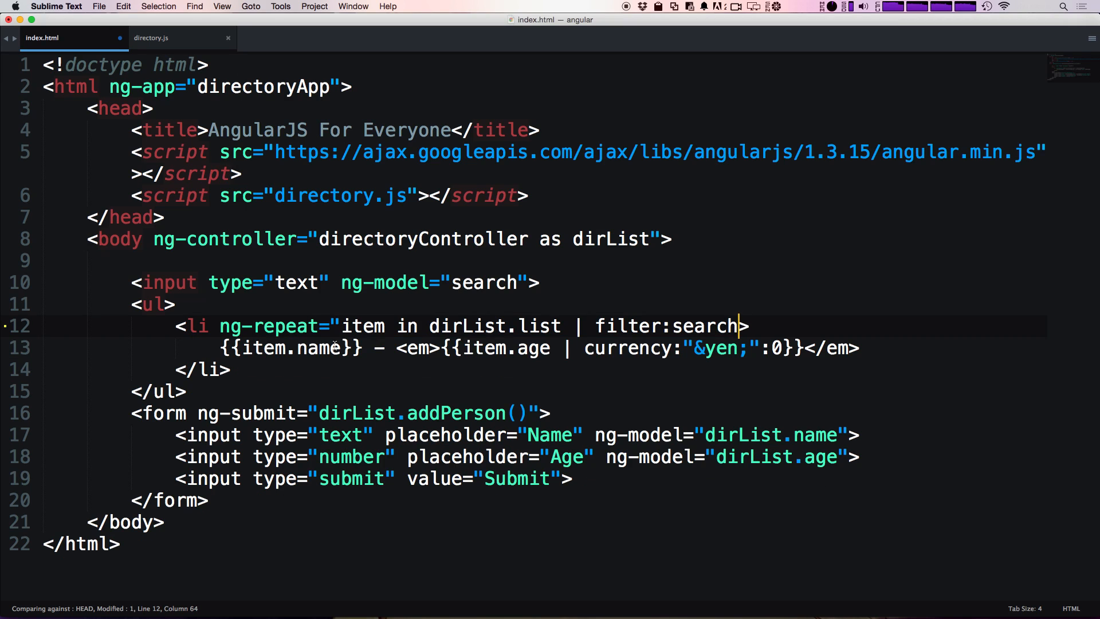
text(>)
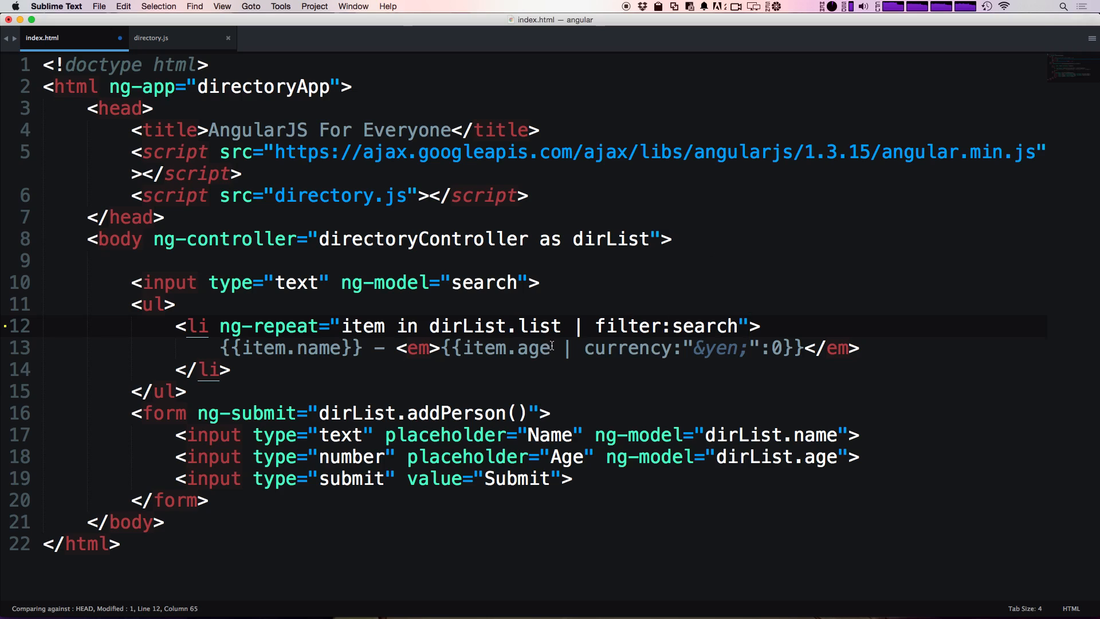
Step: Remove the currency filter from the age and save index.html
drag(554, 347, 796, 347)
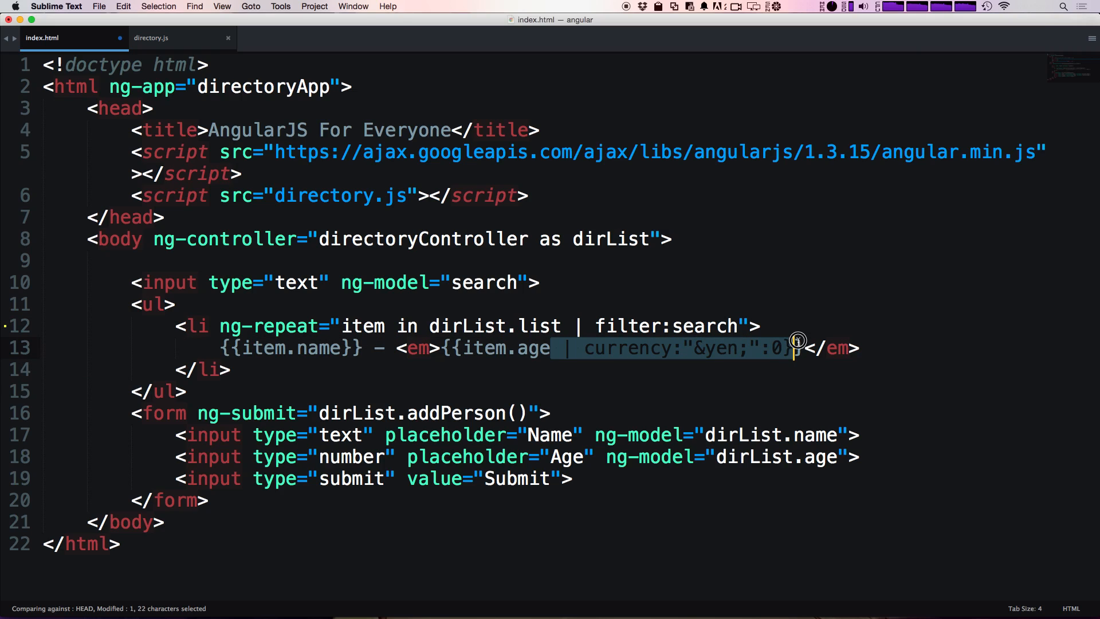
key(Delete)
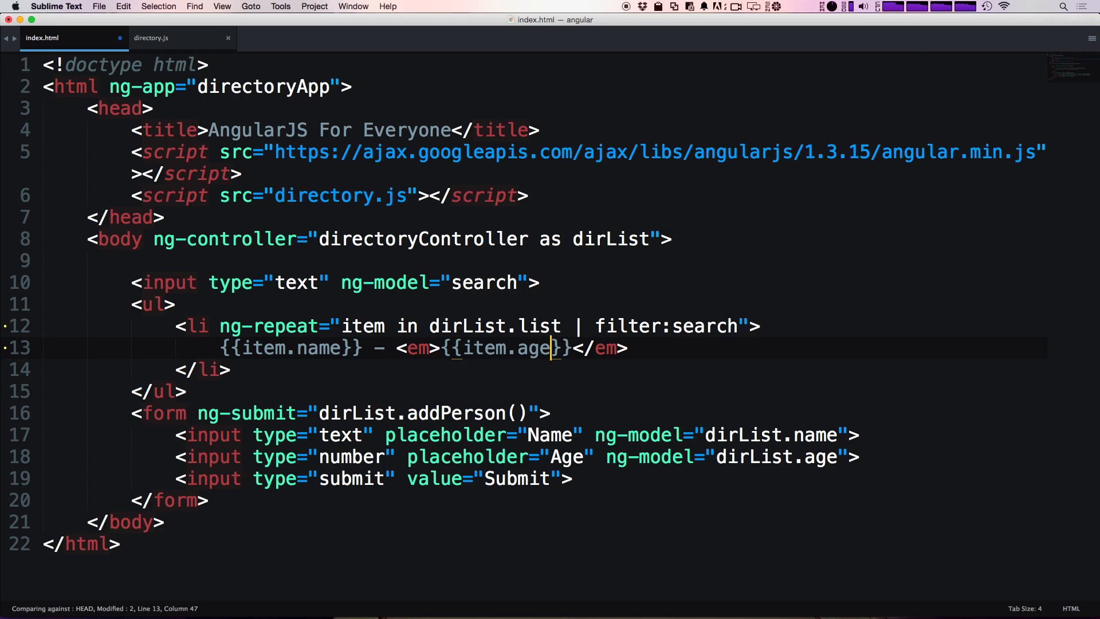
key(cmd+s)
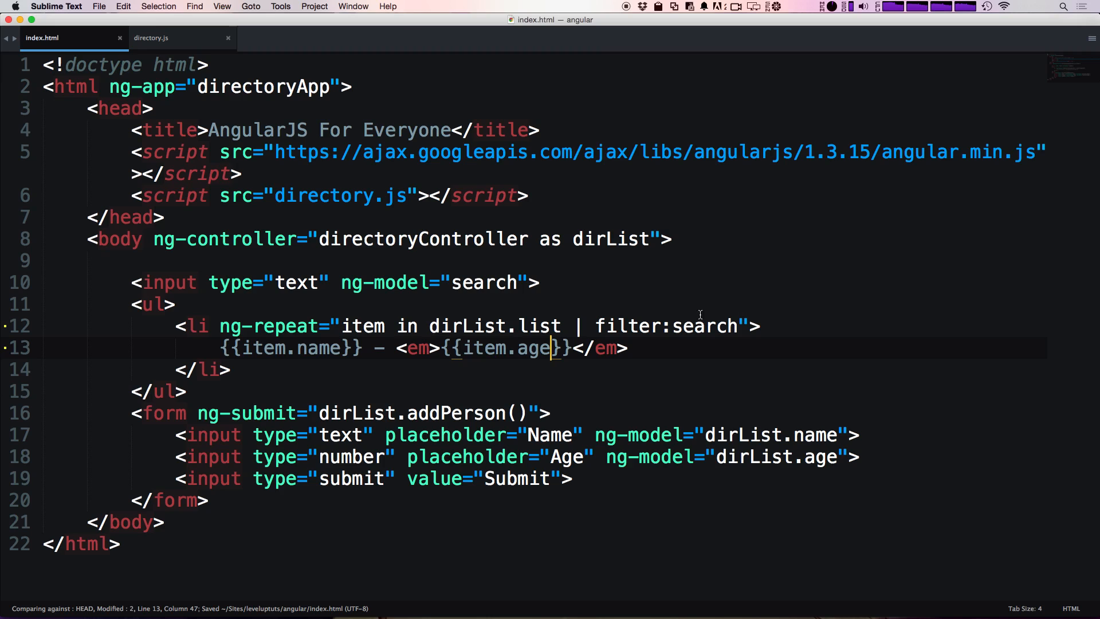
mouse_move(581, 320)
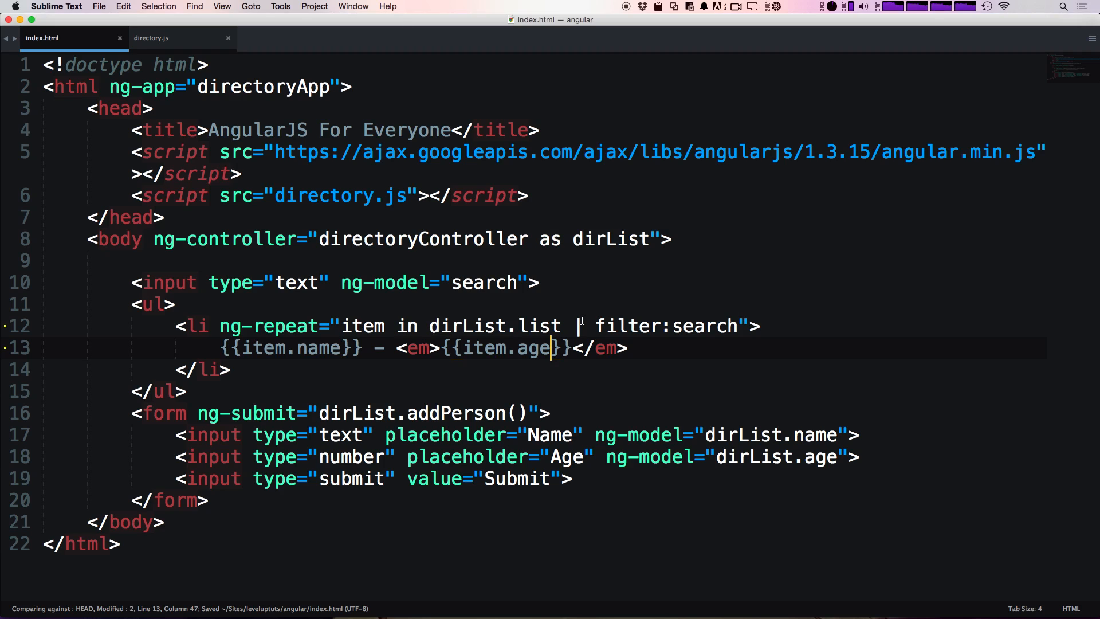
key(cmd+tab)
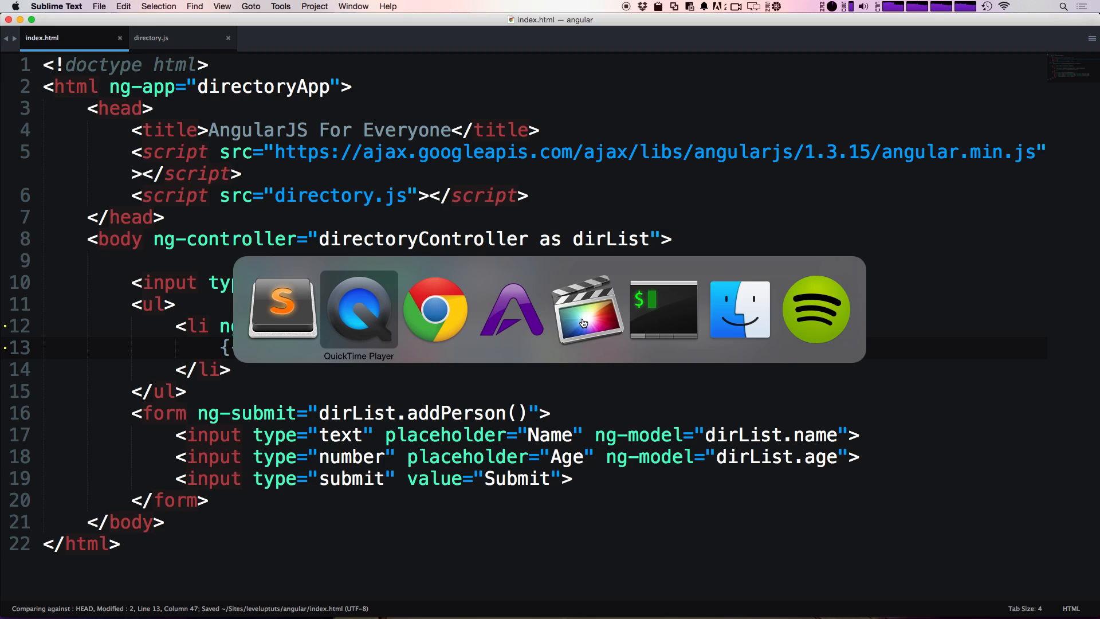
Step: Refresh the directory page in Chrome to check the four names with plain ages
click(435, 309)
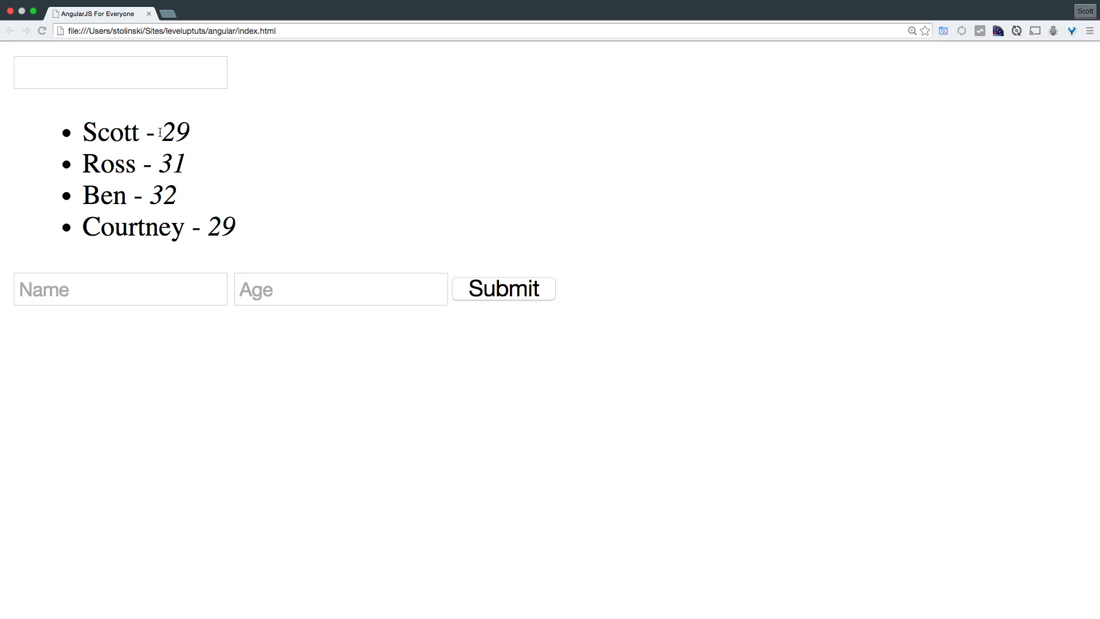
double_click(175, 132)
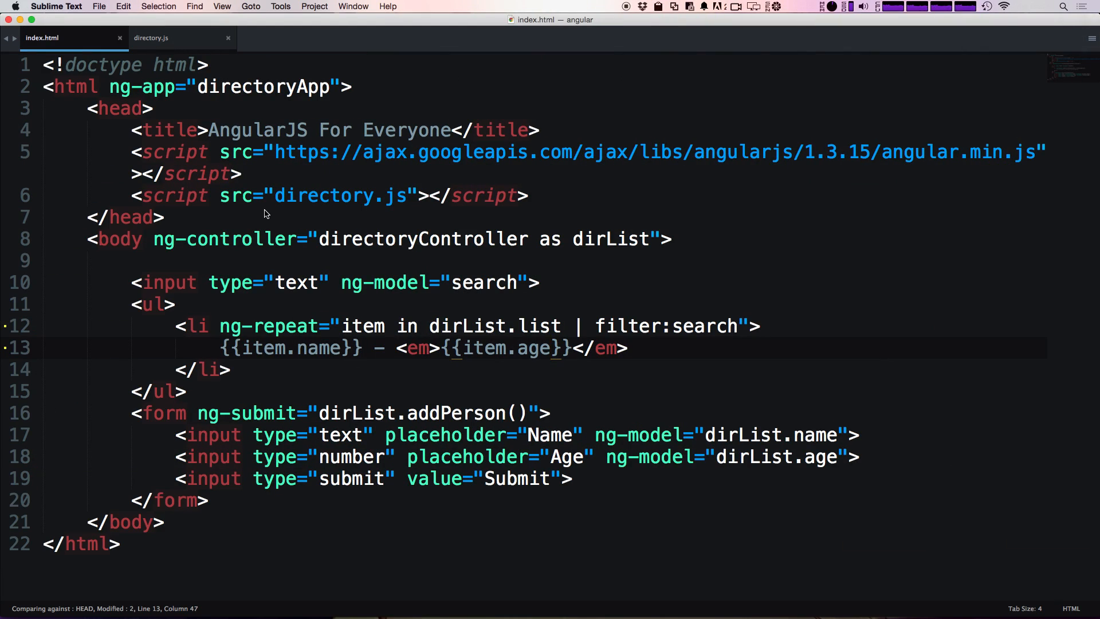
mouse_move(228, 336)
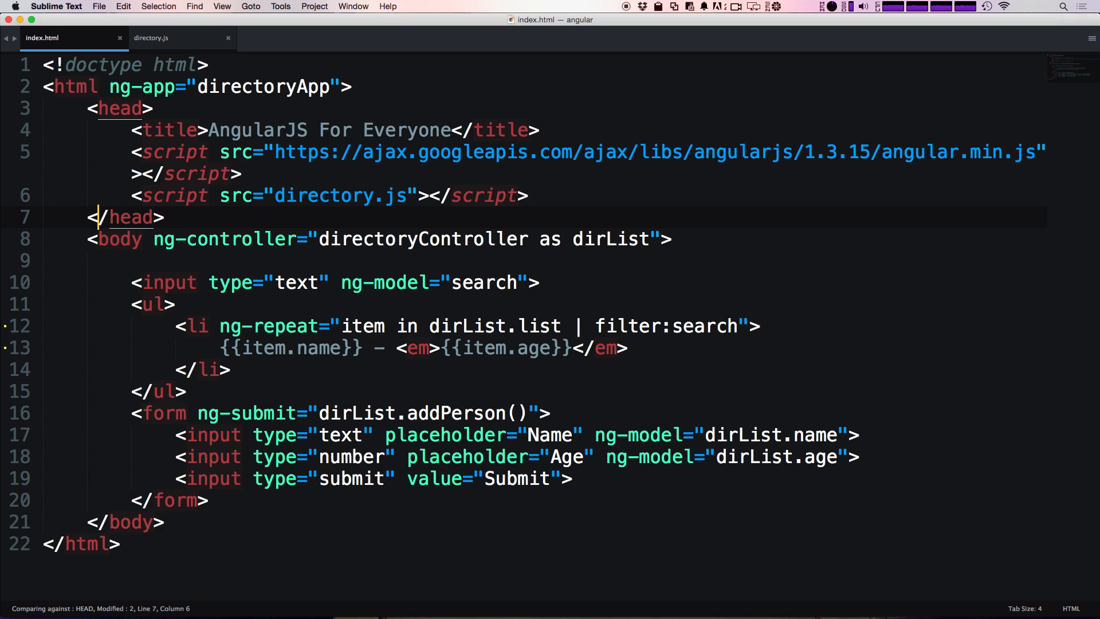
Step: Write a style block with .over-thirty { background: red; color: white; } and select the rule
text(style>)
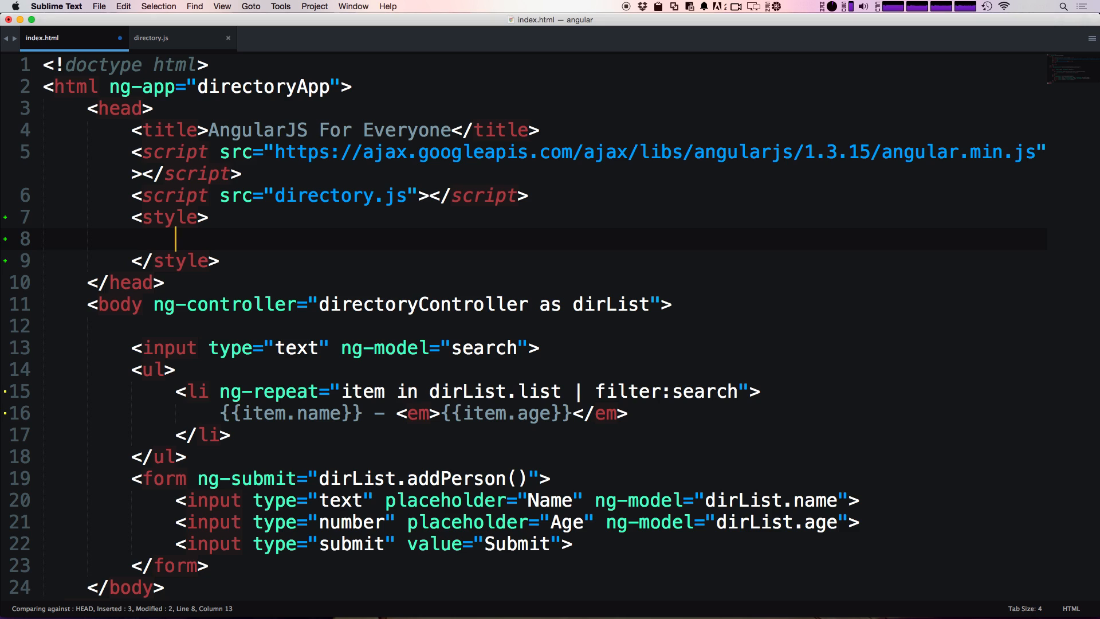
text(.ov)
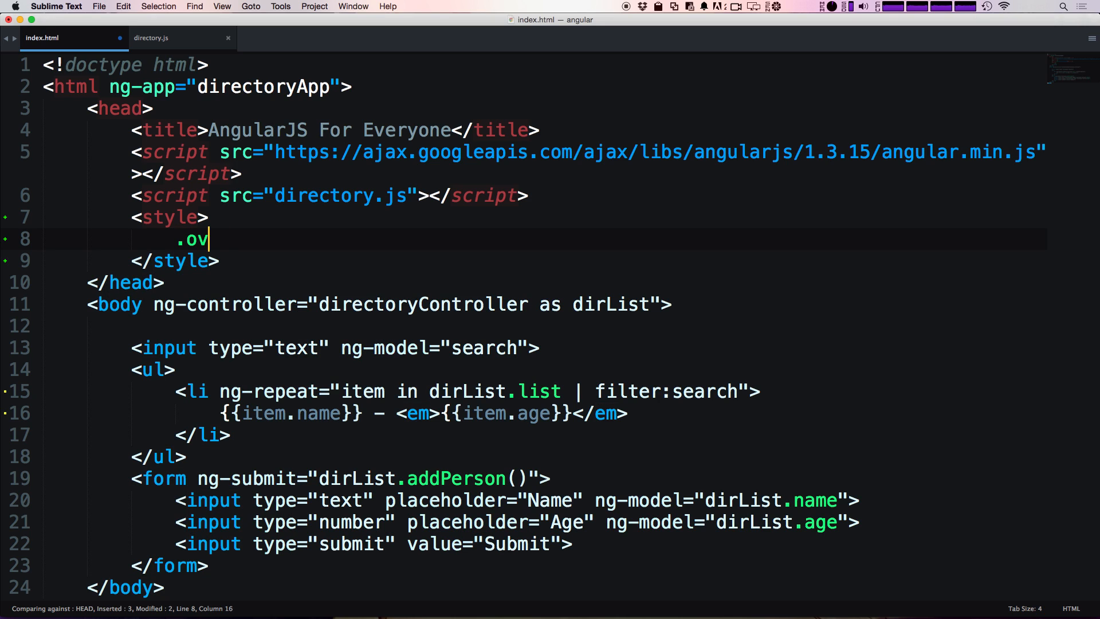
text(er-thirty {)
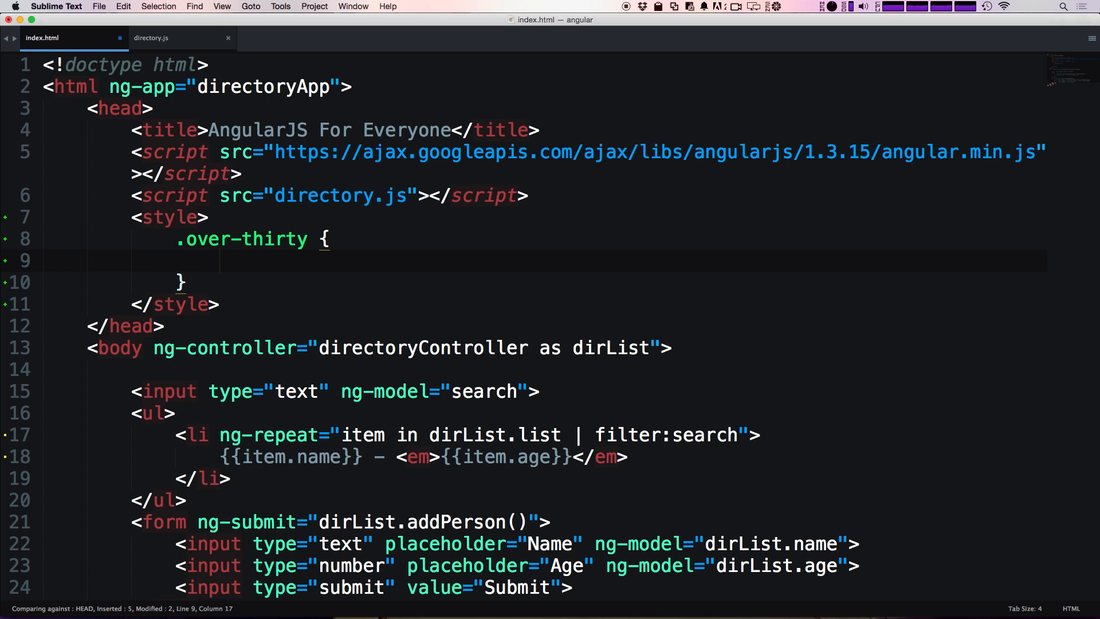
text(bg)
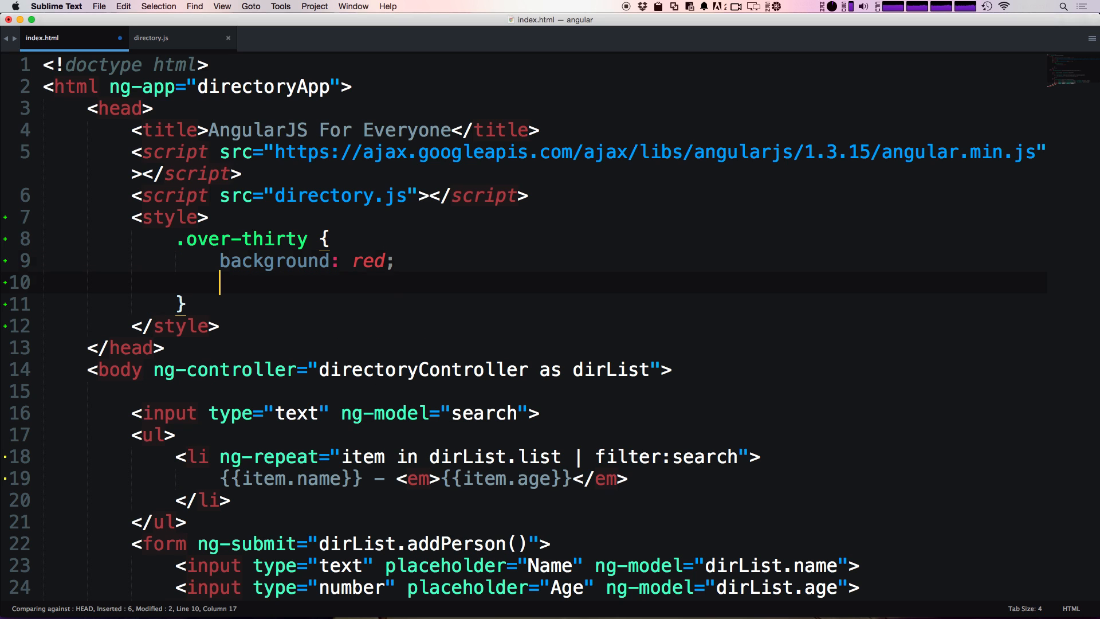
text(colo)
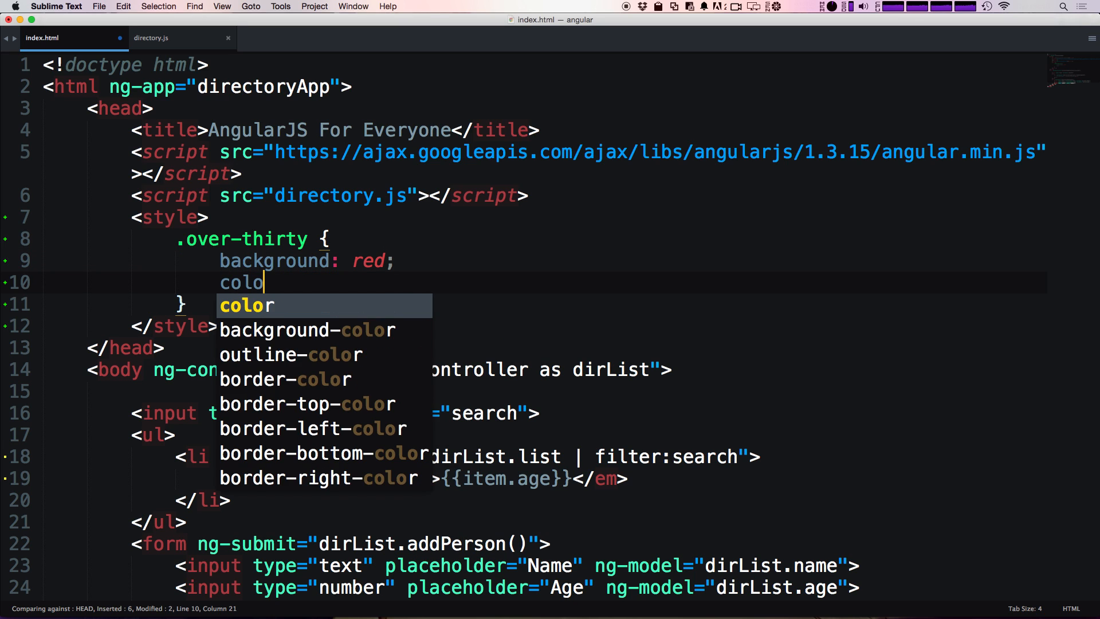
text(r: white;)
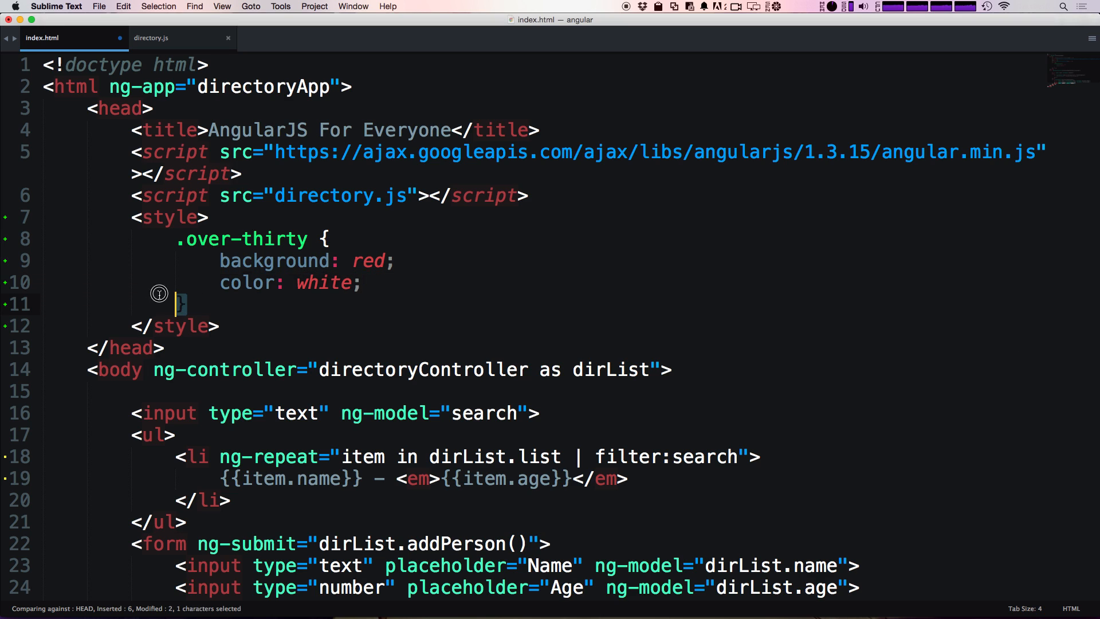
drag(178, 303, 42, 239)
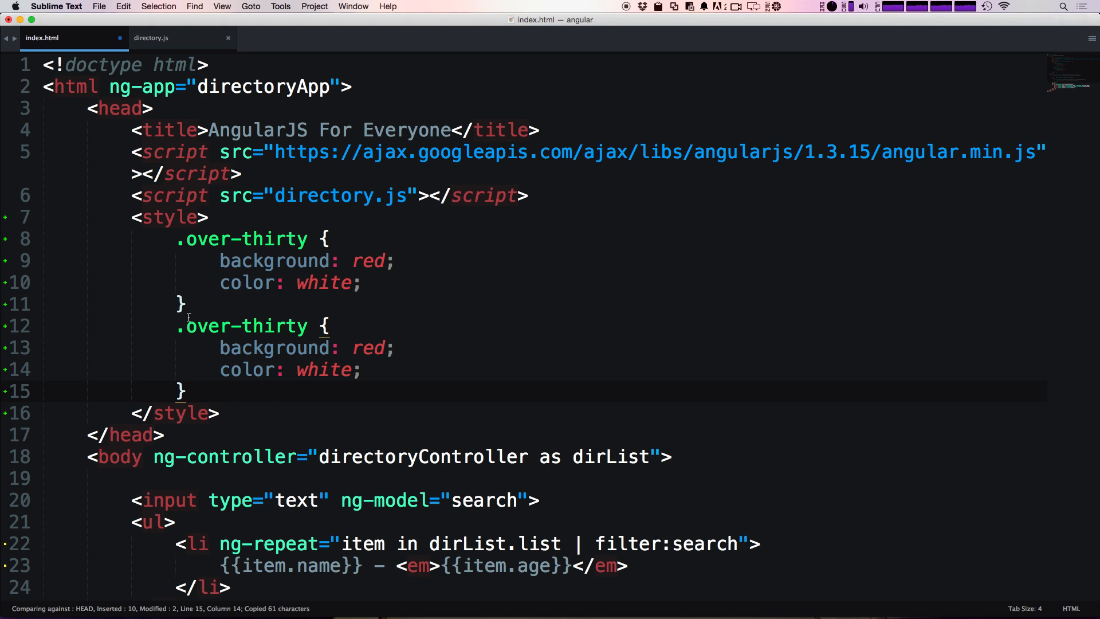
Step: Turn the copied rule into .under-thirty with a blue background and save
text(uy)
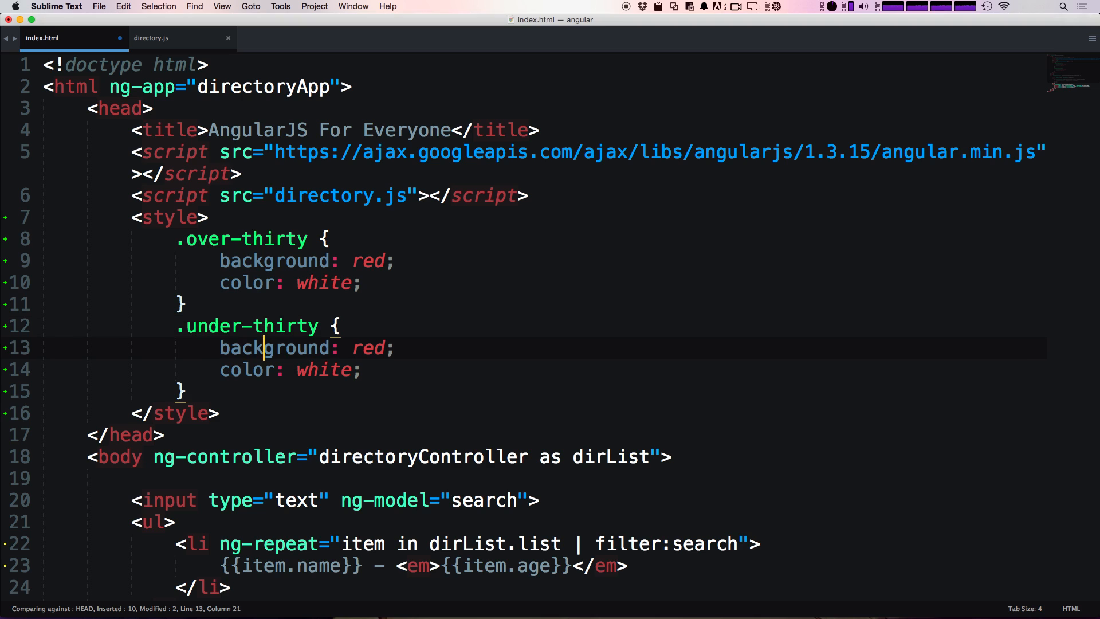
text(d)
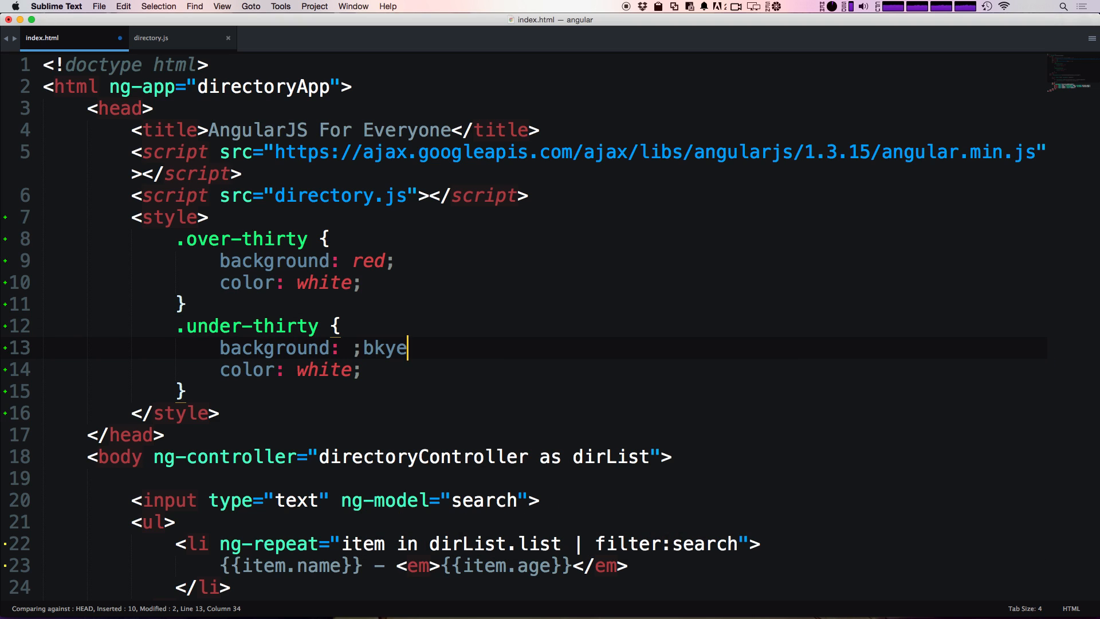
text(bluy)
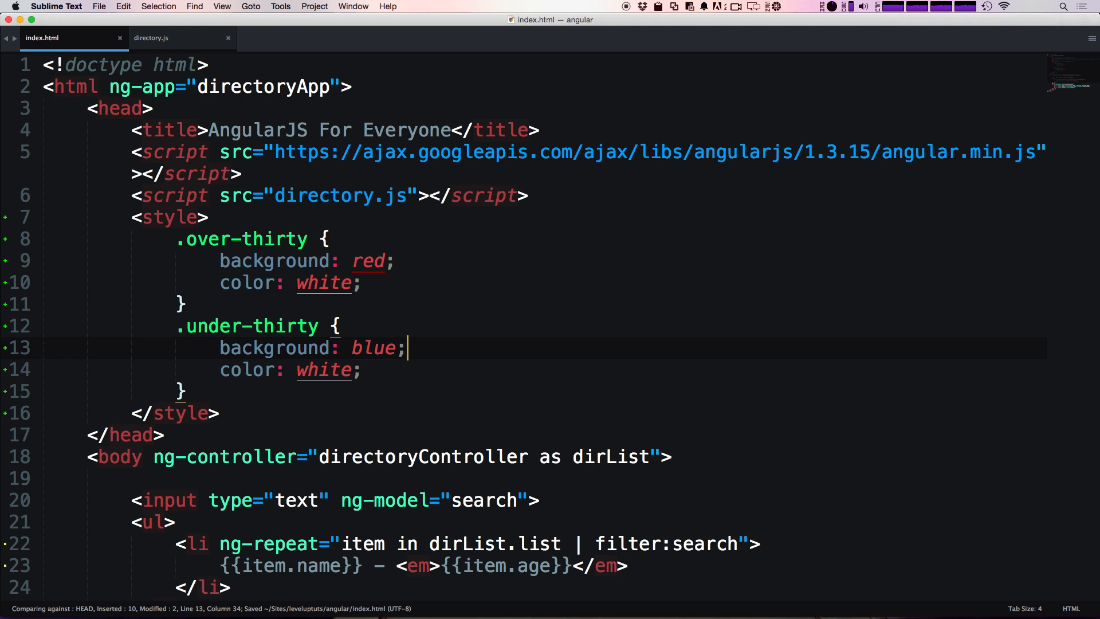
scroll(down, 3)
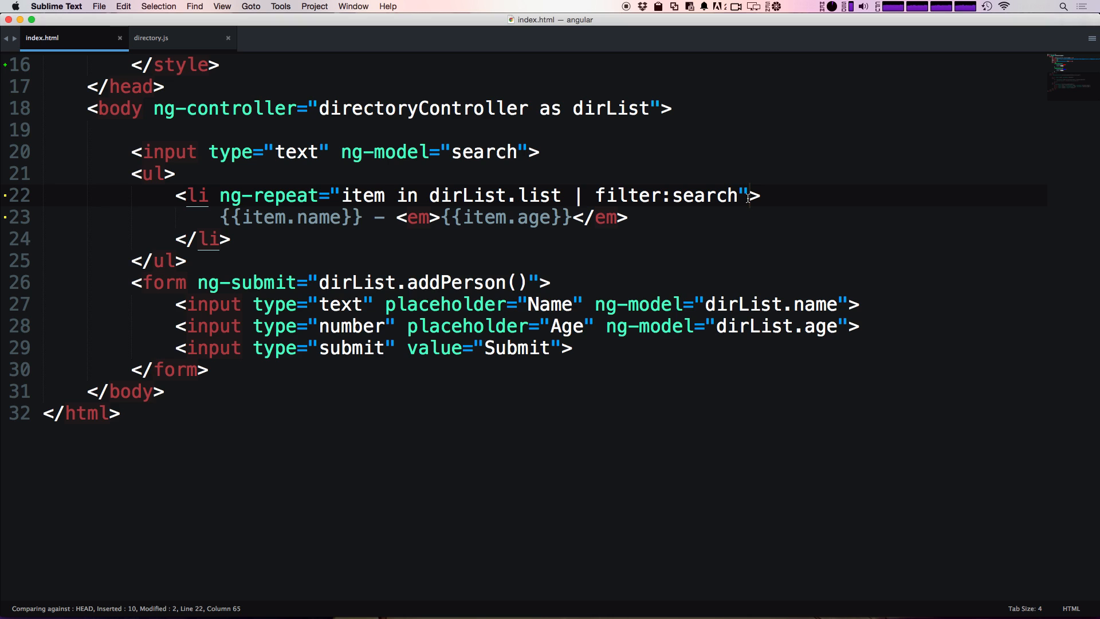
Step: Start an ng-class attribute with an empty object on a new line of the li tag
key(enter)
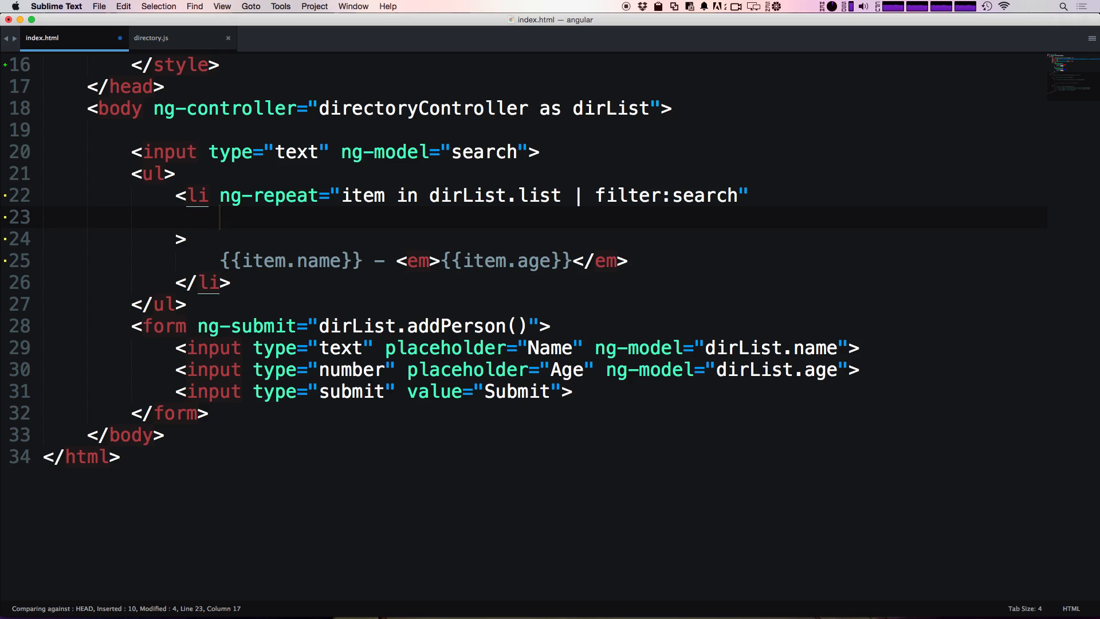
text(ng-)
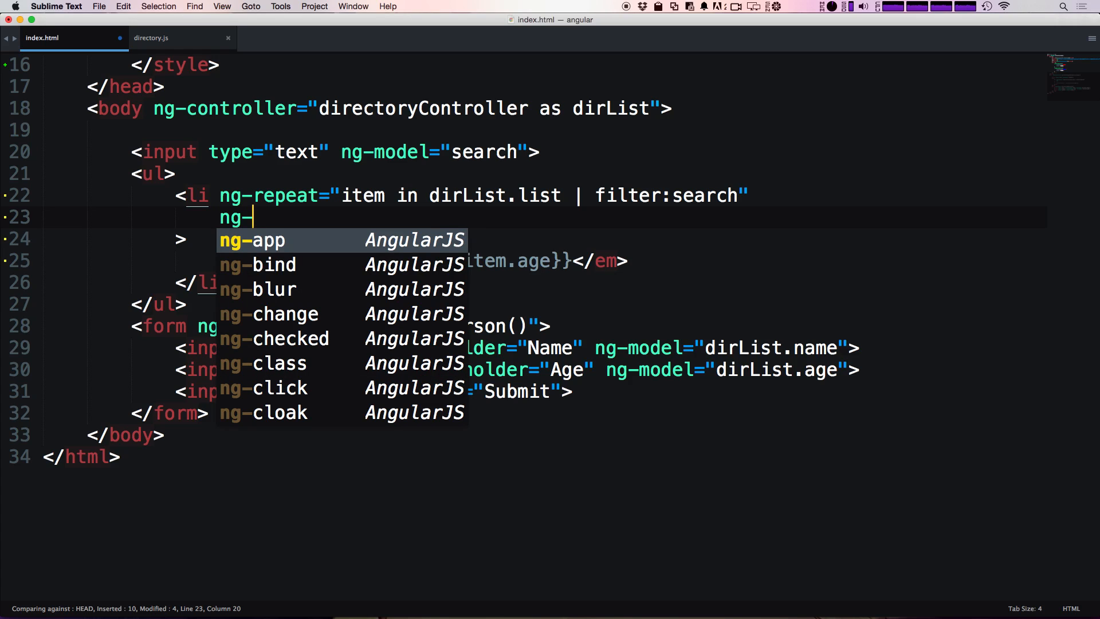
text(class=")
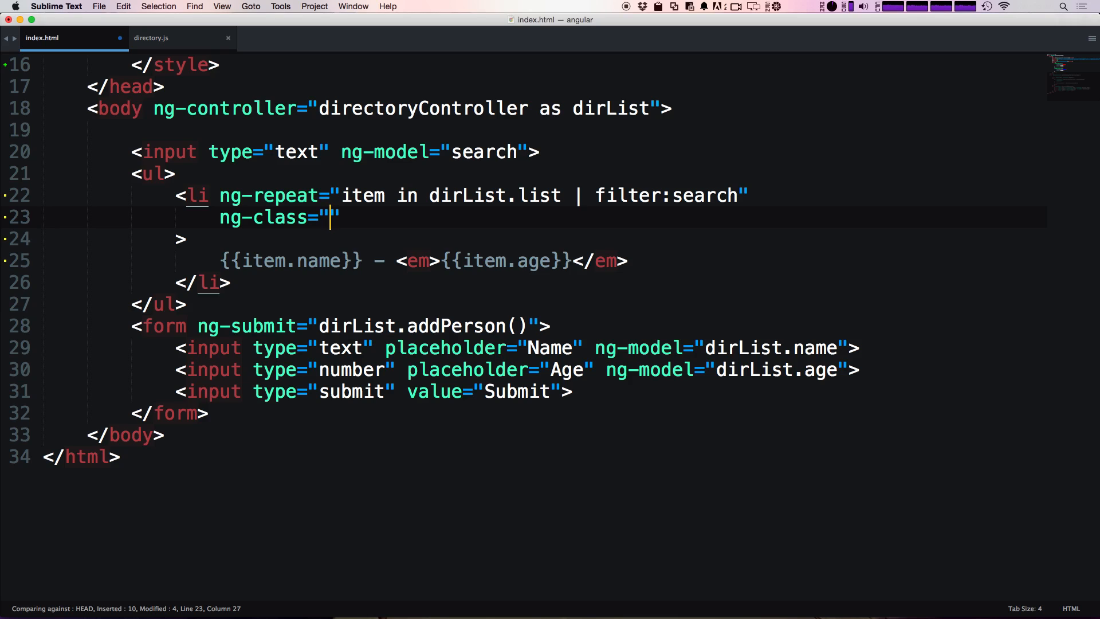
text({})
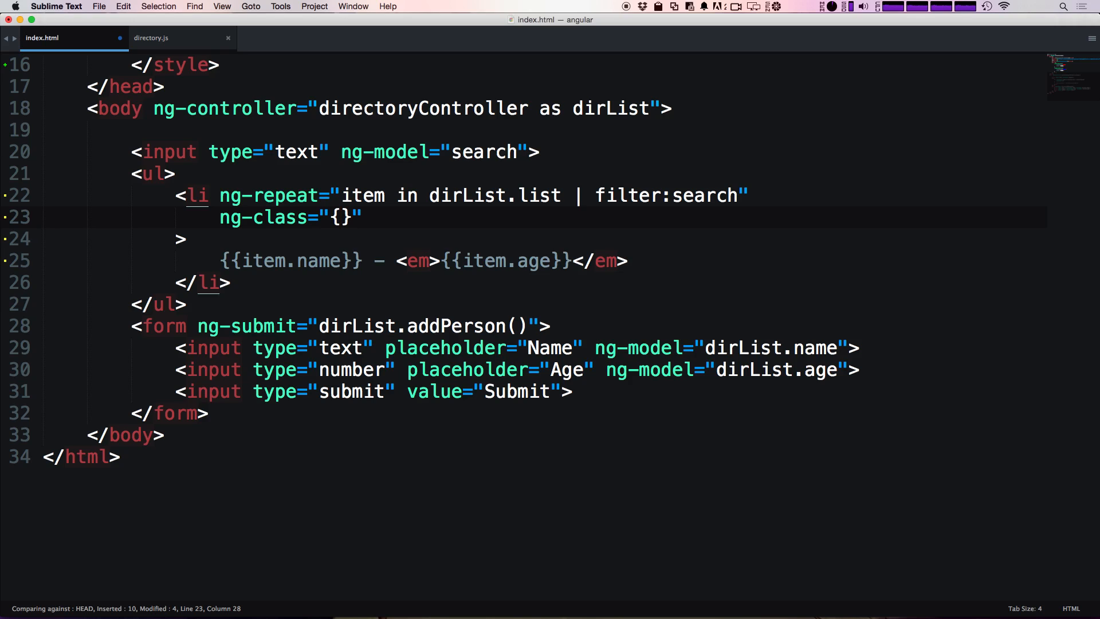
text('')
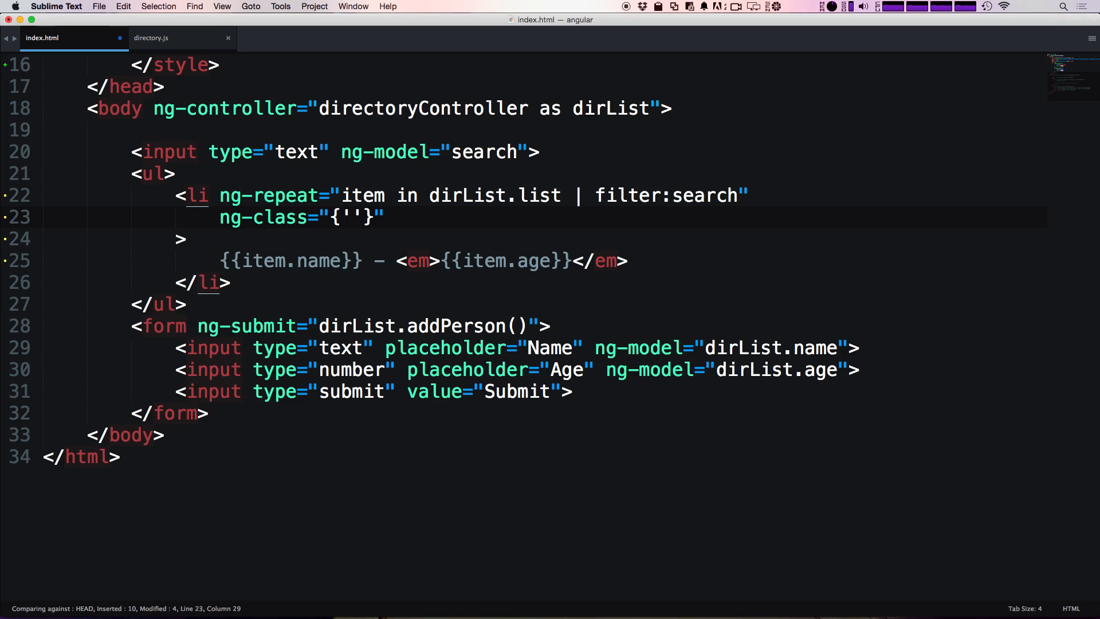
Step: Fill in 'over-thirty': item.age > 30 and save index.html
text(over)
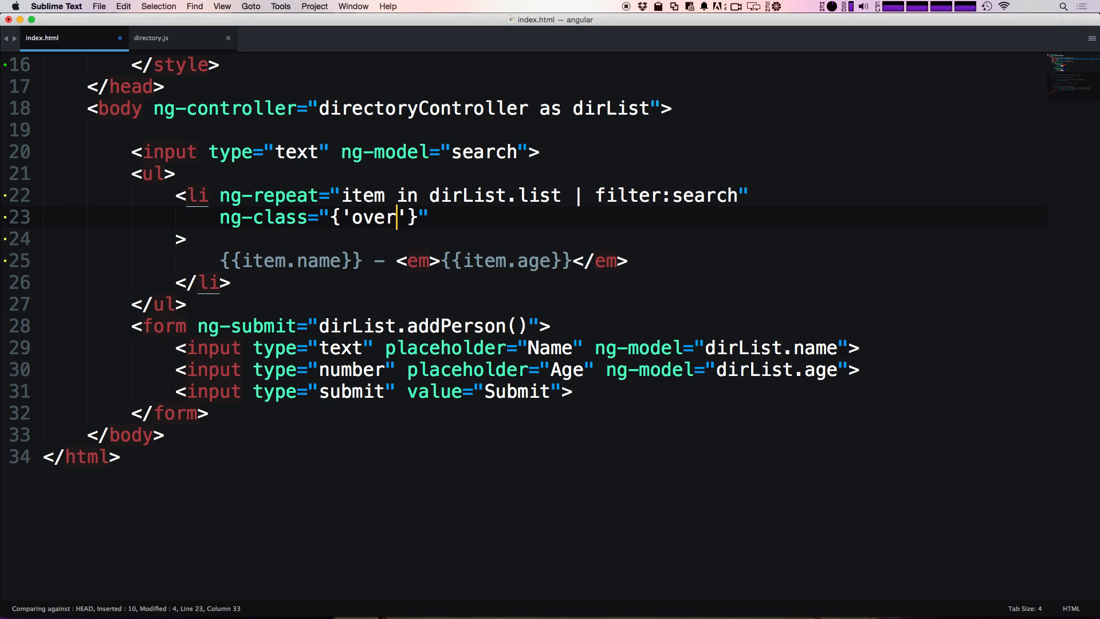
text(-thirty)
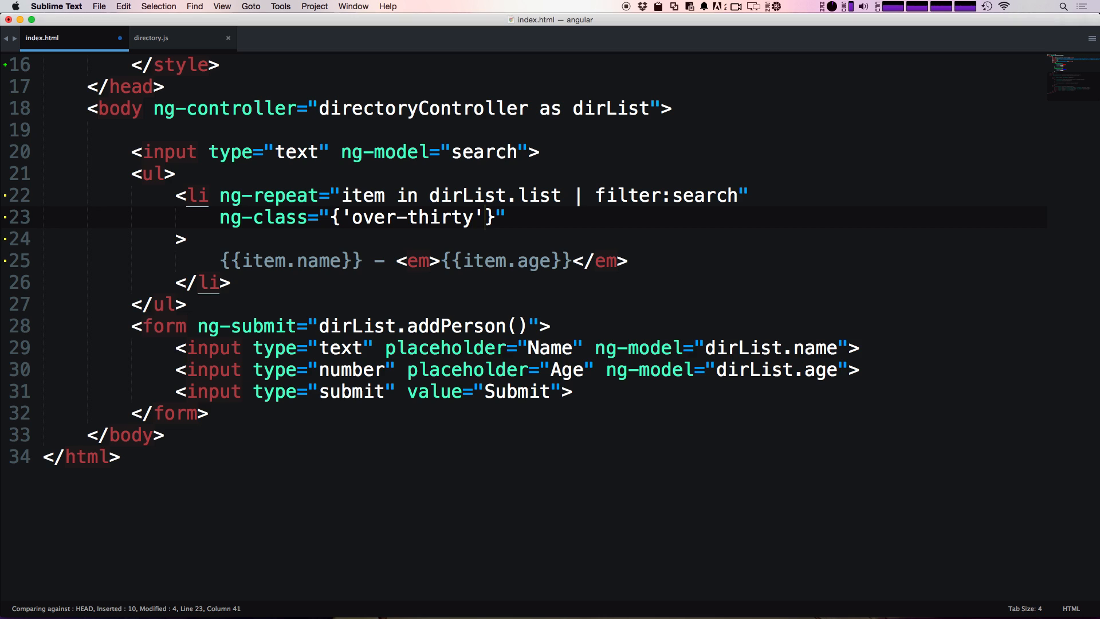
text(})
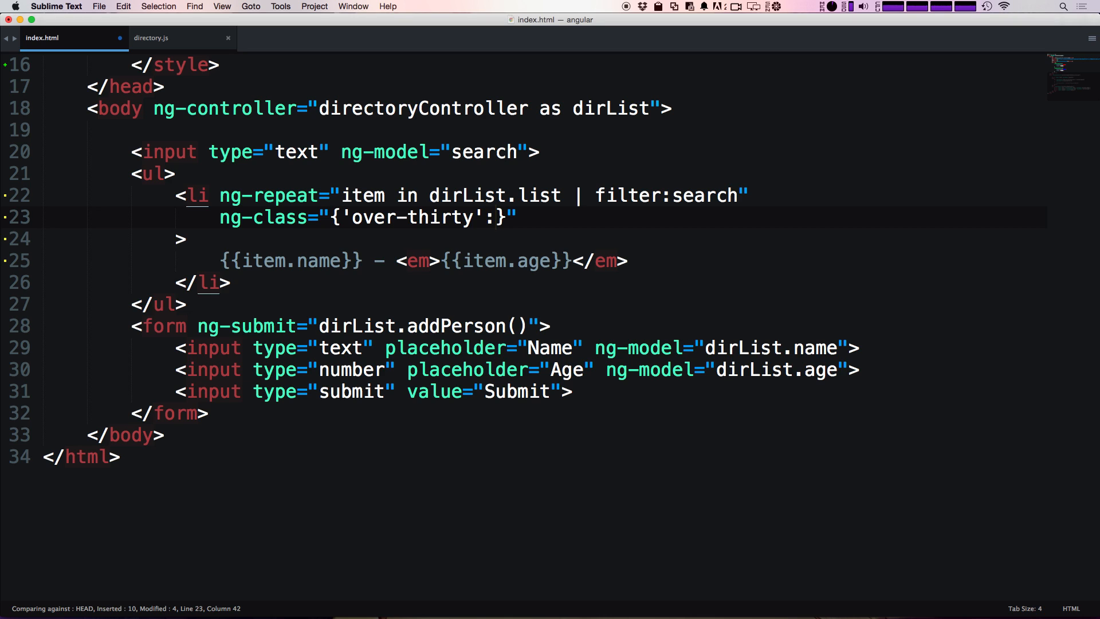
text(" ")
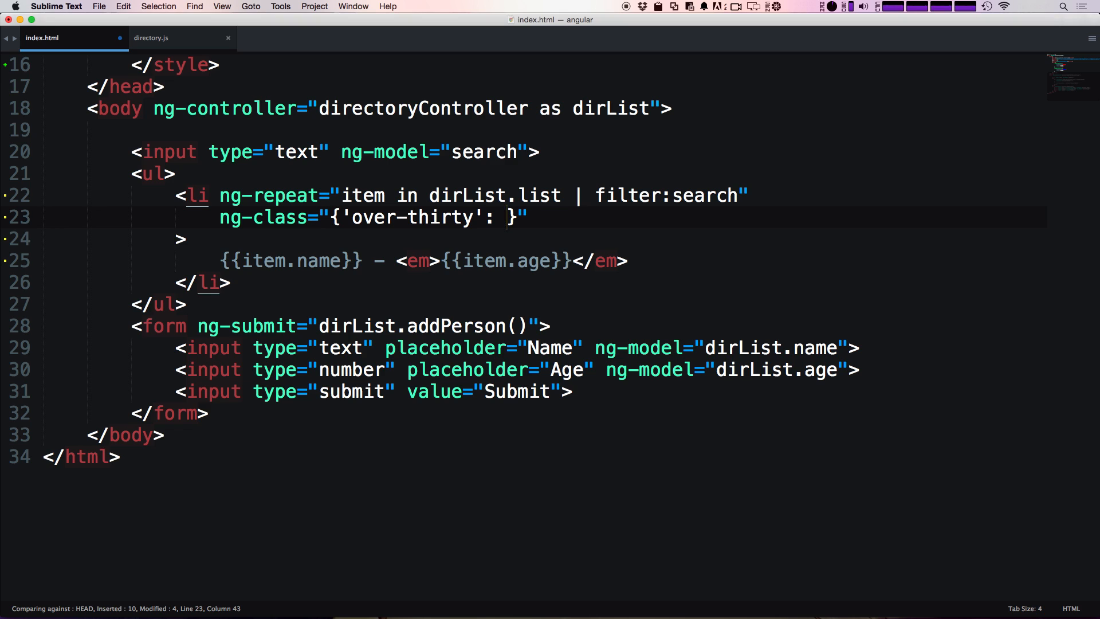
text(item.age)
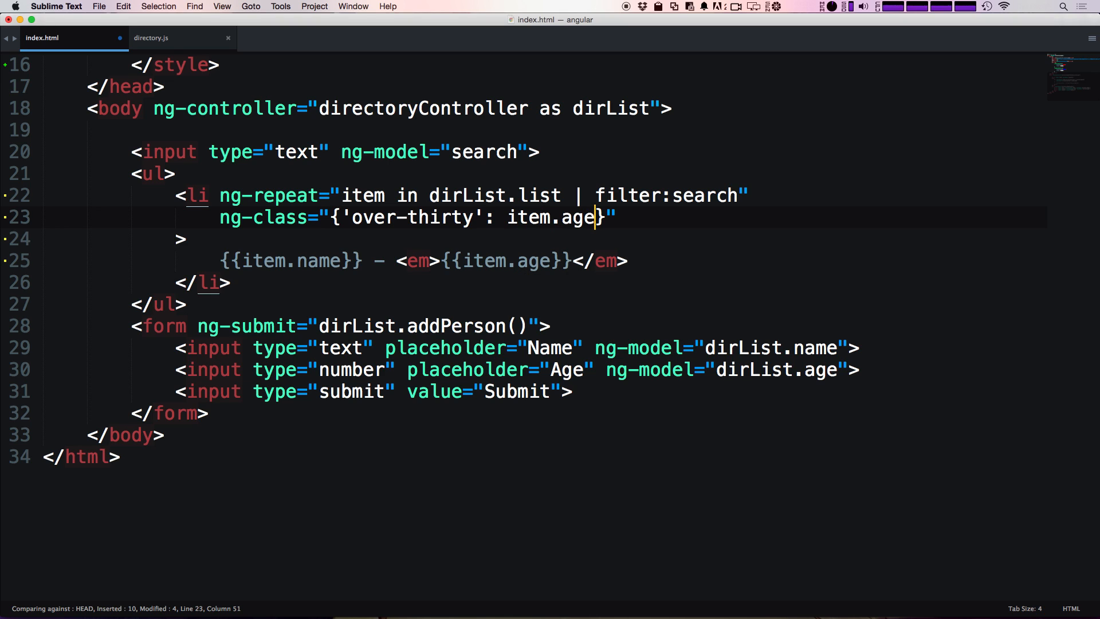
text(" ")
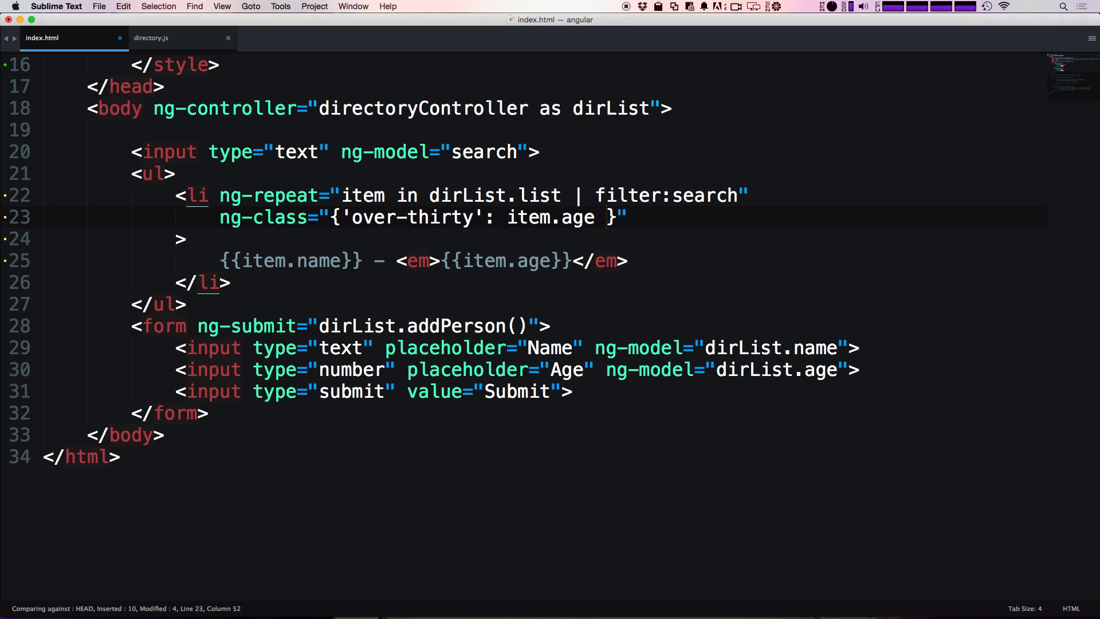
text(>)
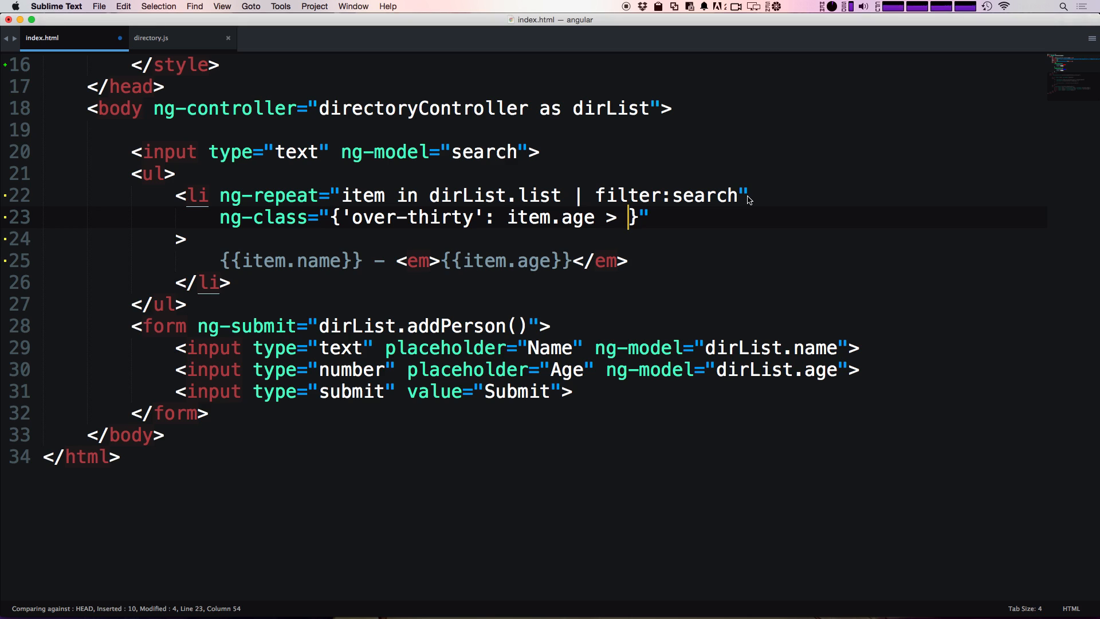
text(30)
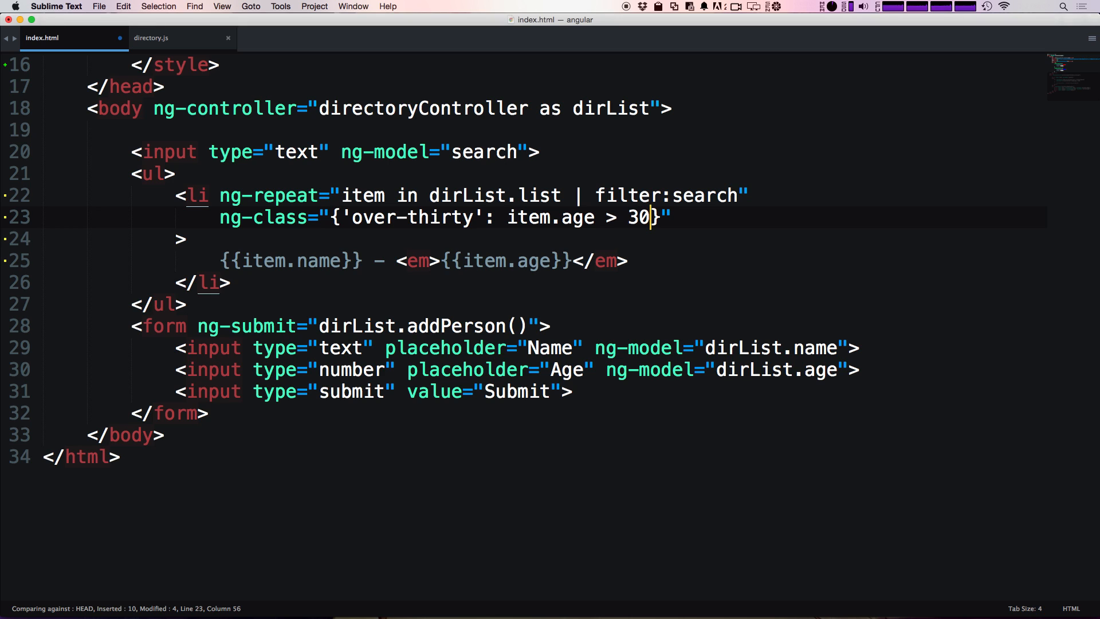
key(cmd+s)
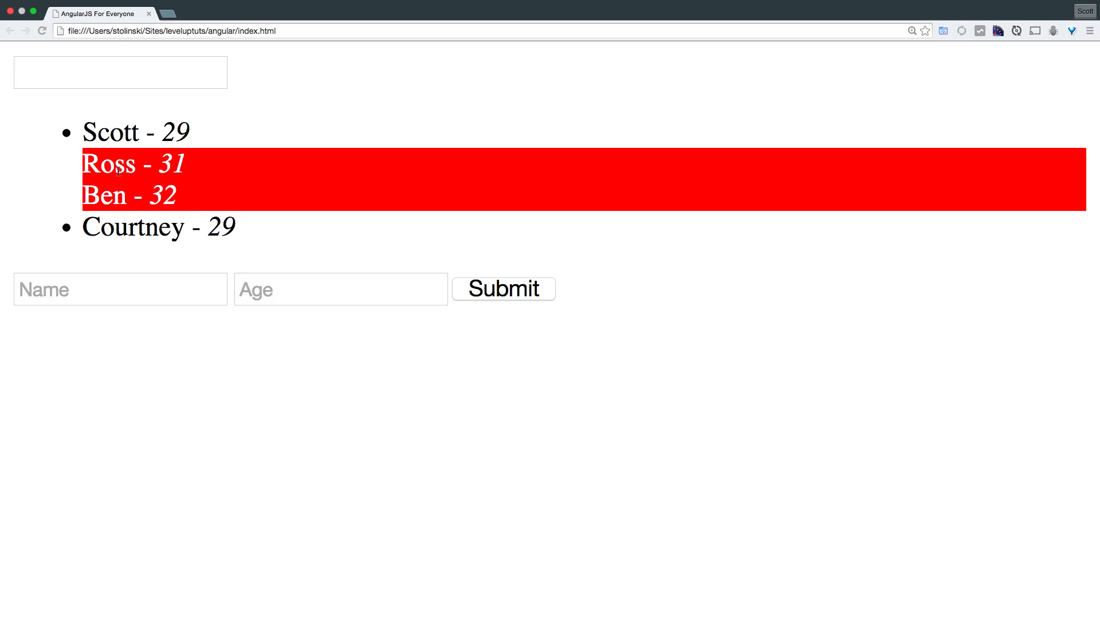
Step: Inspect Ross's red entry in Chrome's developer tools to see its over-thirty class
right_click(109, 163)
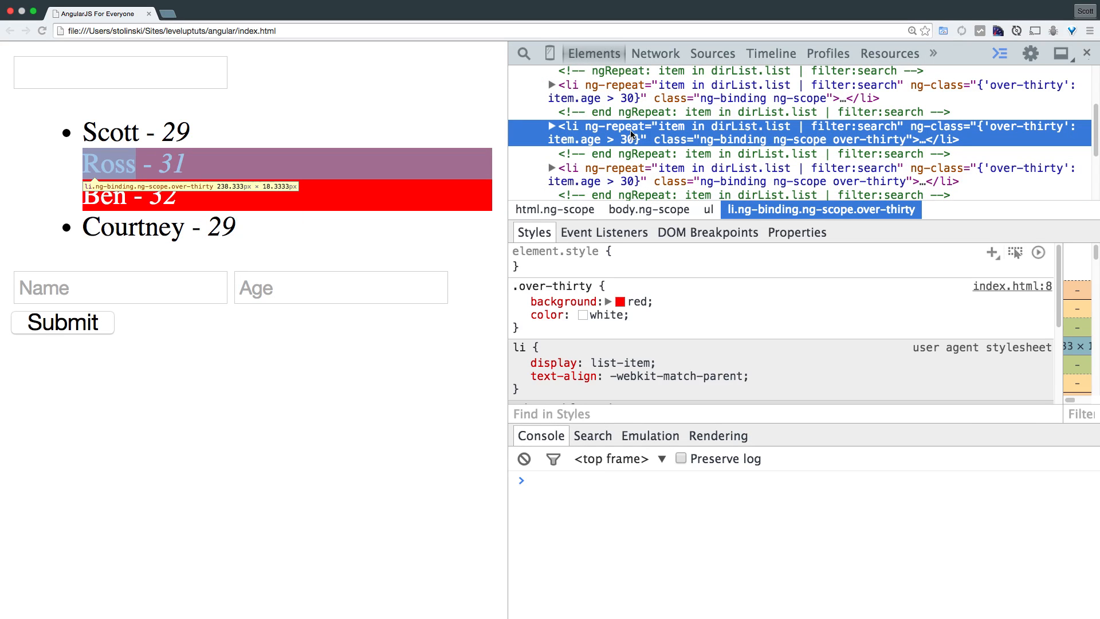
mouse_move(940, 126)
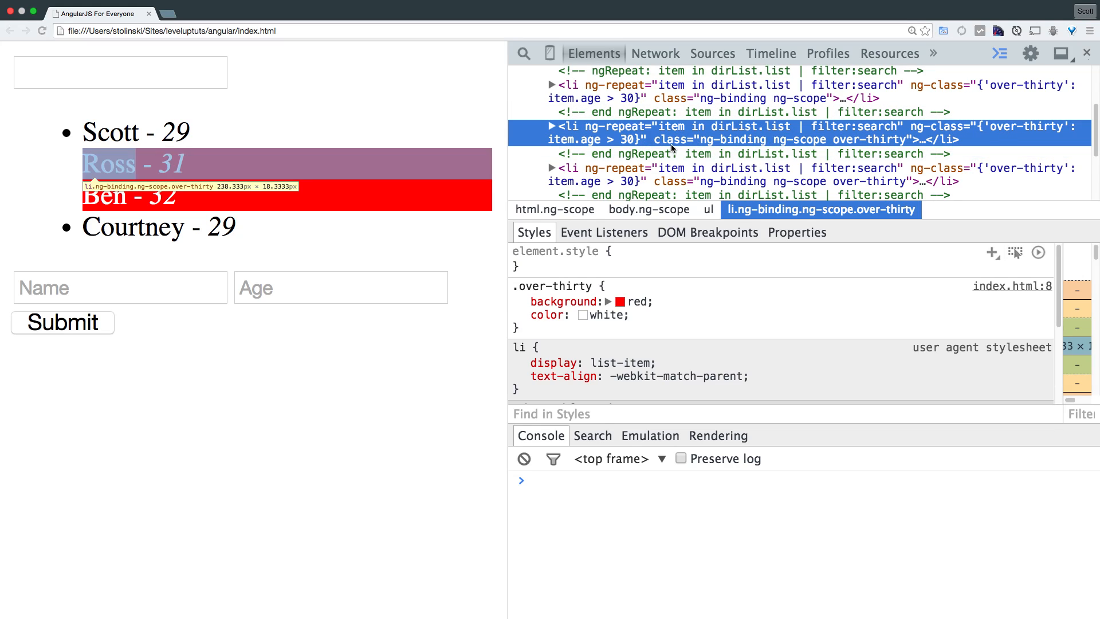
mouse_move(701, 143)
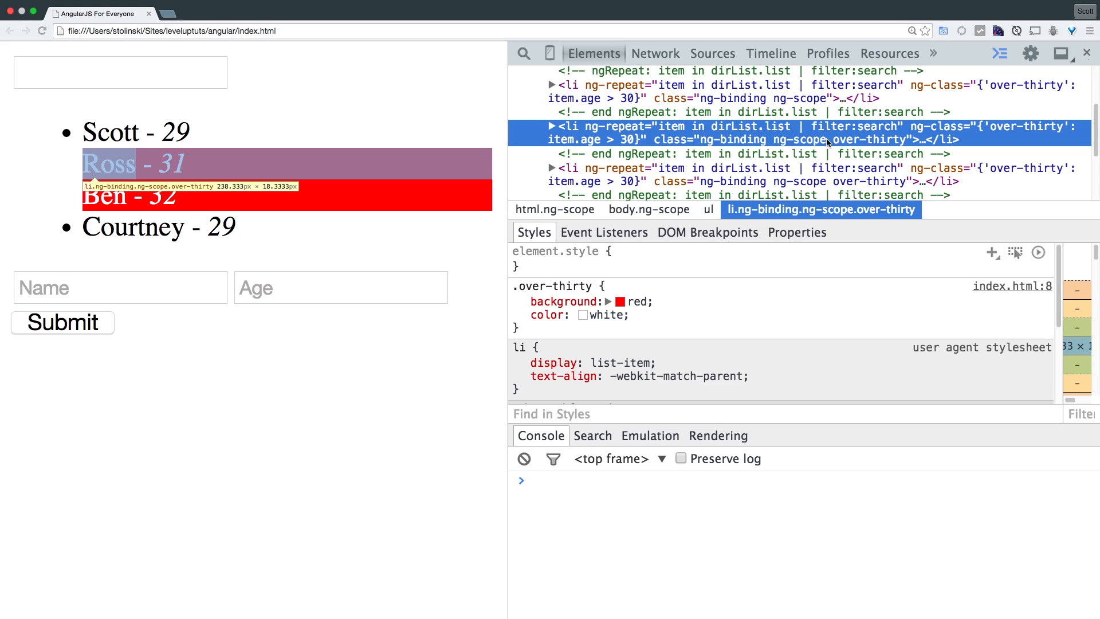
mouse_move(855, 149)
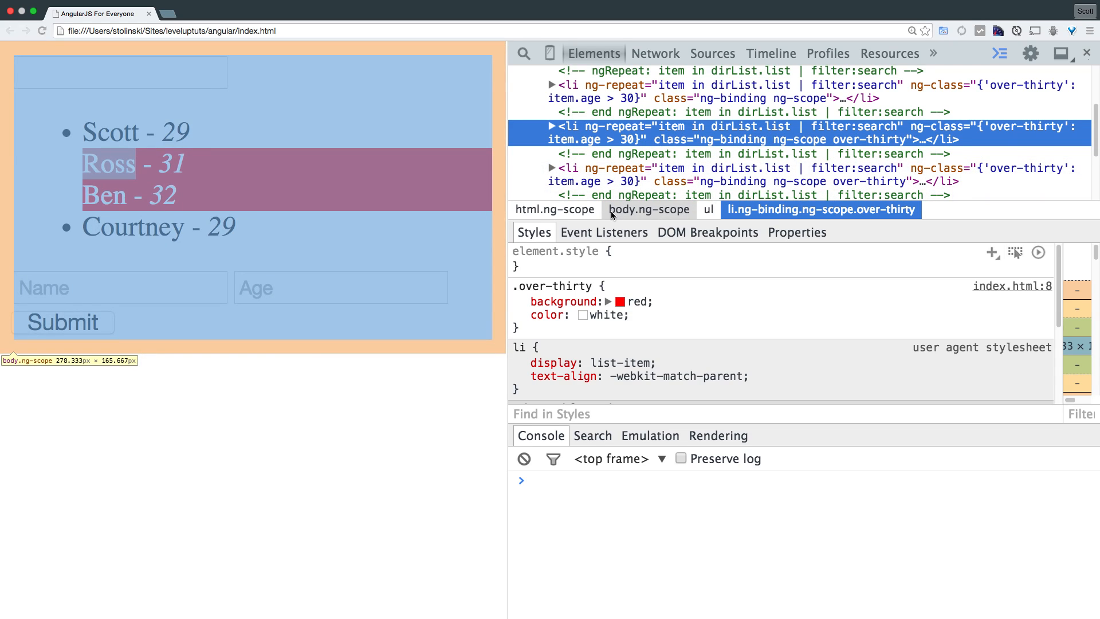
key(cmd+tab)
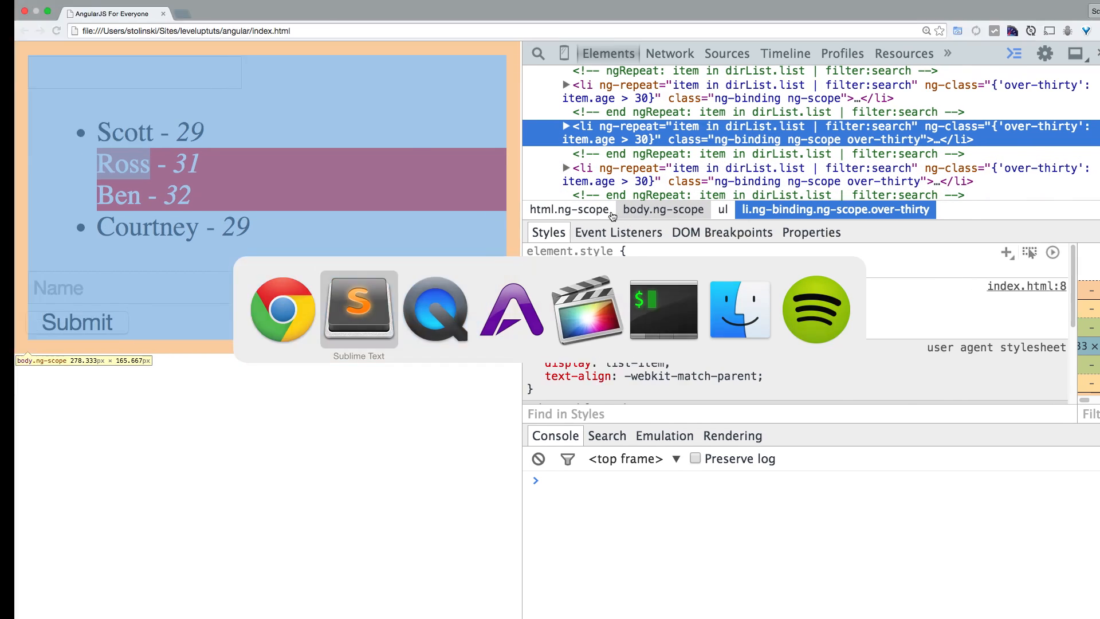
Step: Append 'under-thirty': item.age < 30 to the ng-class object after over-thirty
click(358, 308)
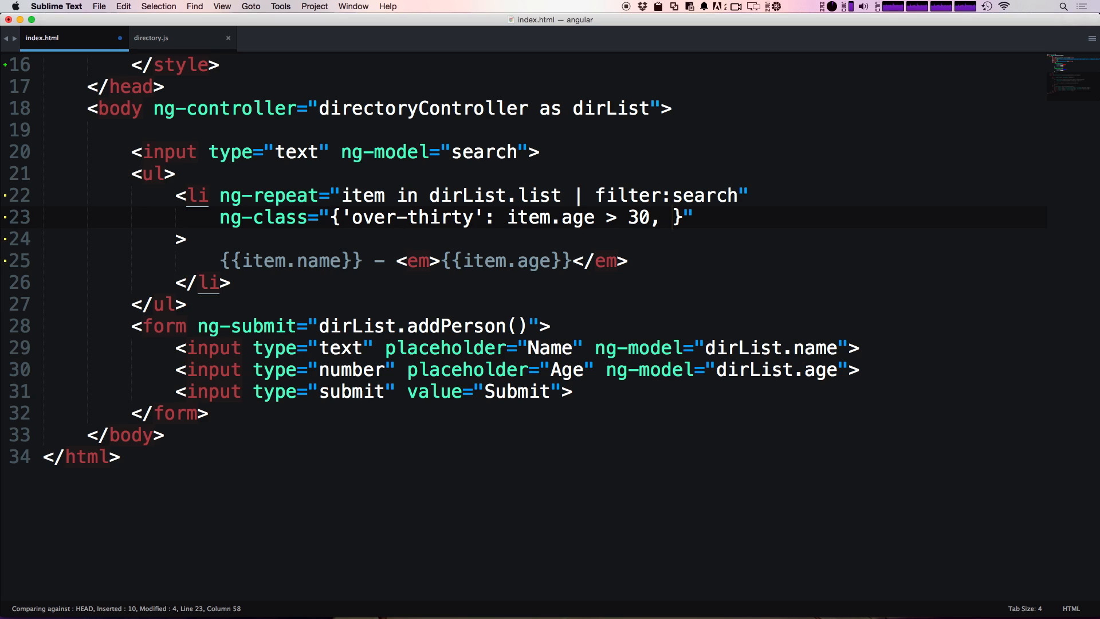
text(')
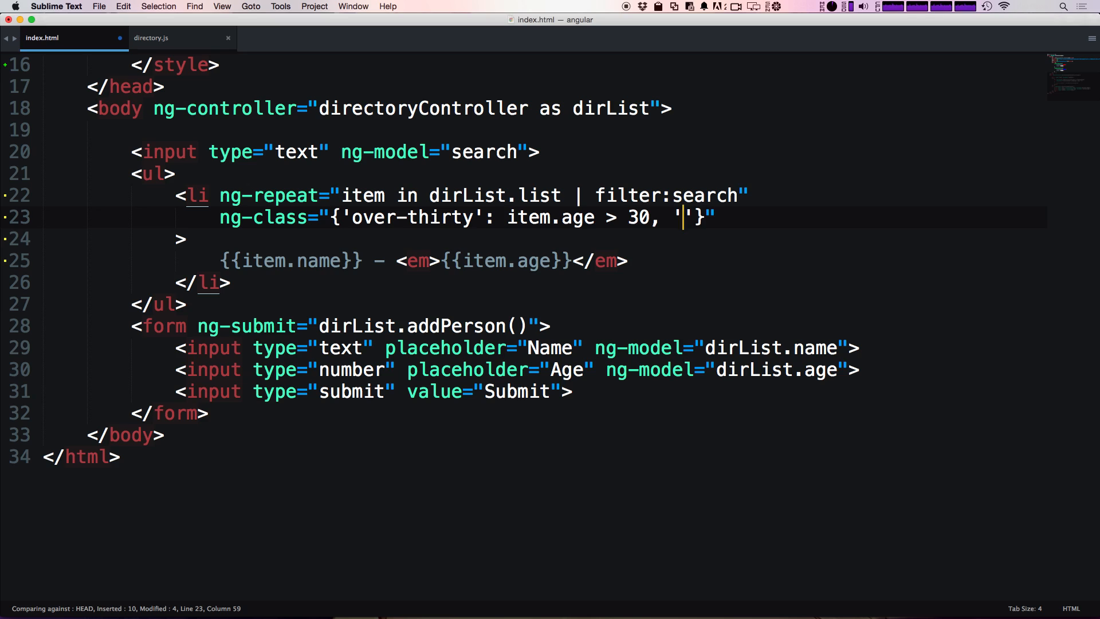
text(under)
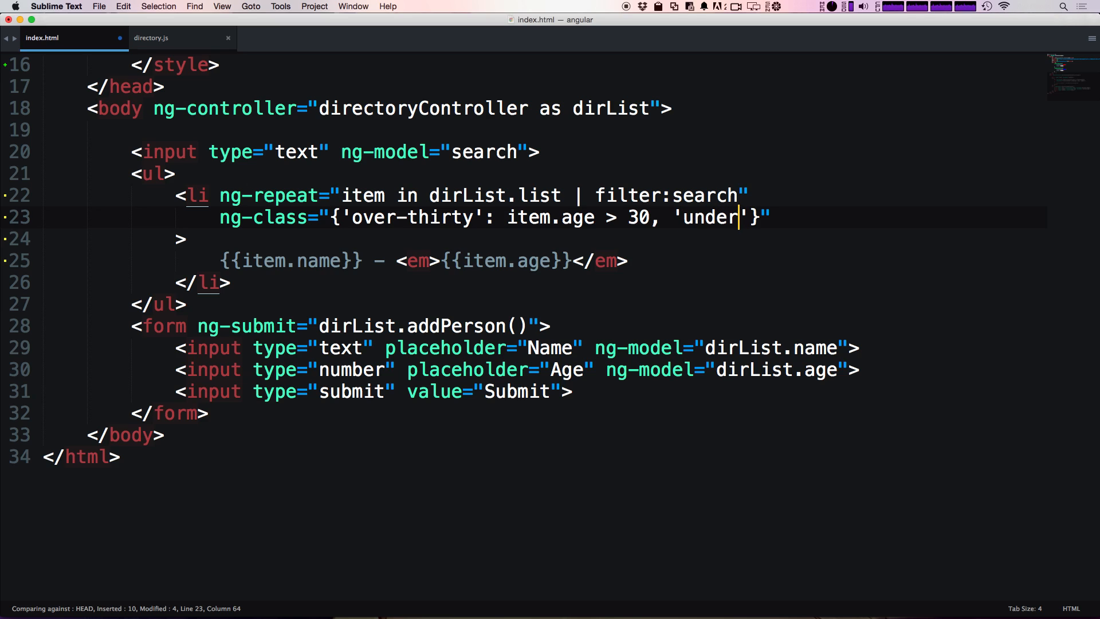
text(-thirty)
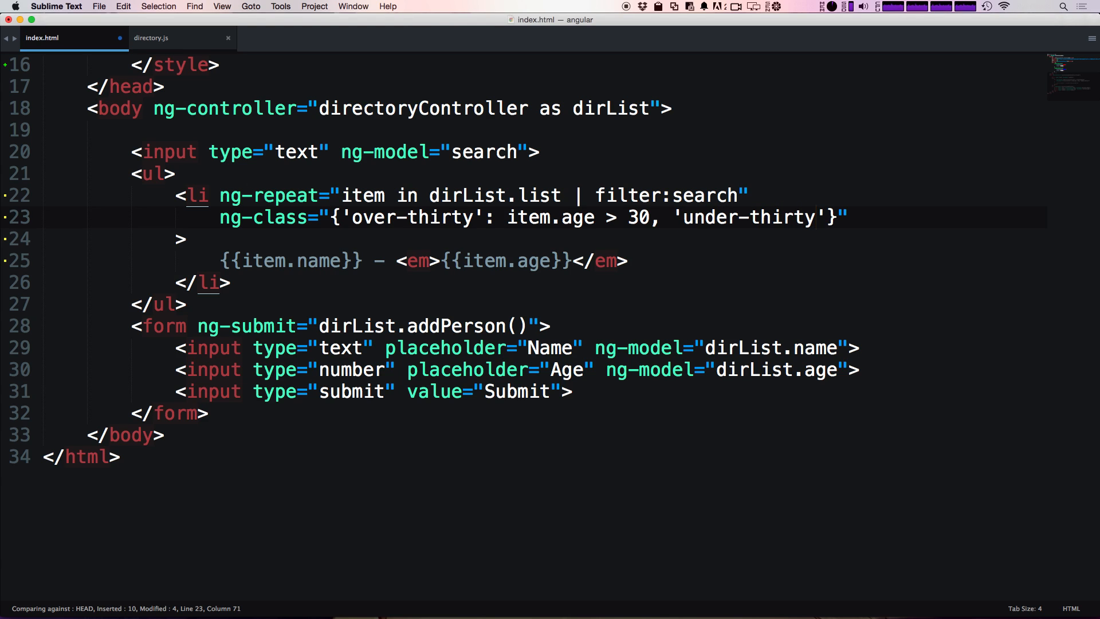
text(:)
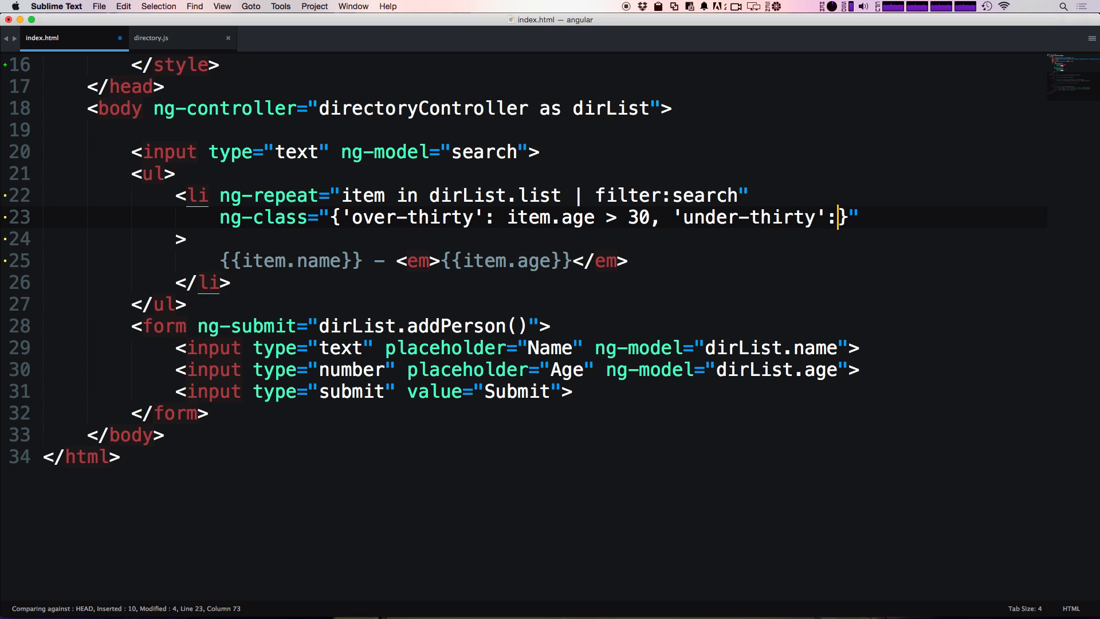
text(ite)
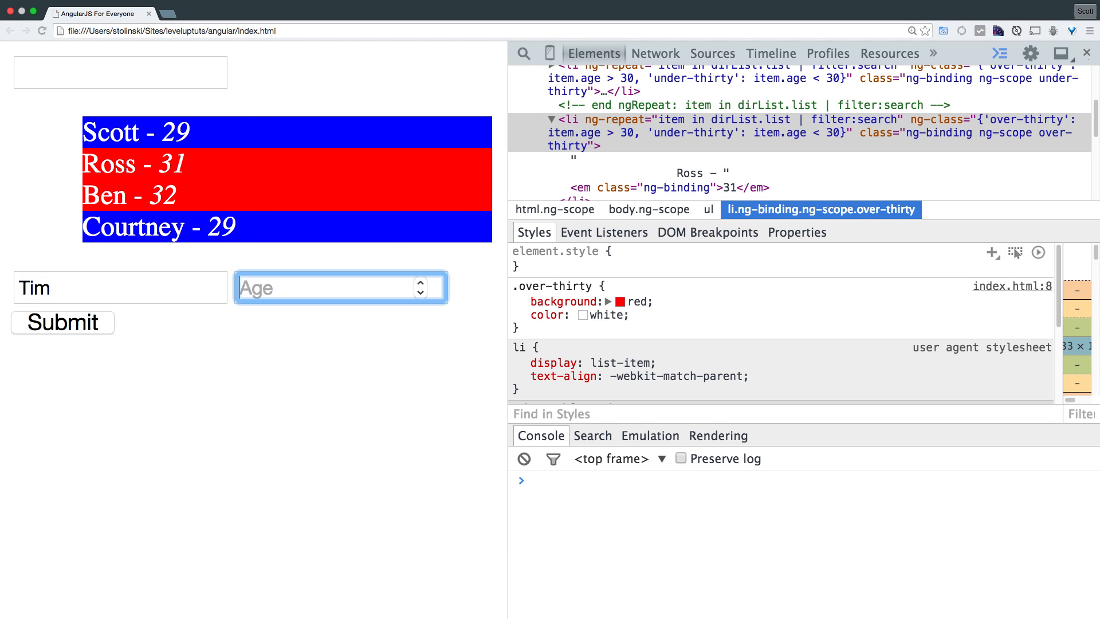
Step: Submit Tim aged 30 in the form and confirm the new entry stays unstyled
click(62, 322)
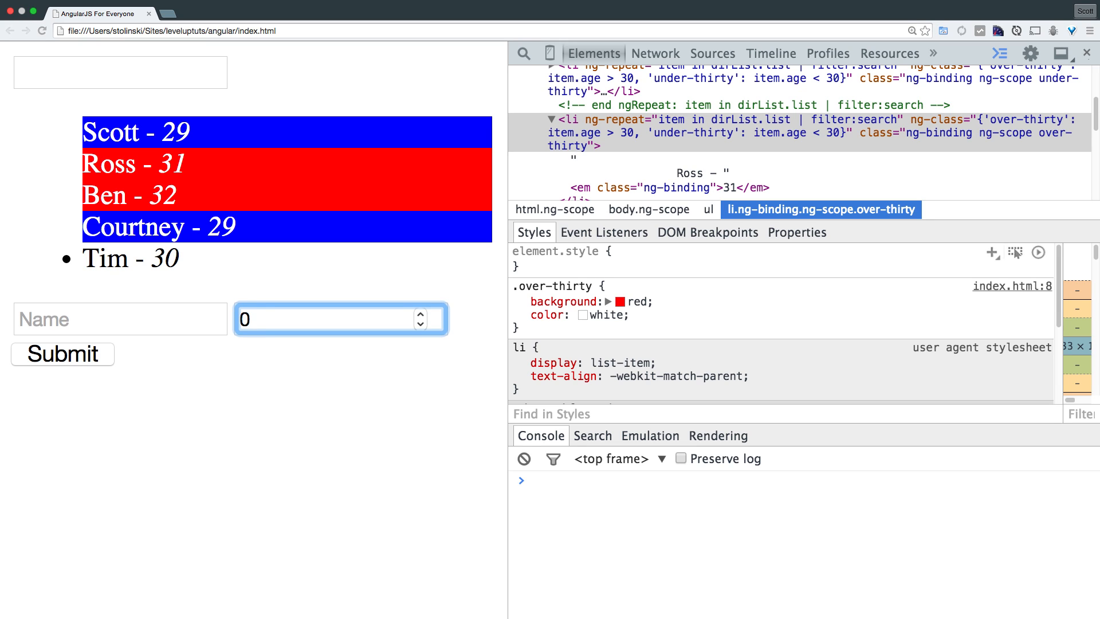
key(cmd+tab)
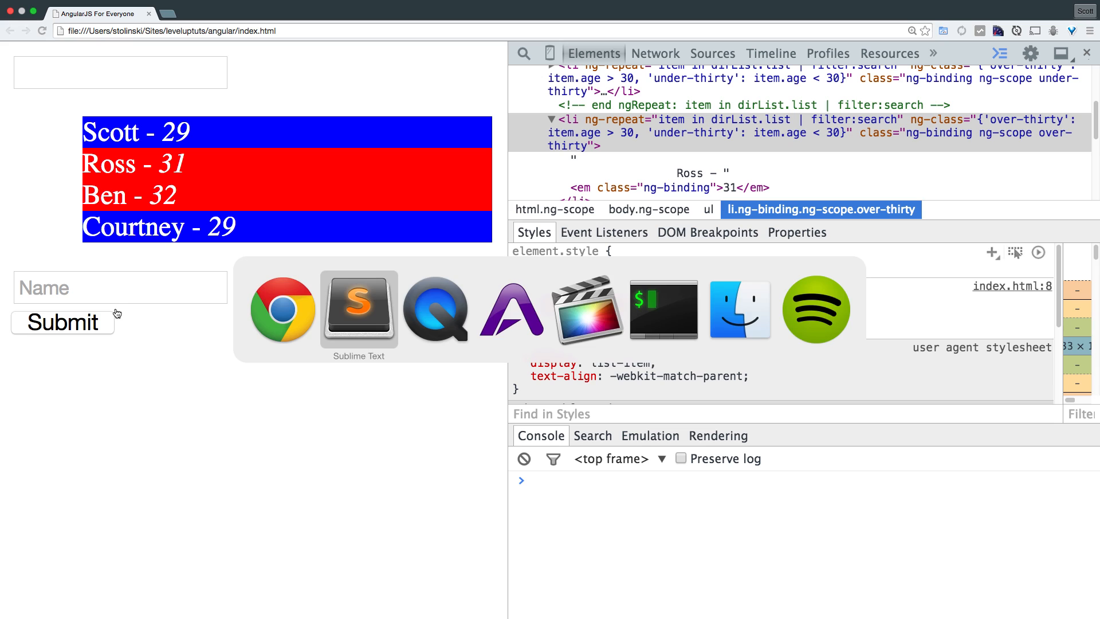
click(359, 309)
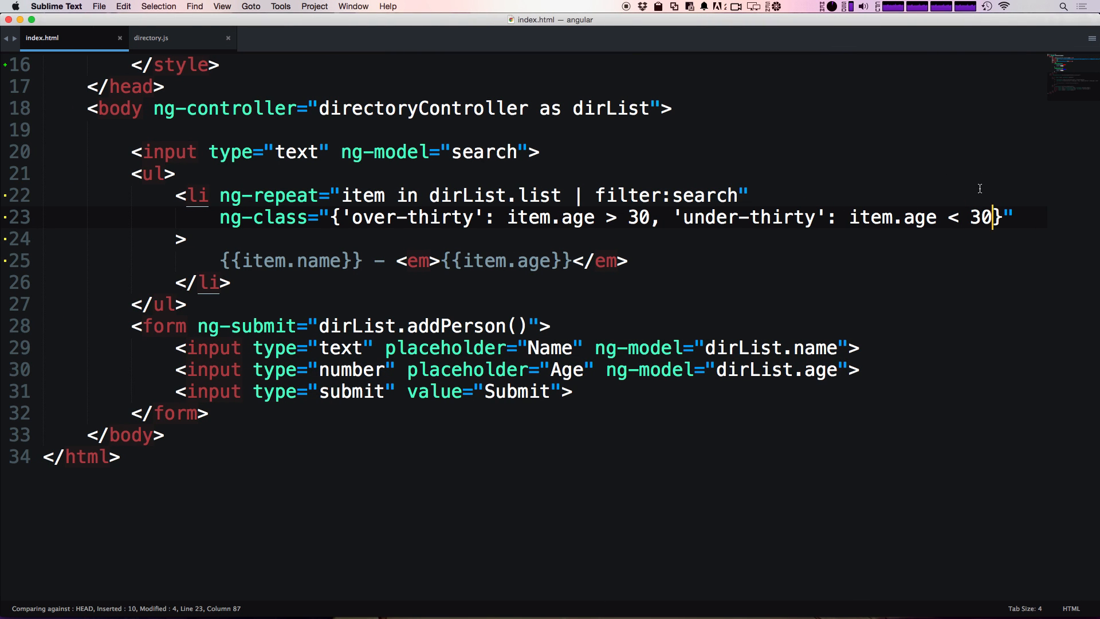
Step: Select the ng-class binding on the li tag in index.html
drag(338, 195, 994, 216)
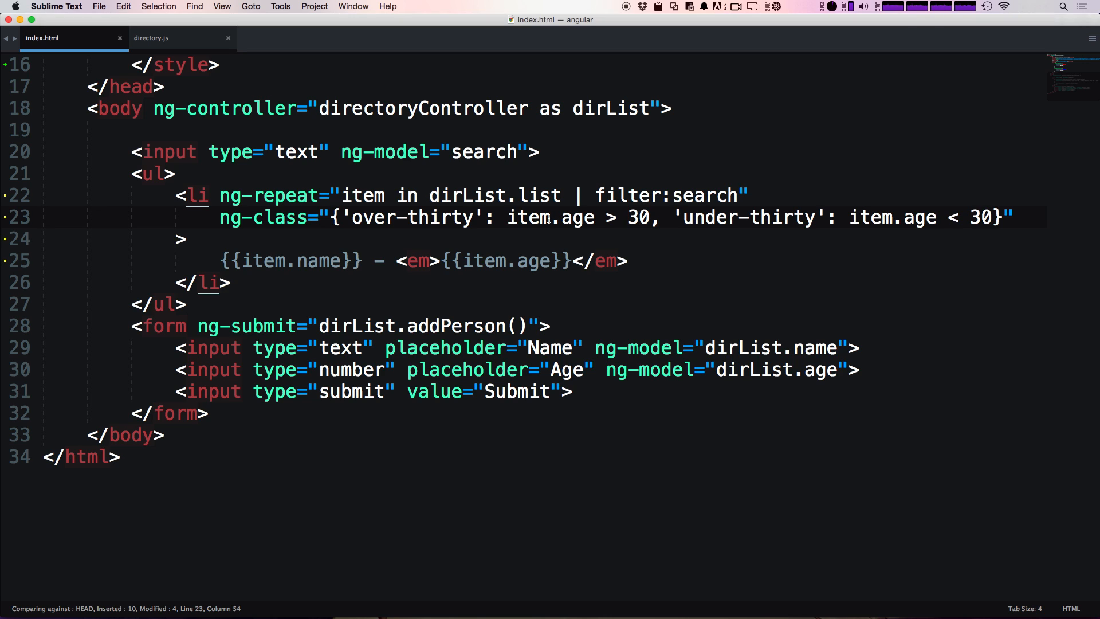
mouse_move(850, 206)
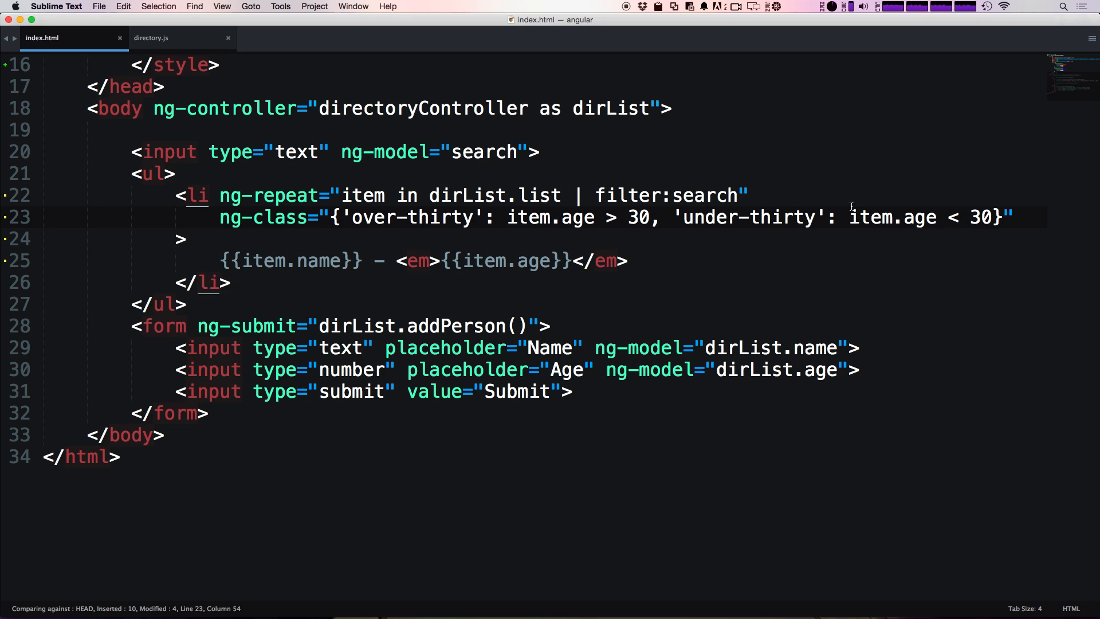
mouse_move(997, 214)
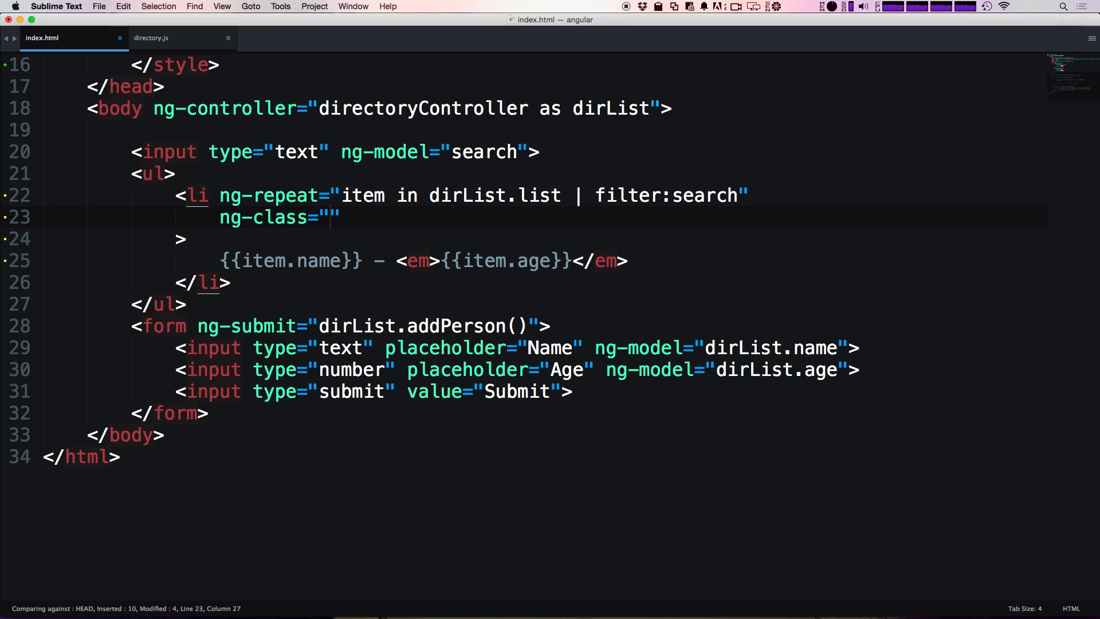
Step: Rewrite ng-class as item.age > 29 ? 'over-thirty' : 'under-thirty'
text(item.age)
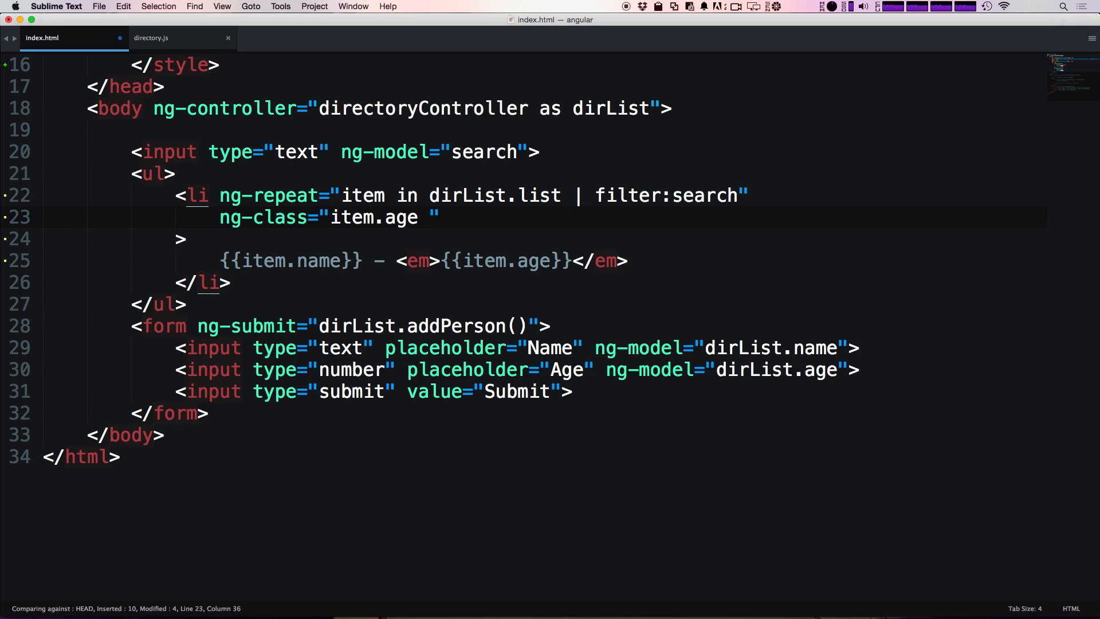
text(> 29)
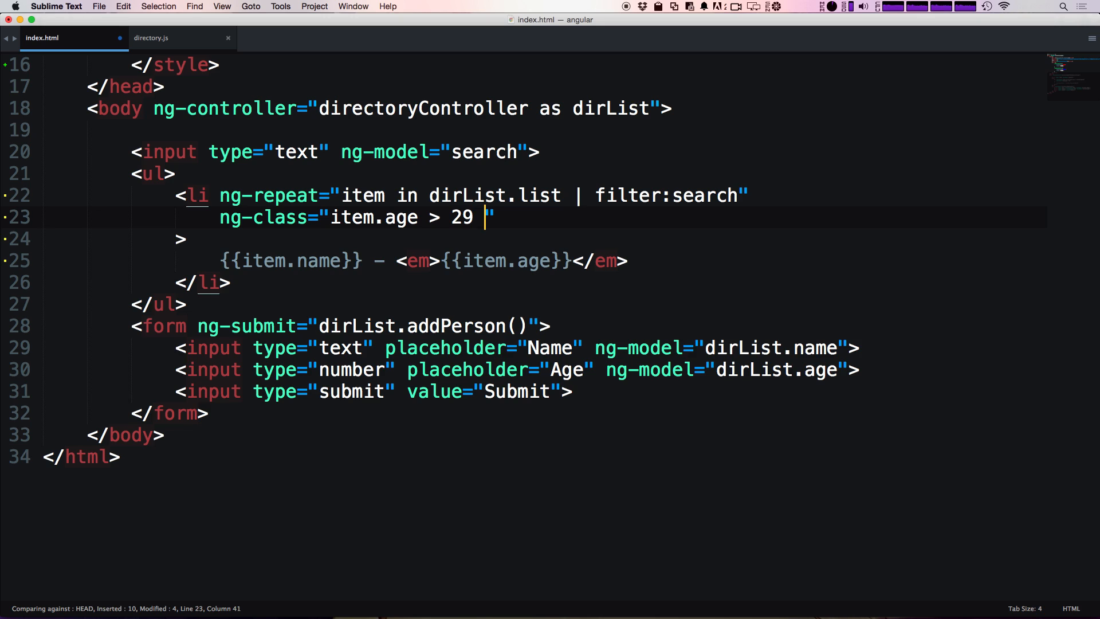
text(?)
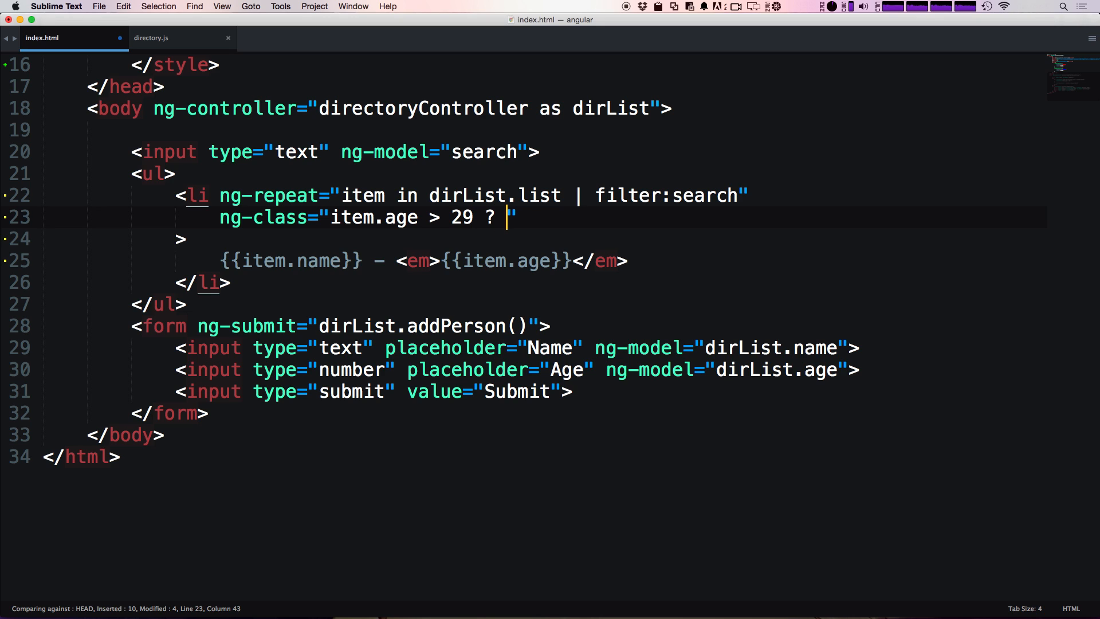
text('')
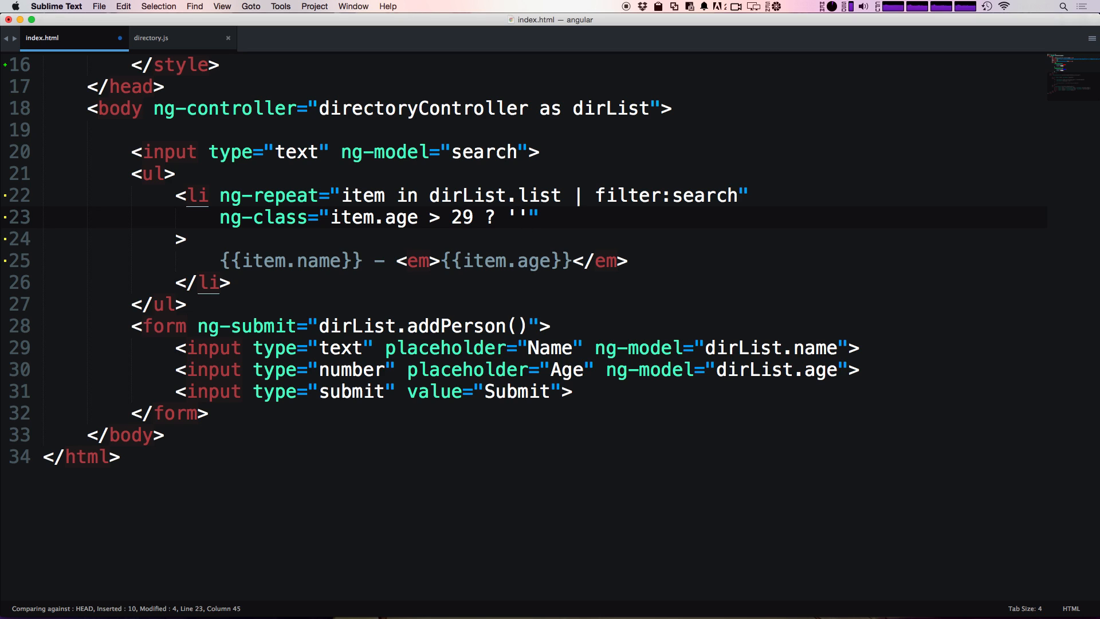
text(over-)
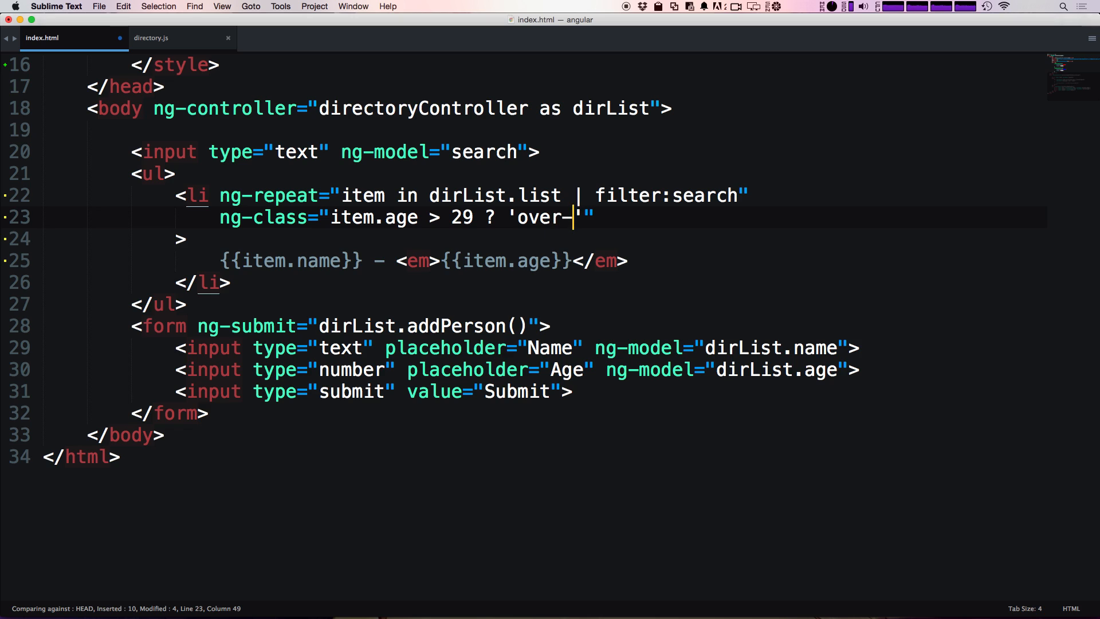
text(thirty' :)
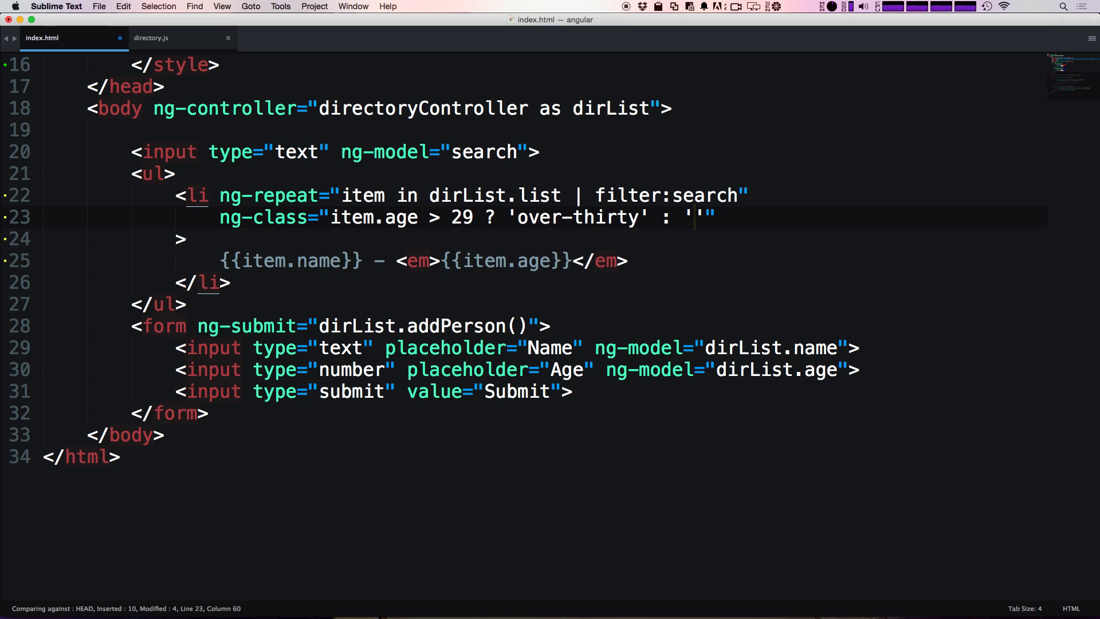
text(under-thirty)
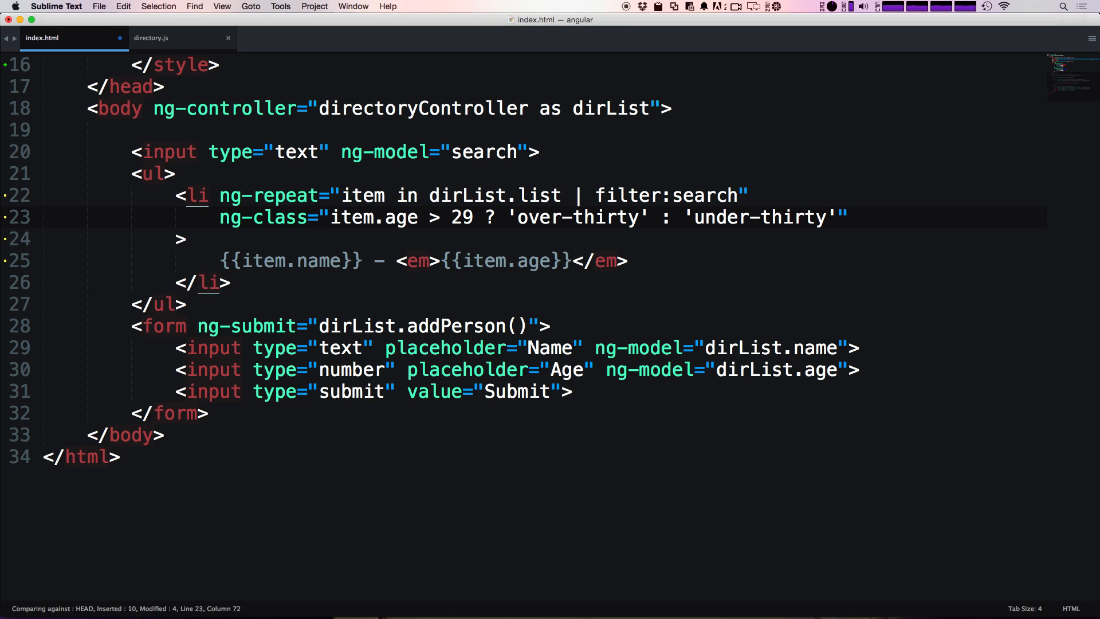
Step: Save, join the closing > onto the ng-class line, and save again
drag(329, 216, 483, 217)
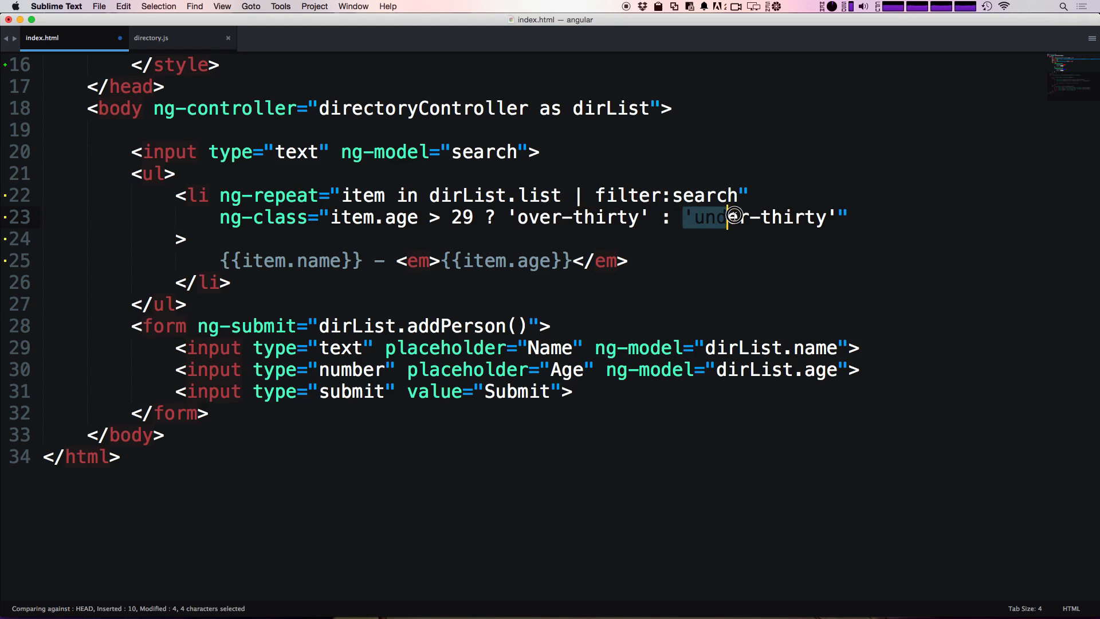
key(cmd+s)
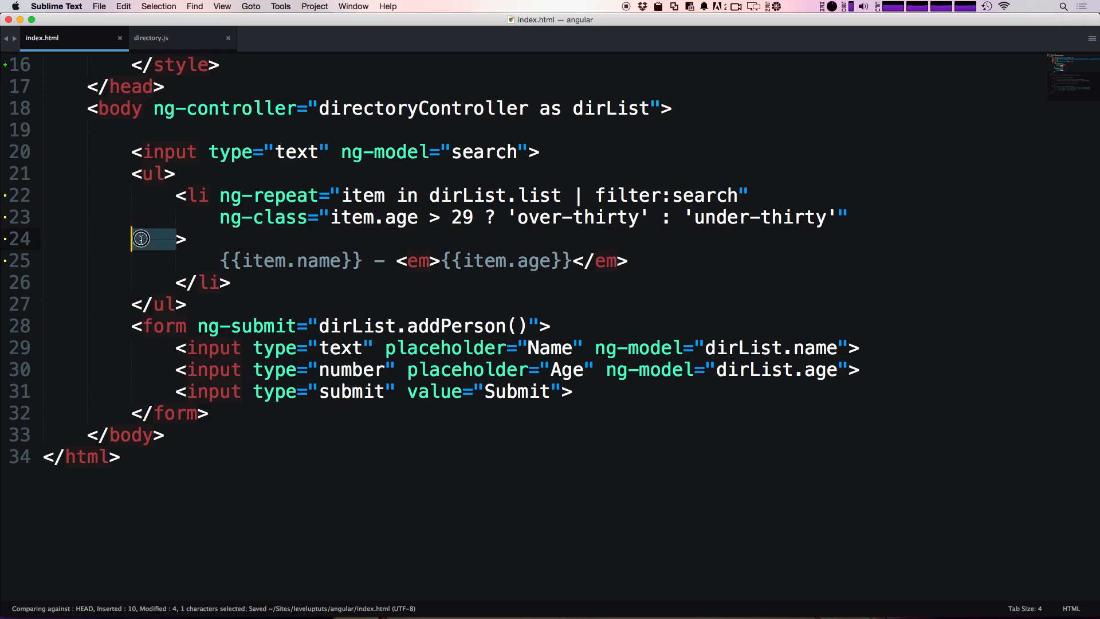
key(backspace)
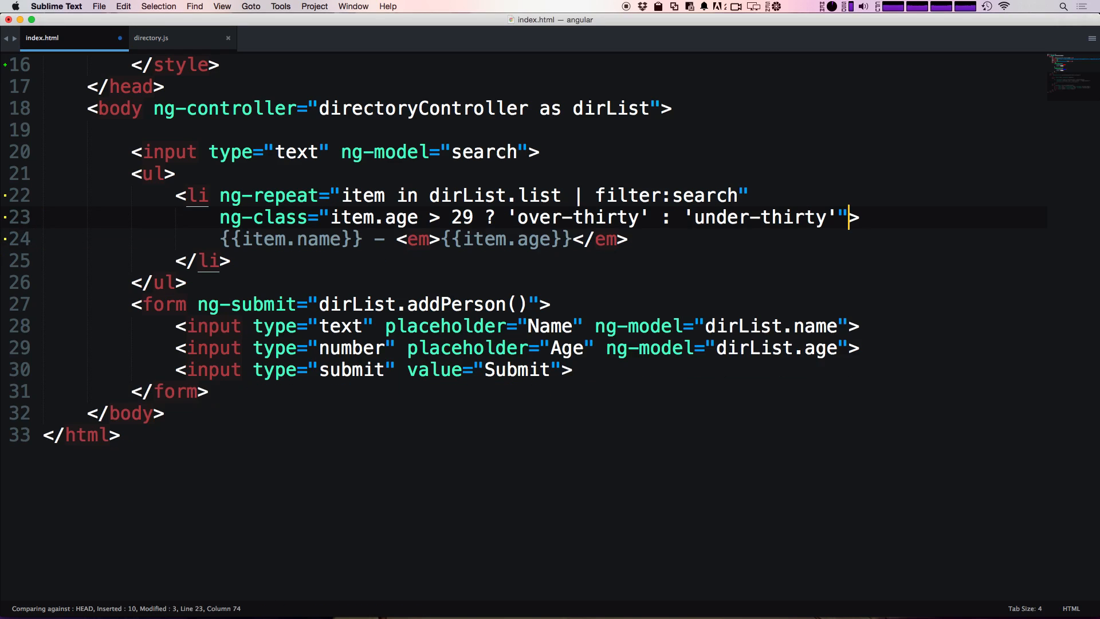
key(cmd+s)
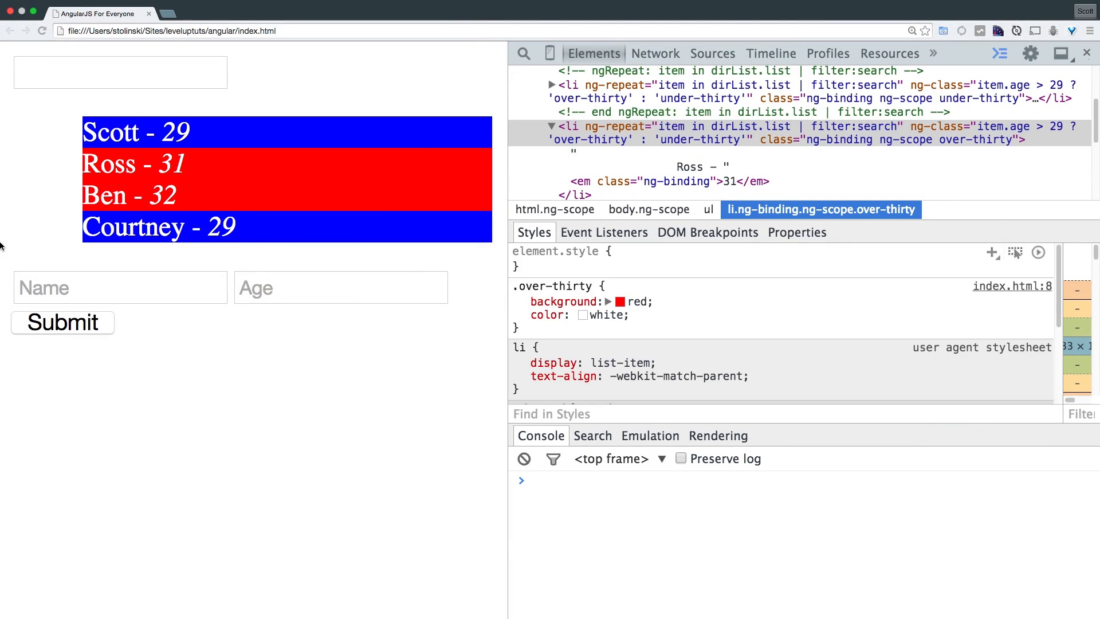
mouse_move(266, 126)
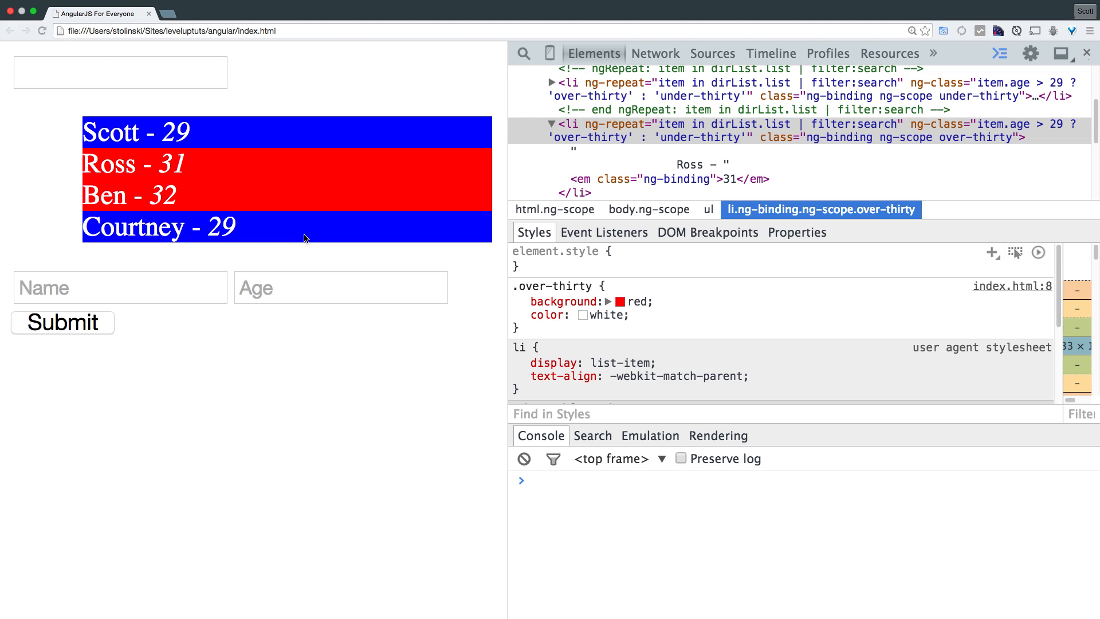
mouse_move(196, 256)
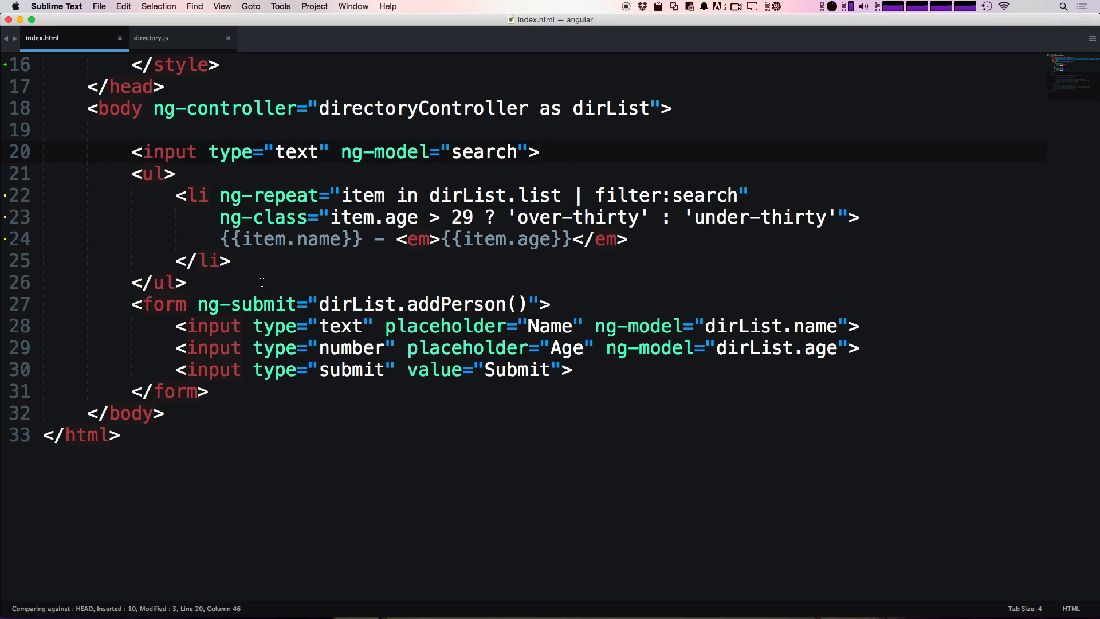
Step: Add a Show Names button after the list, and add dirList.toggle = false in directory.js
key(enter)
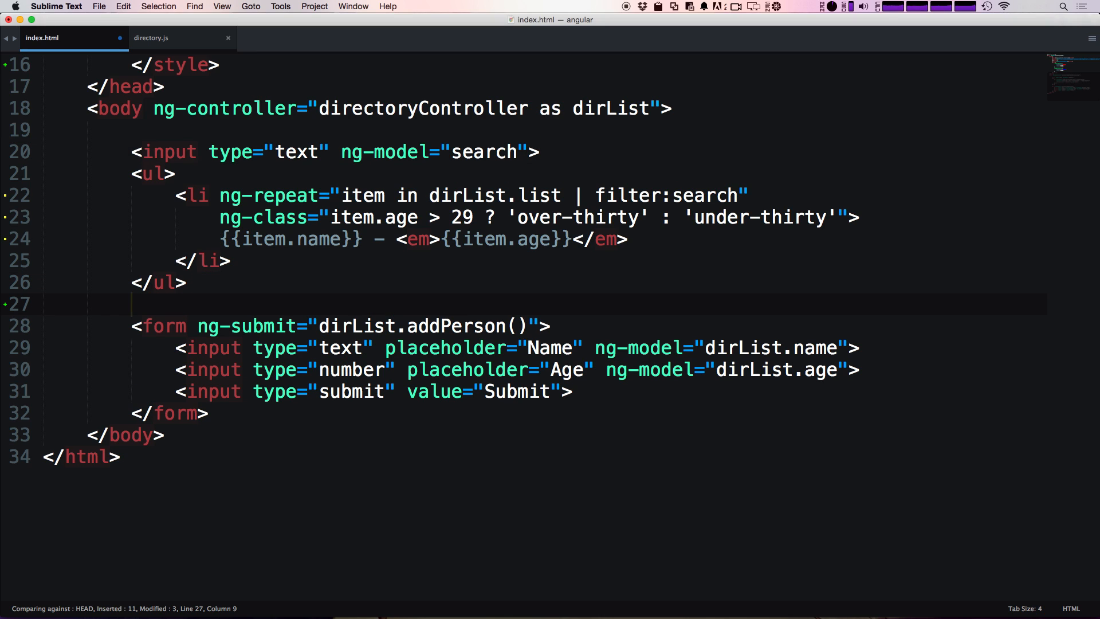
text(button>Show Names</button>)
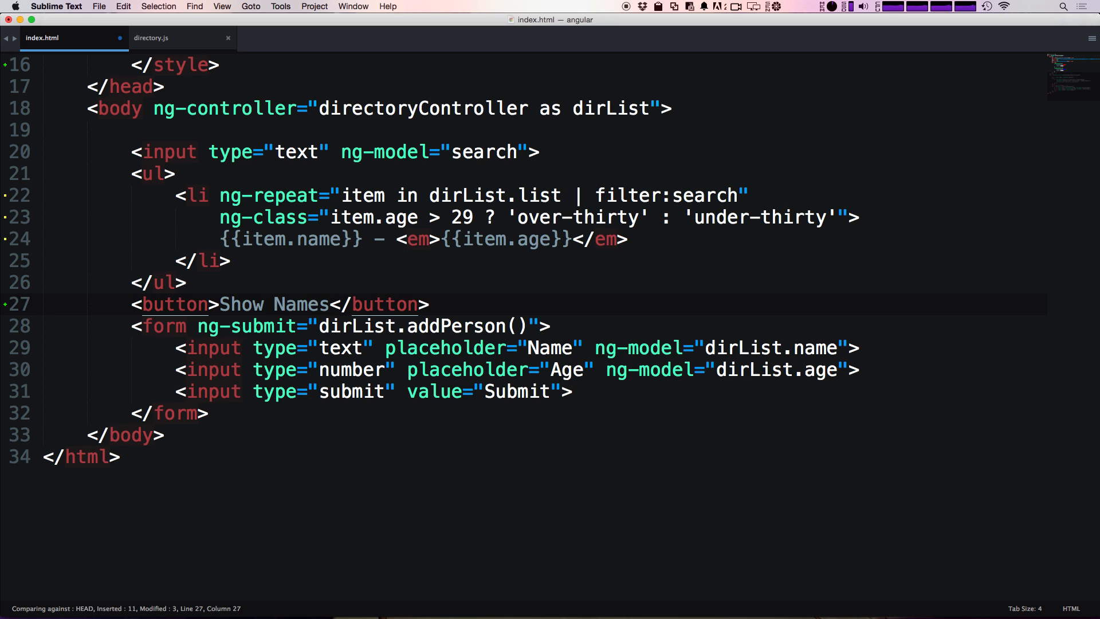
click(151, 37)
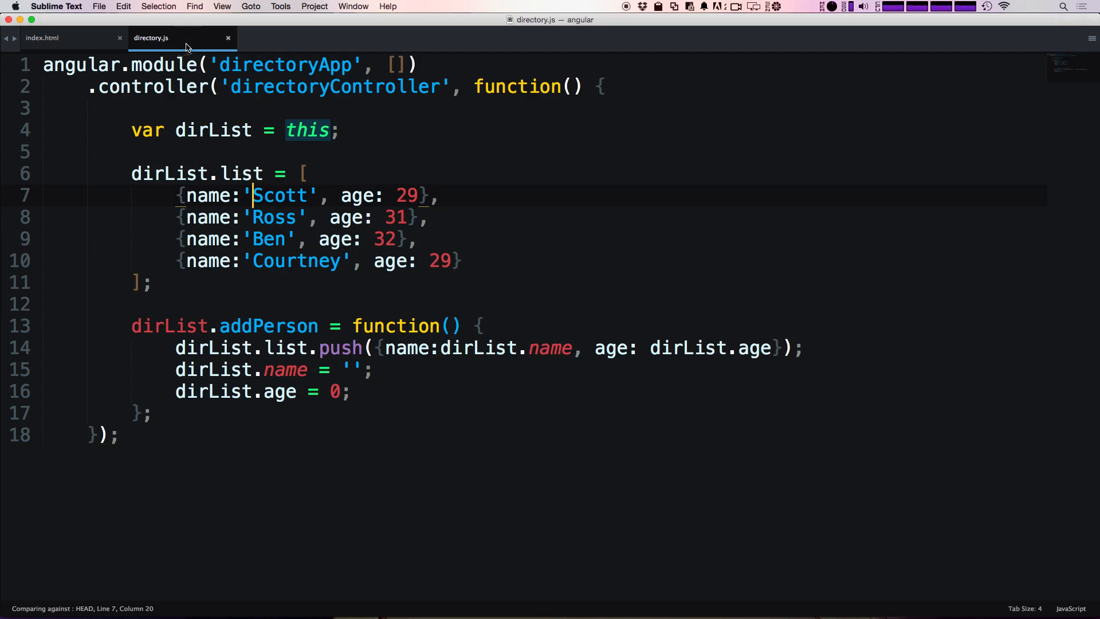
click(154, 282)
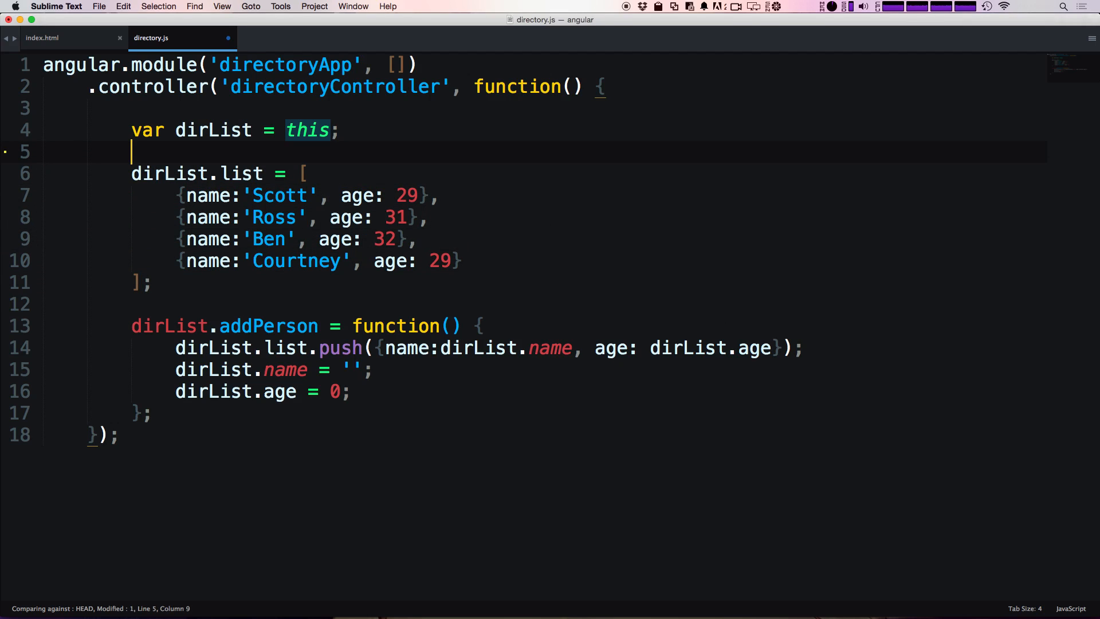
text(dir)
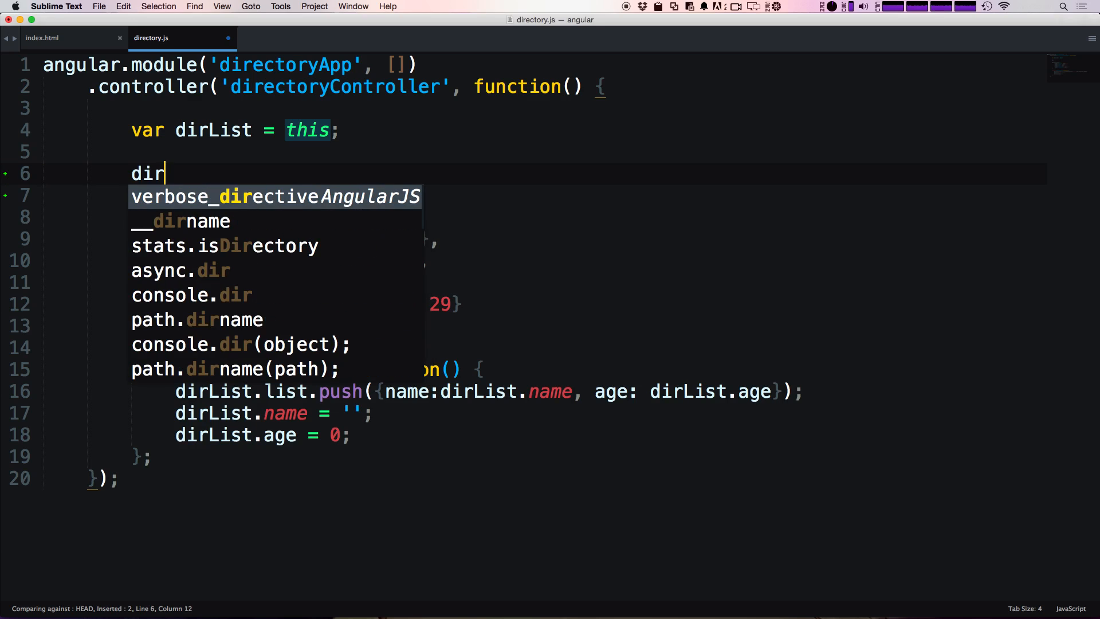
text(List.)
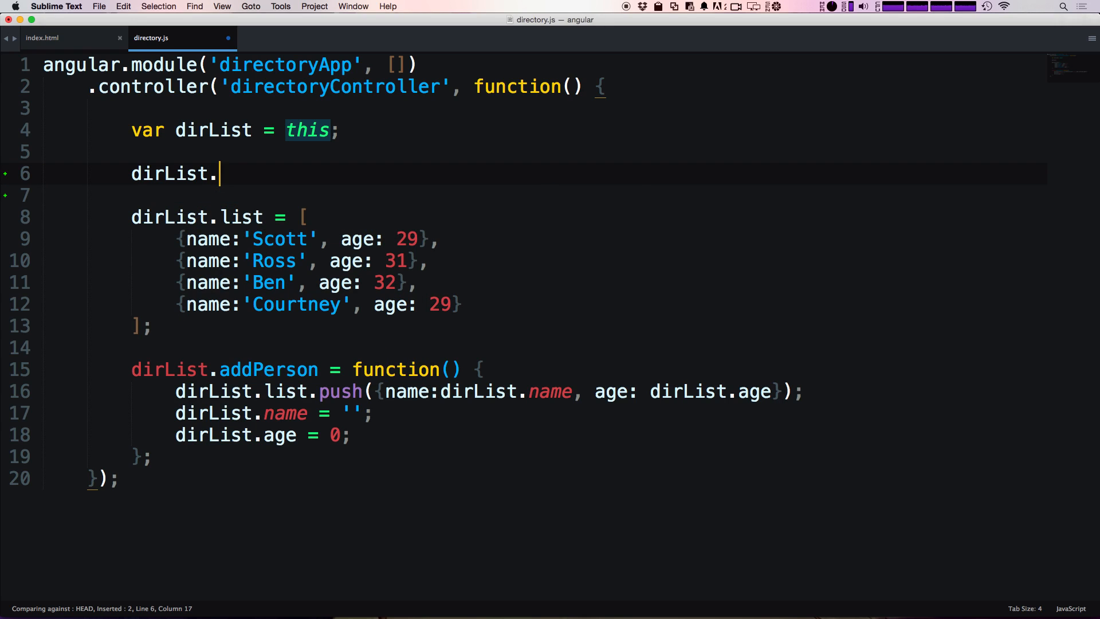
text(toggle)
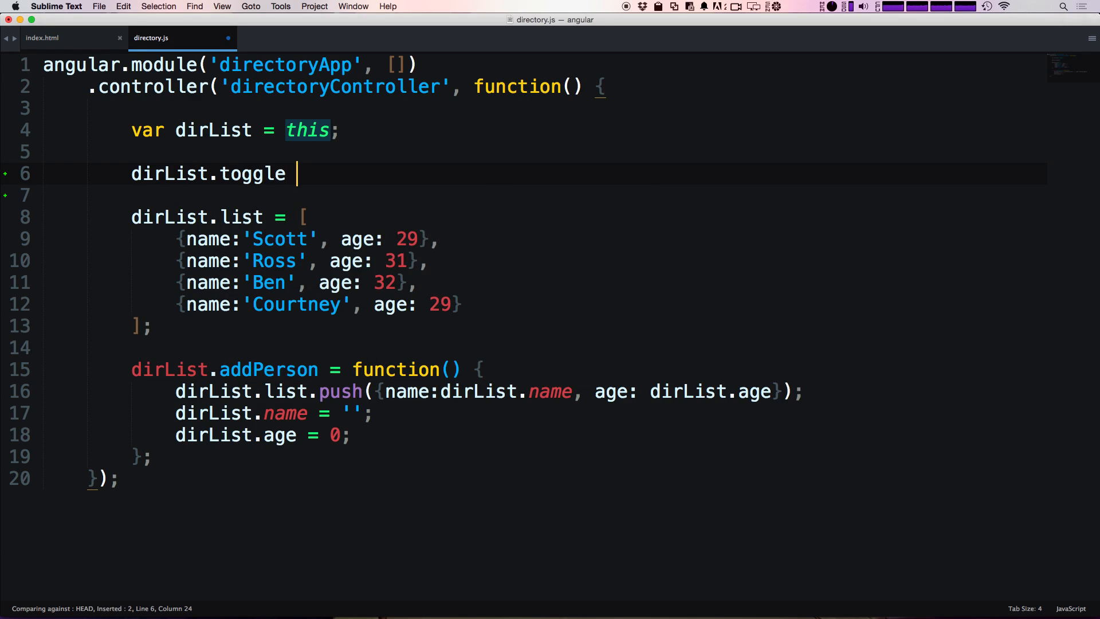
text(= false;)
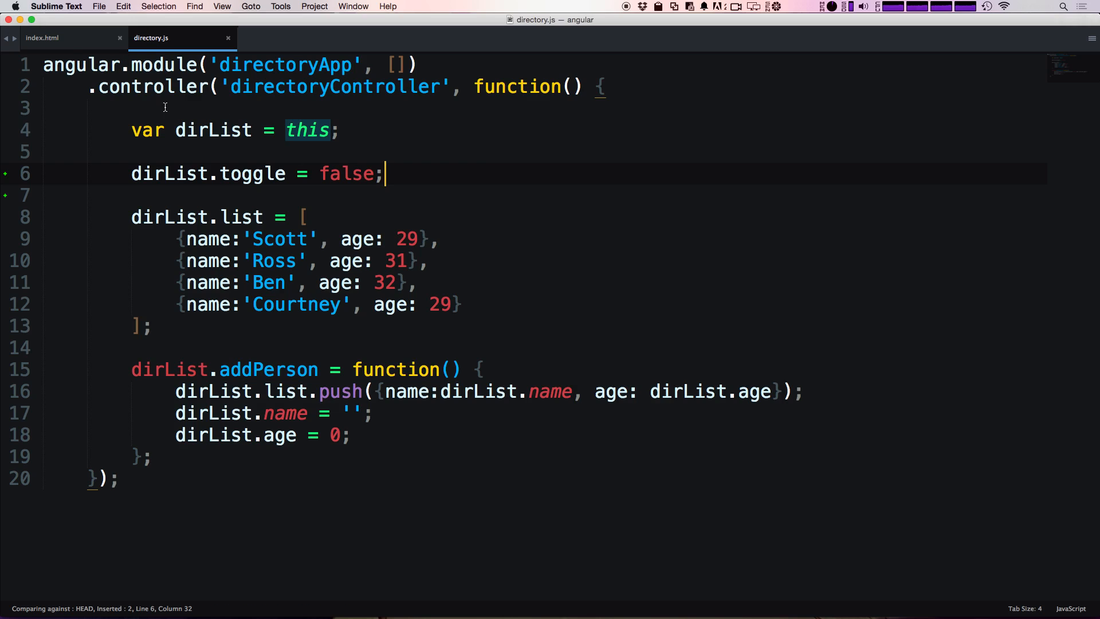
click(42, 37)
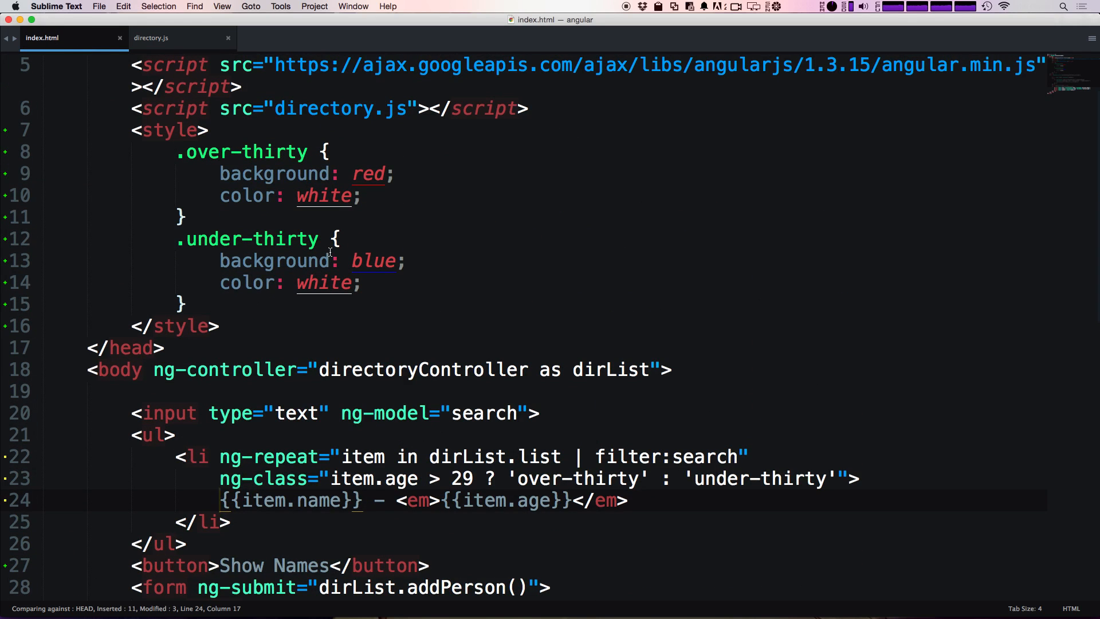
Step: Add a .hidden { display: none; } rule after the under-thirty style and save
key(Return)
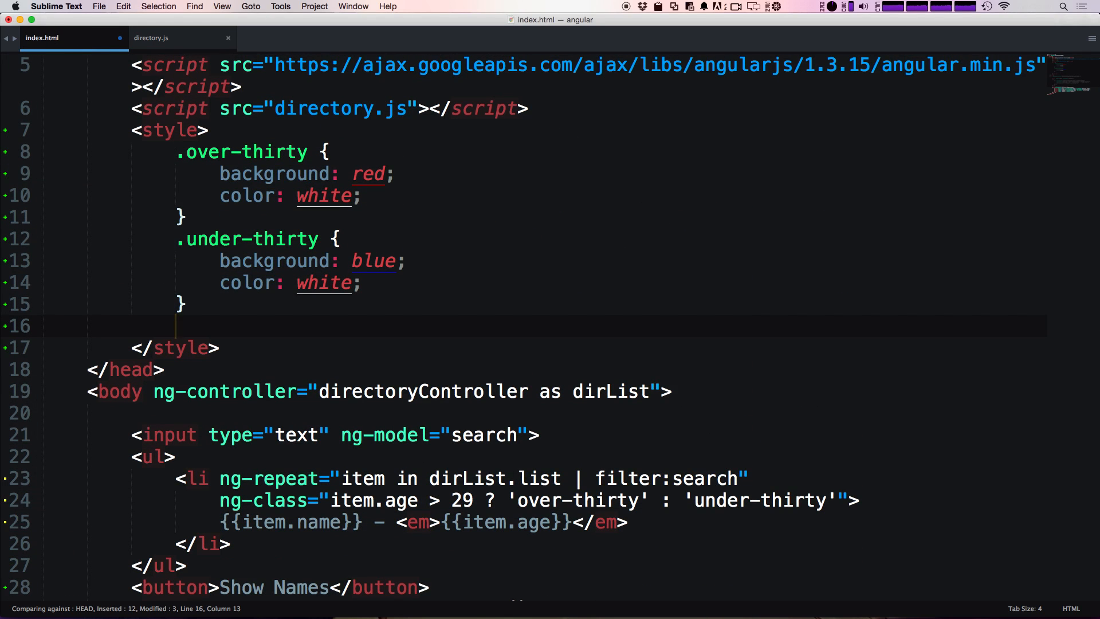
text(.hidden {)
text(display: none;)
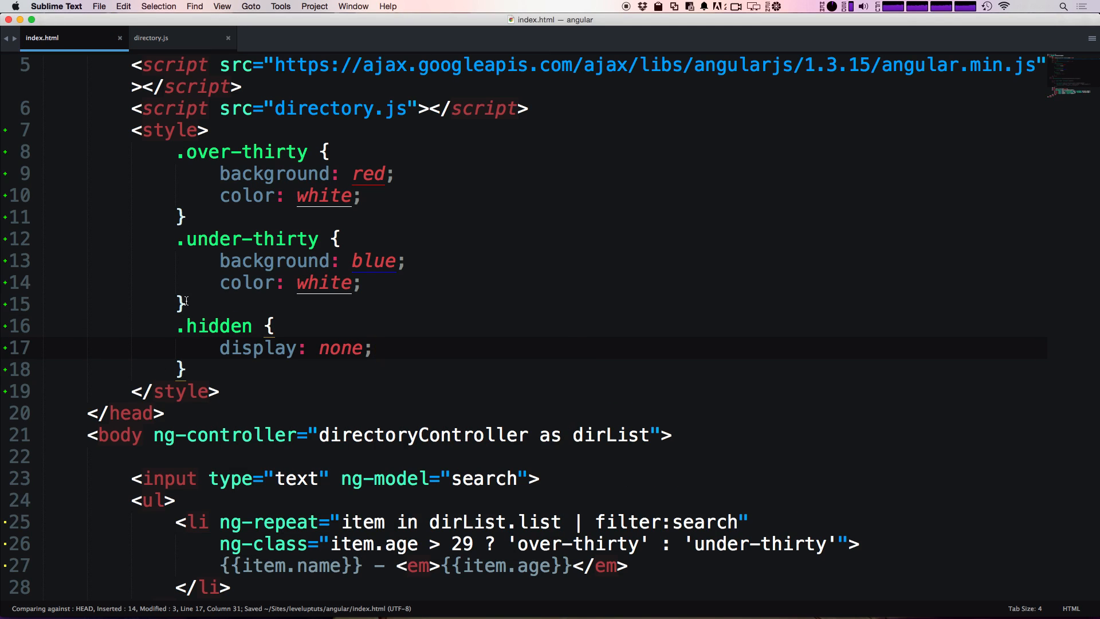
scroll(down, 3)
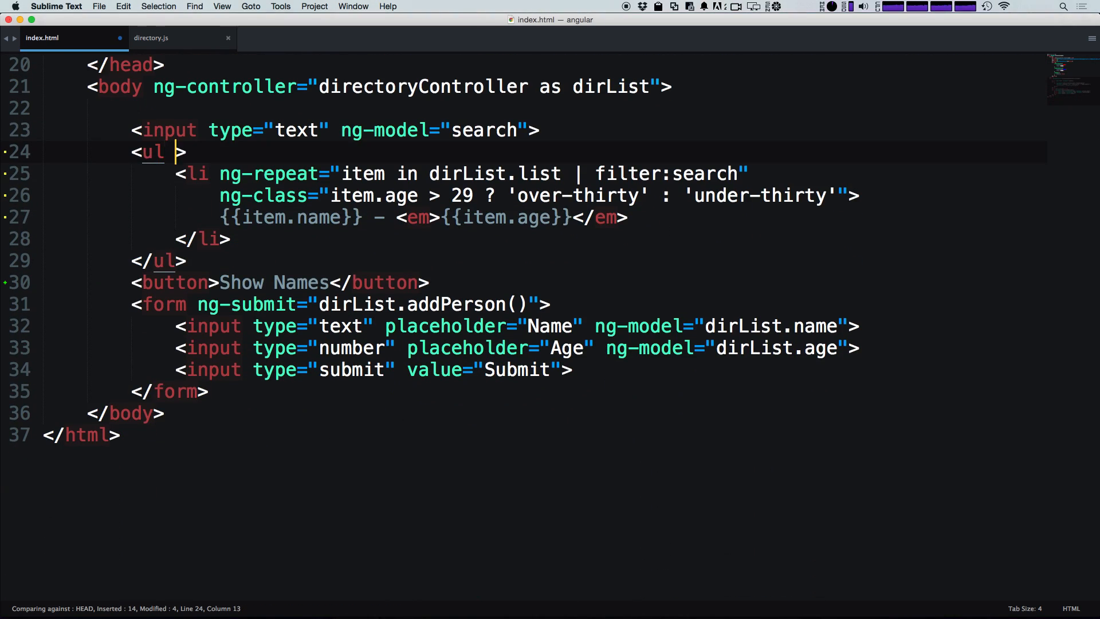
Step: Give the ul on line 24 ng-class="{'hidden': dirList.toggle}"
text(ng-class)
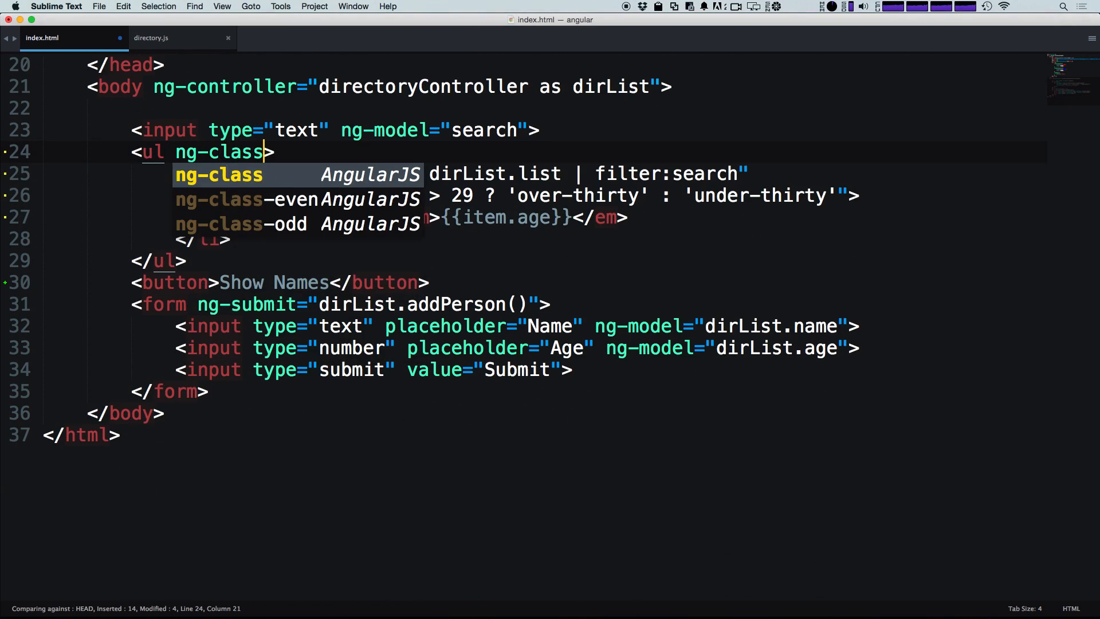
text(="")
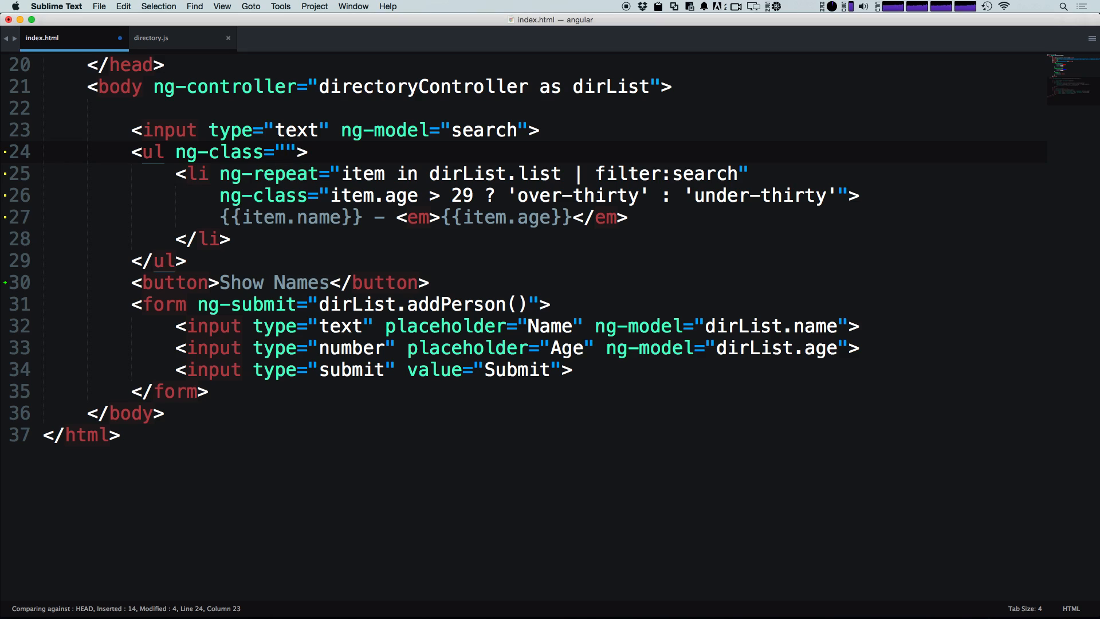
text({})
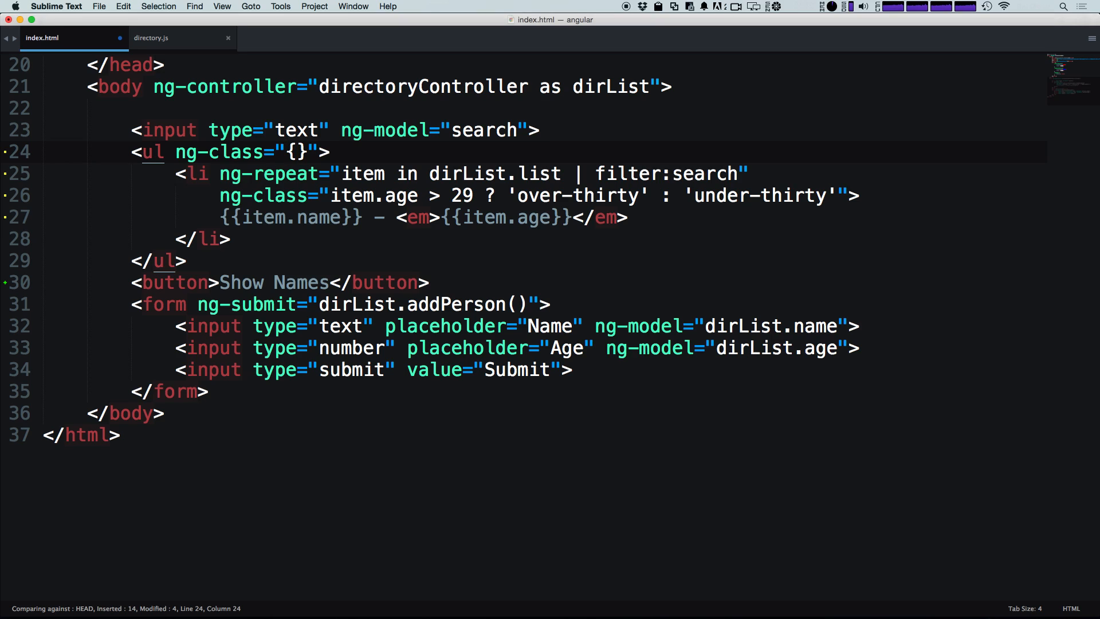
text(')
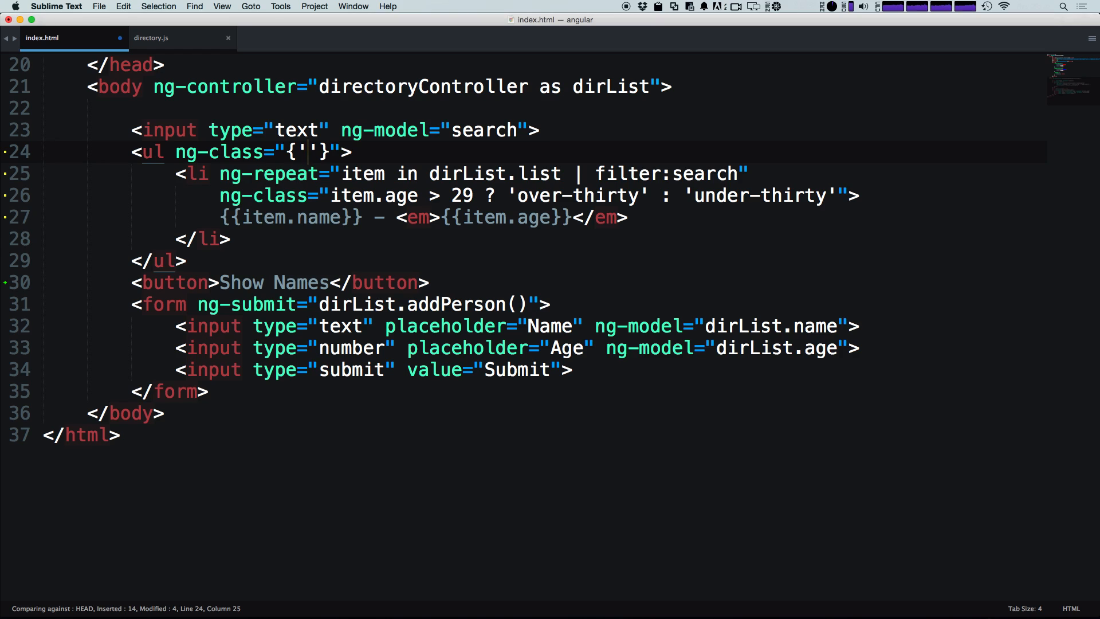
text(hidden)
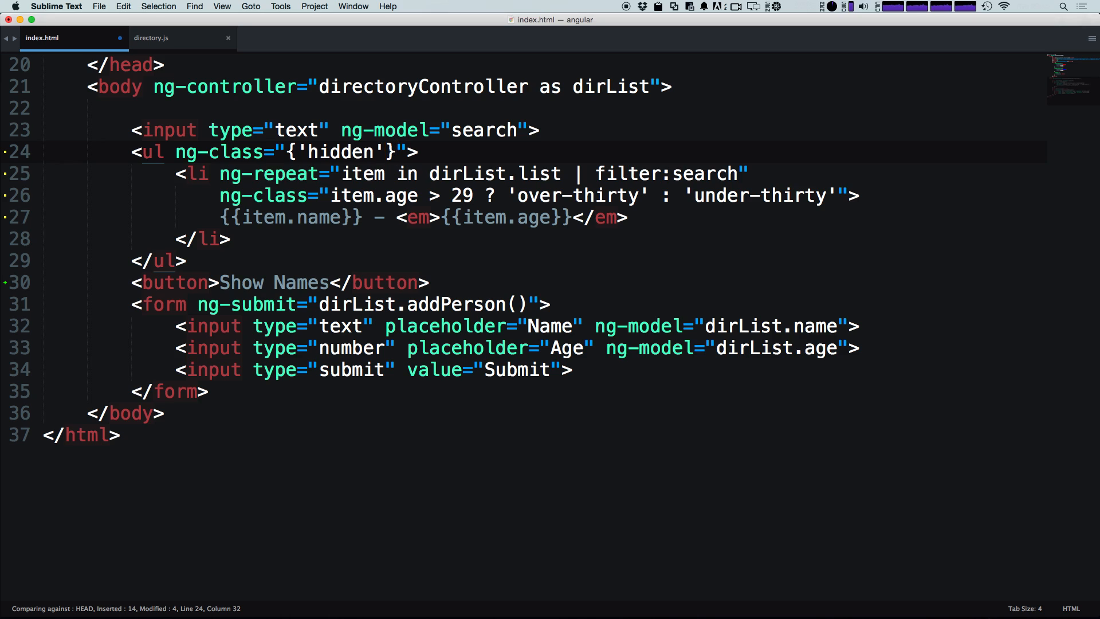
text(:)
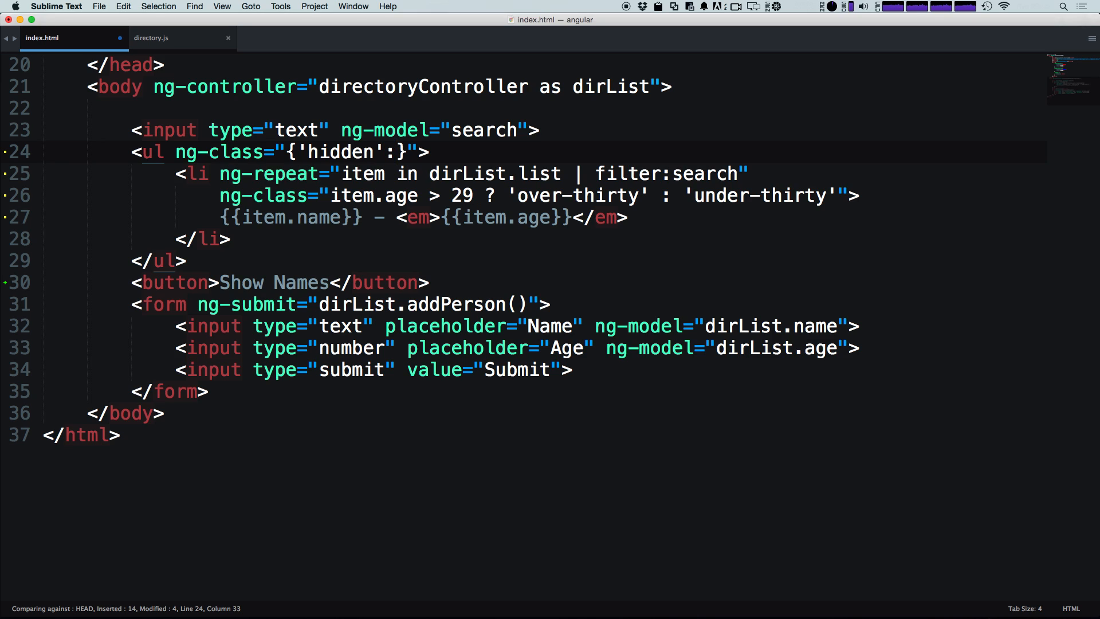
text(" ")
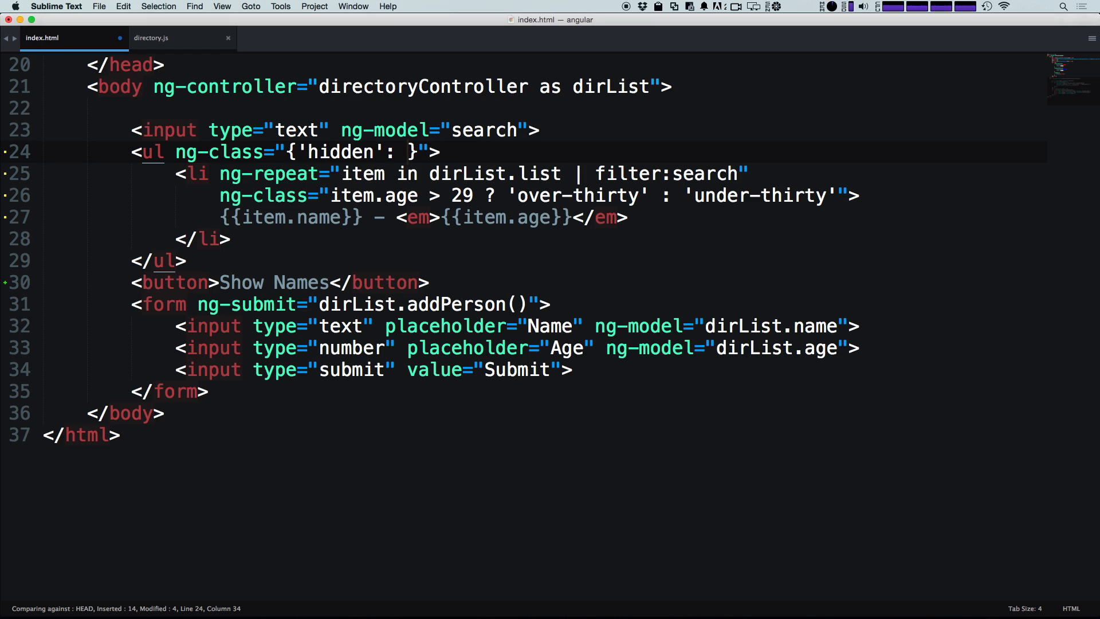
text(dirList.togg)
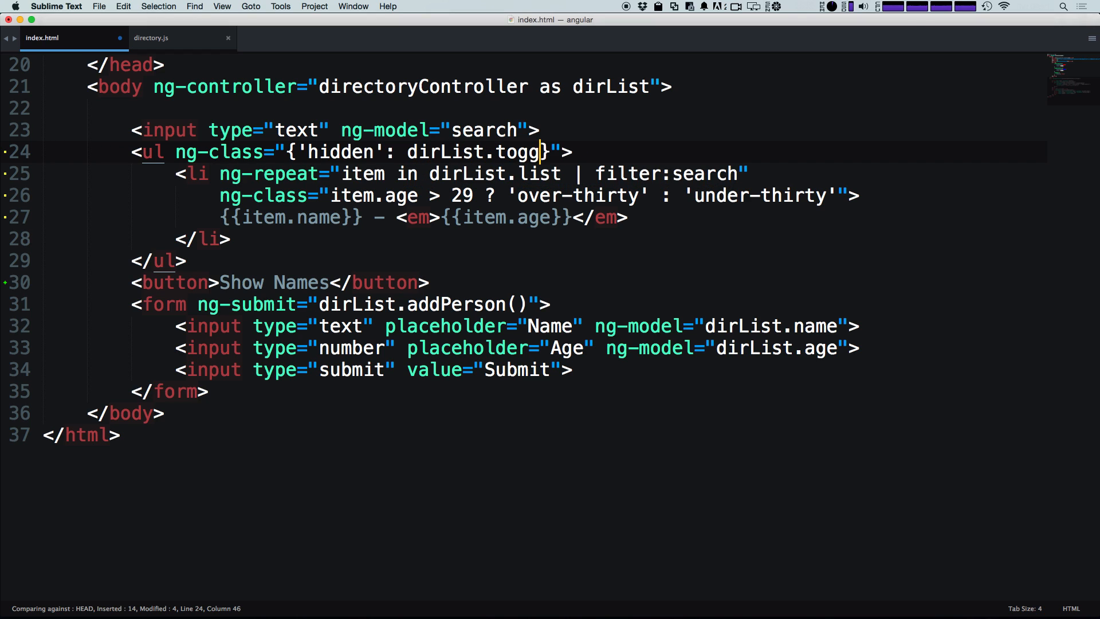
text(le)
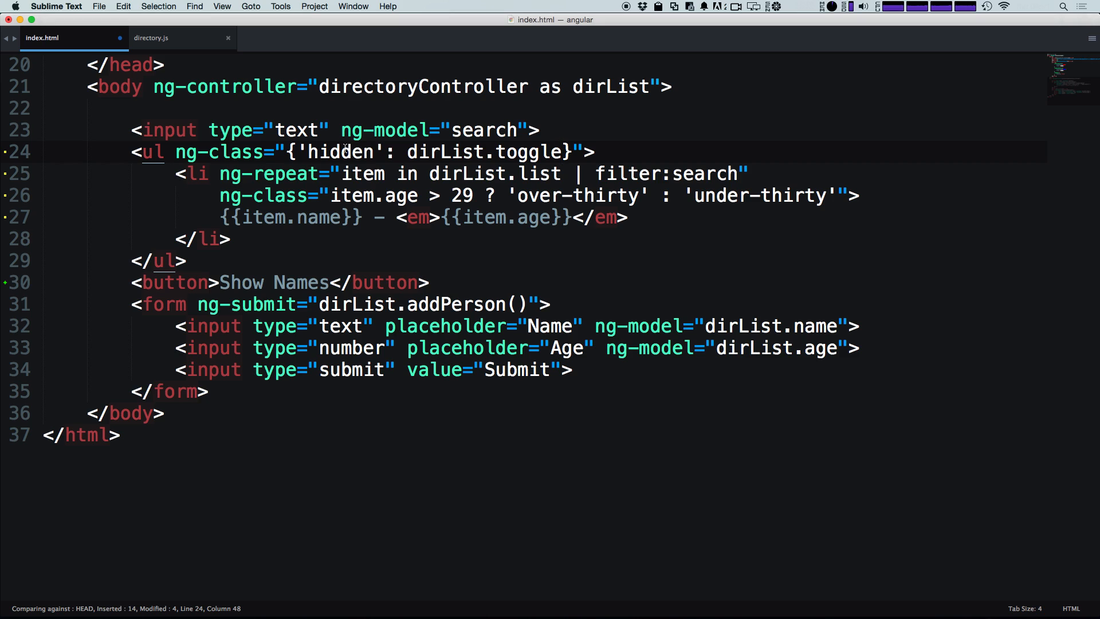
Step: Negate the list's ng-class condition to {'hidden': !dirList.toggle}
double_click(341, 153)
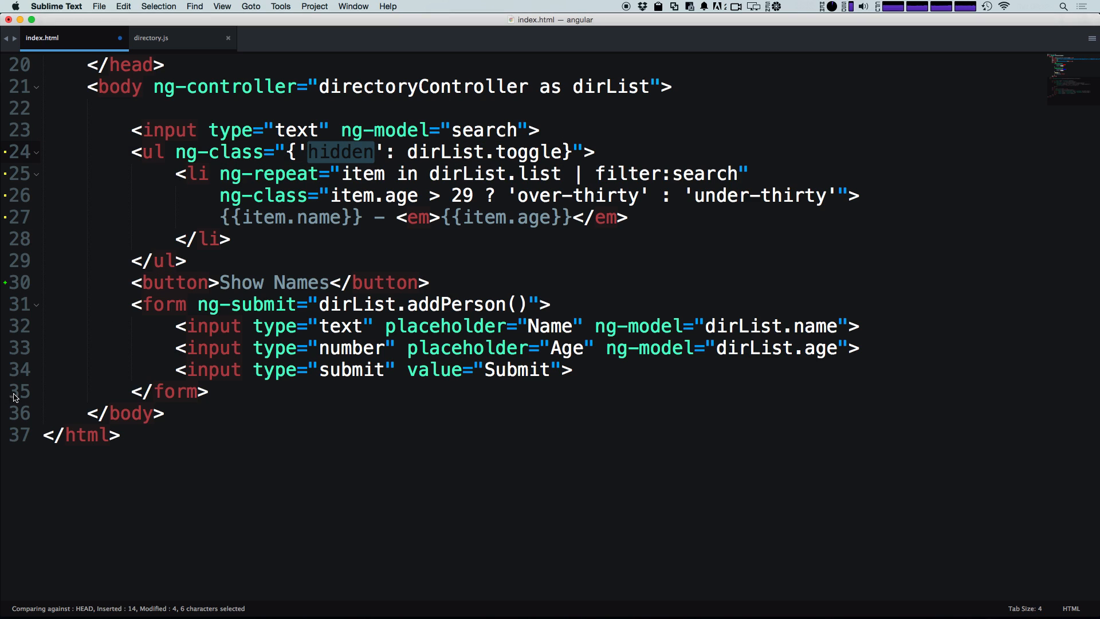
mouse_move(384, 165)
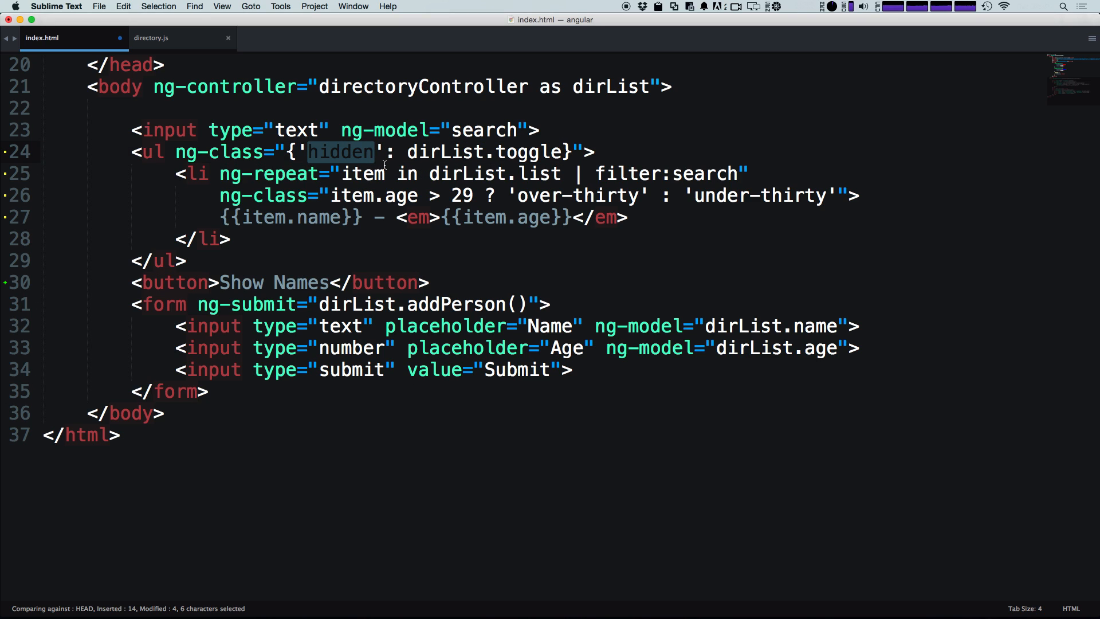
mouse_move(315, 55)
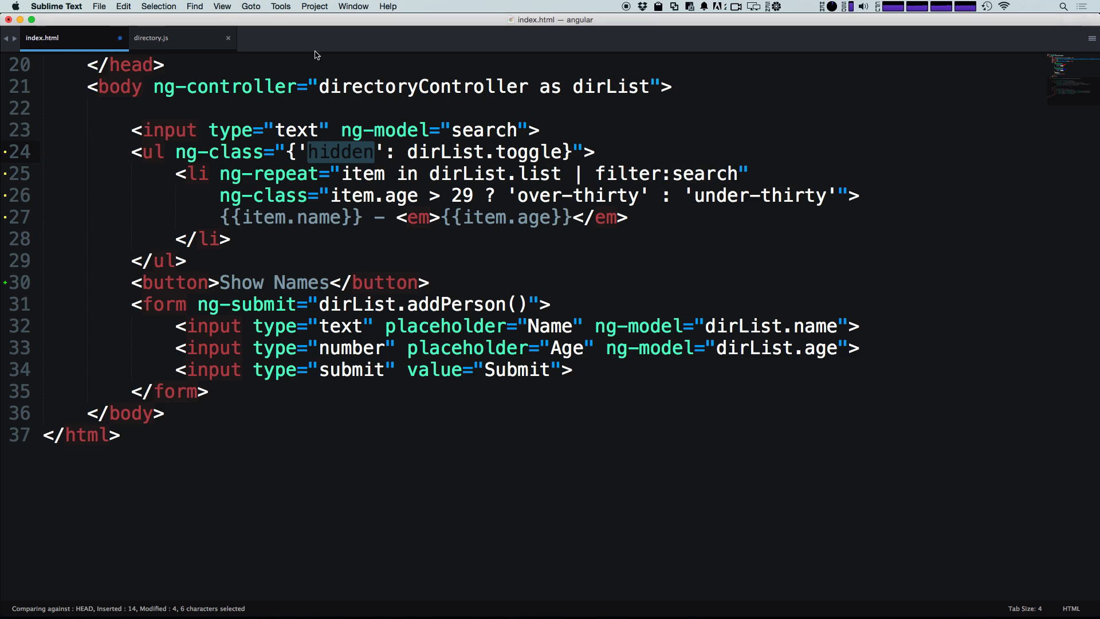
mouse_move(337, 96)
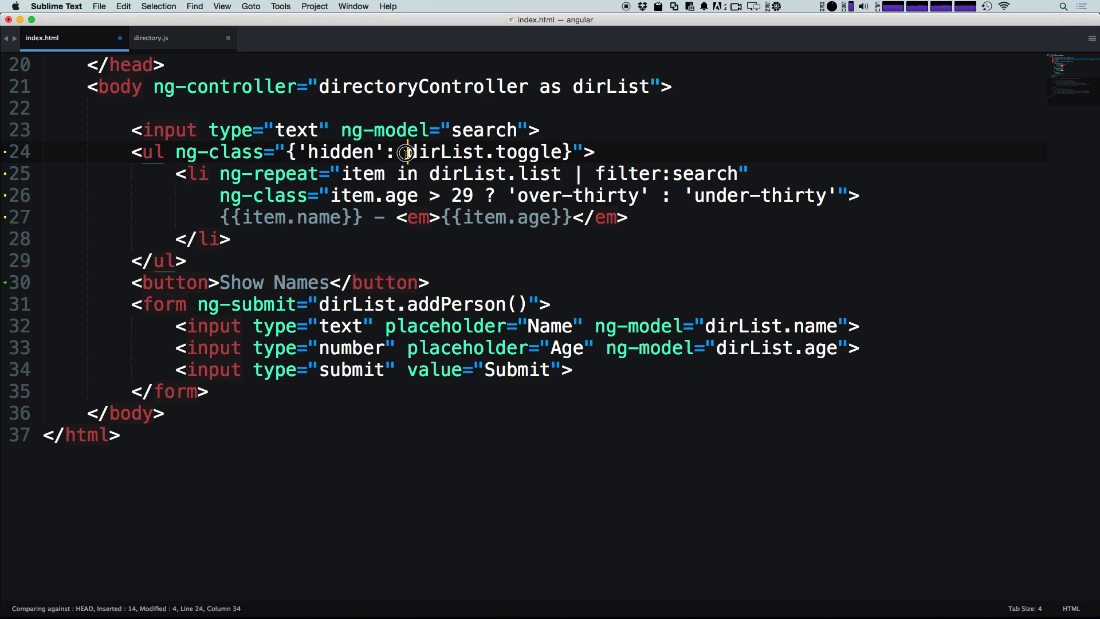
text(!)
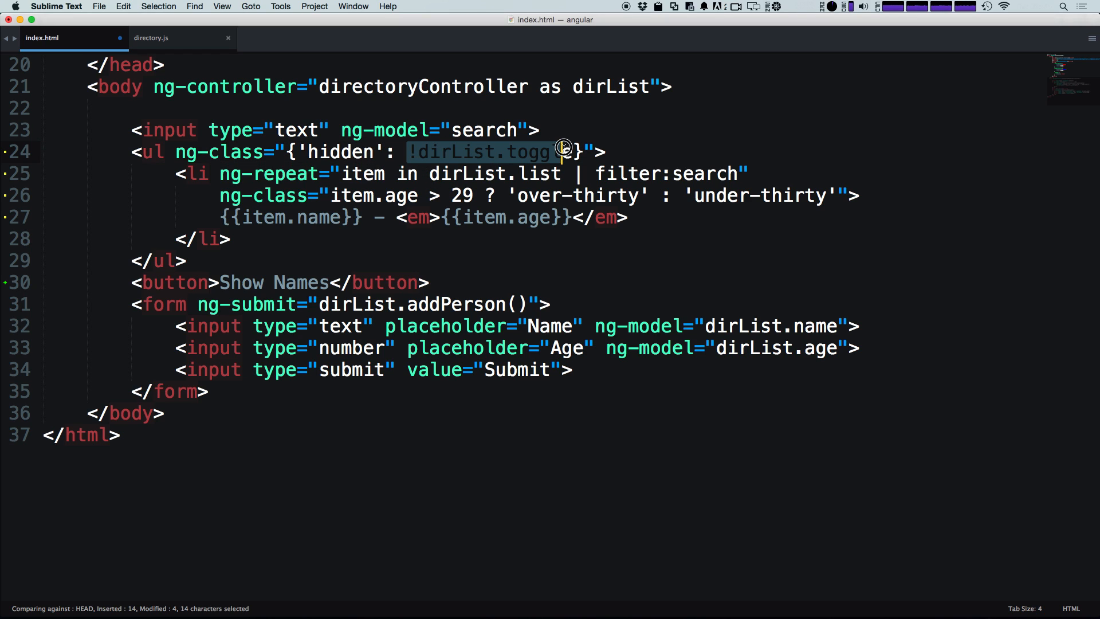
text(e)
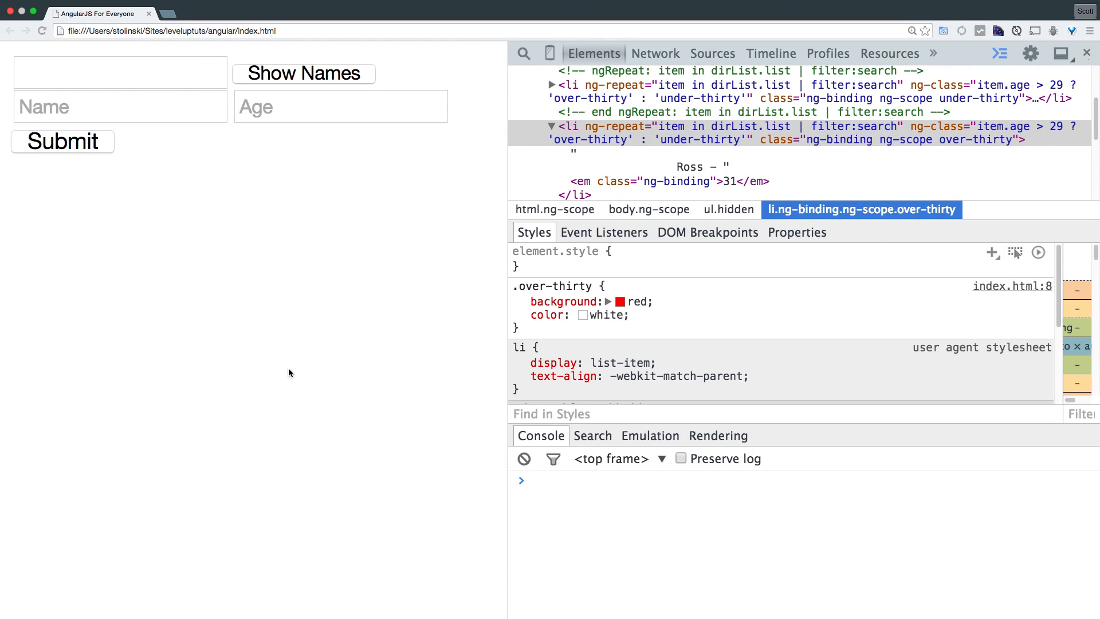
mouse_move(264, 256)
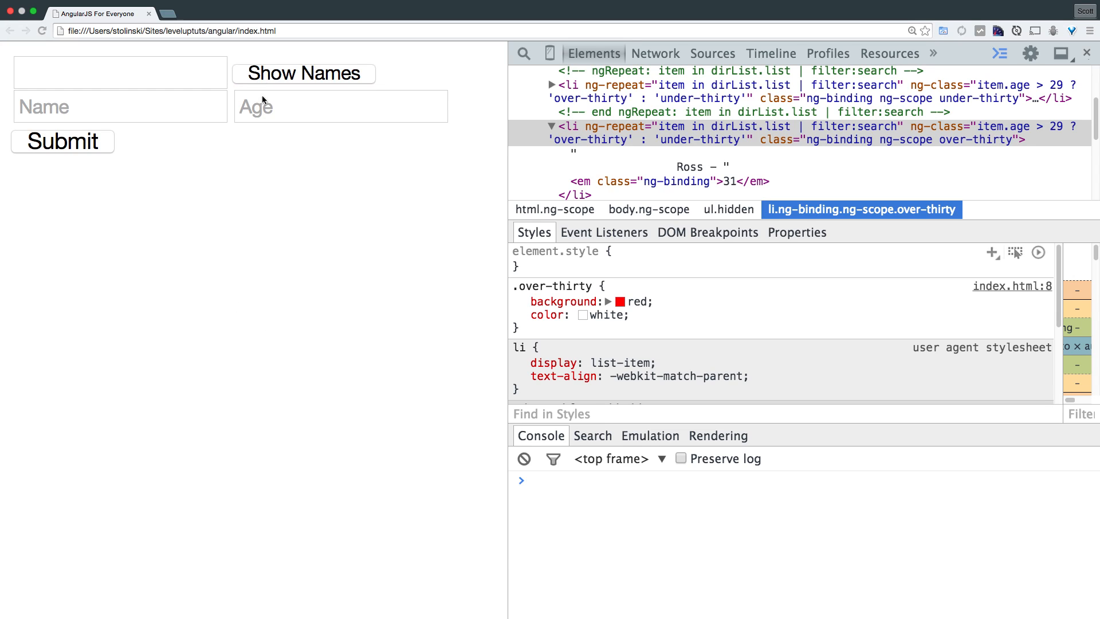
Step: Return from Chrome to Sublime Text and place the cursor in the Show Names button tag
key(cmd+tab)
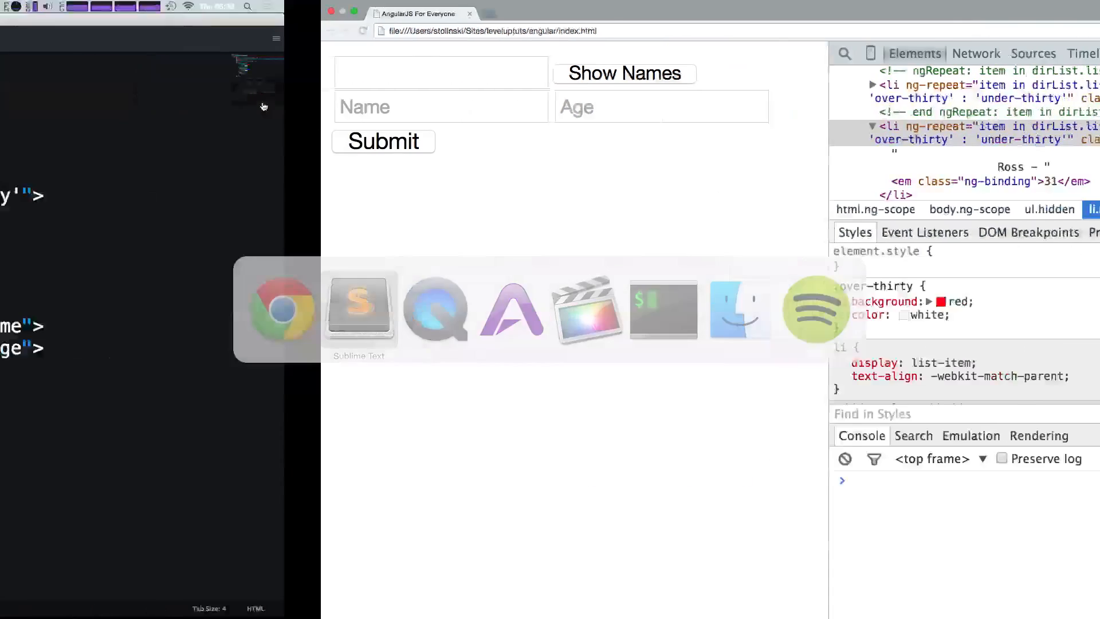
click(359, 310)
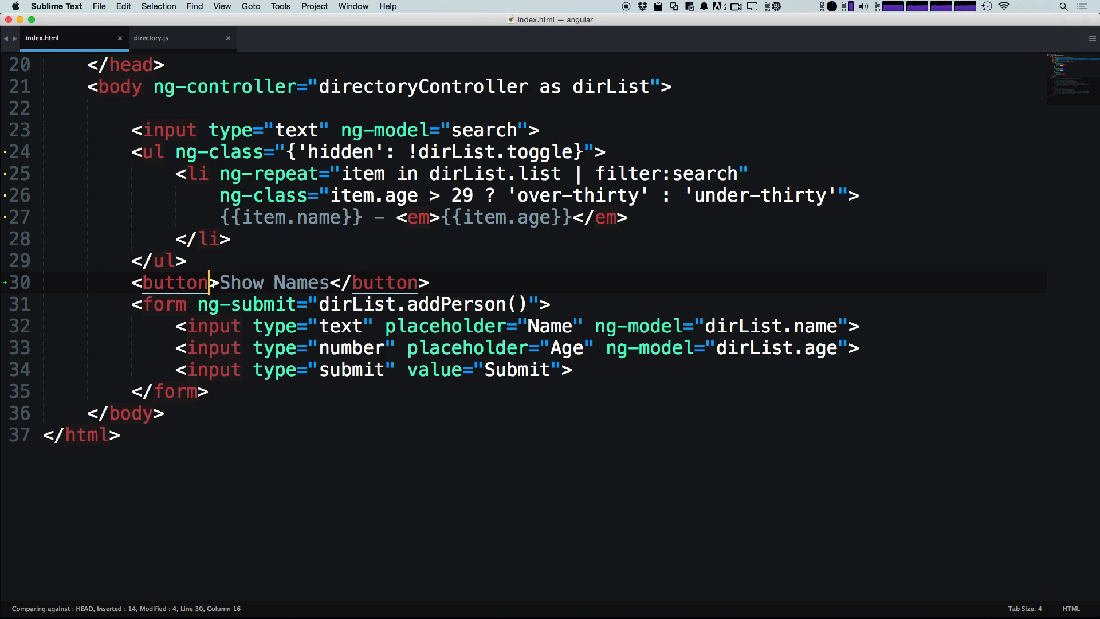
Step: Add ng-click="dirList.toggle = true" to the Show Names button on line 30
text(ng)
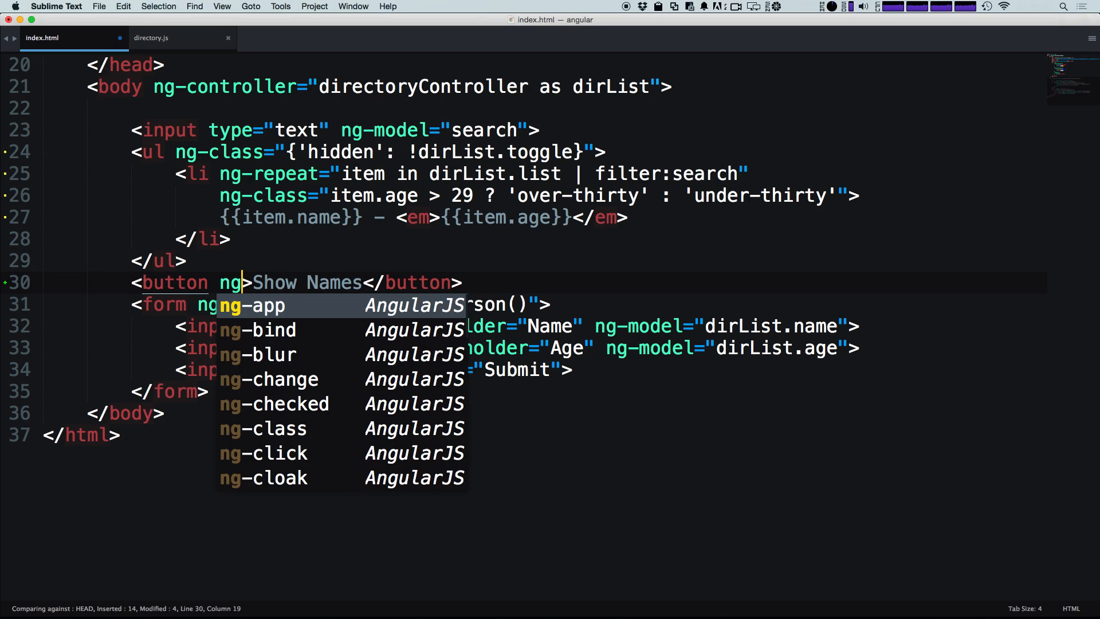
text(ck=")
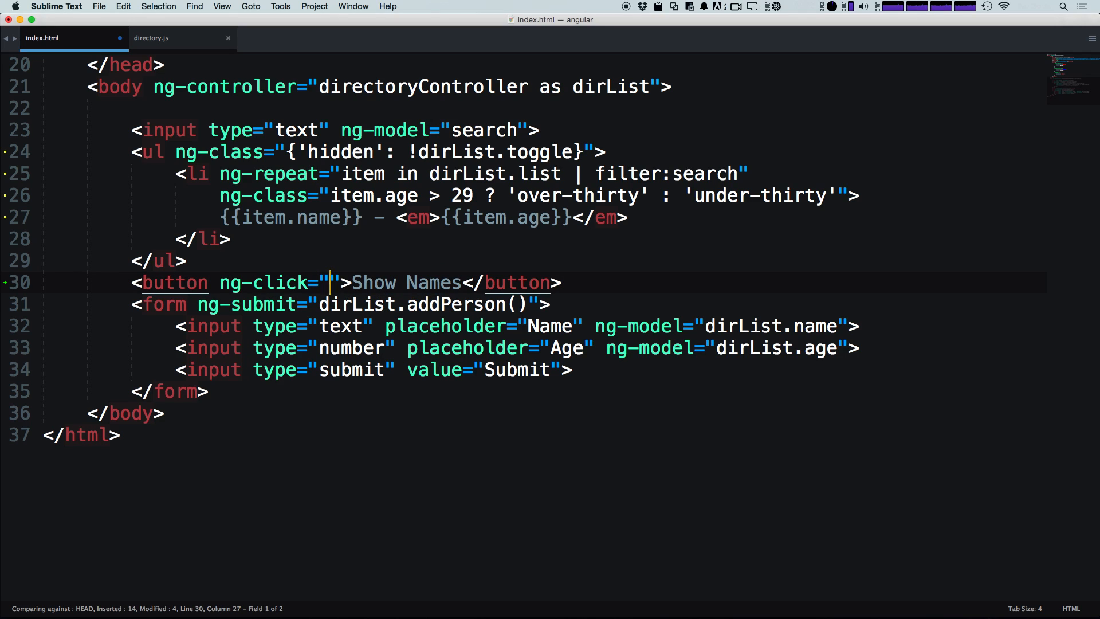
text(dirLi)
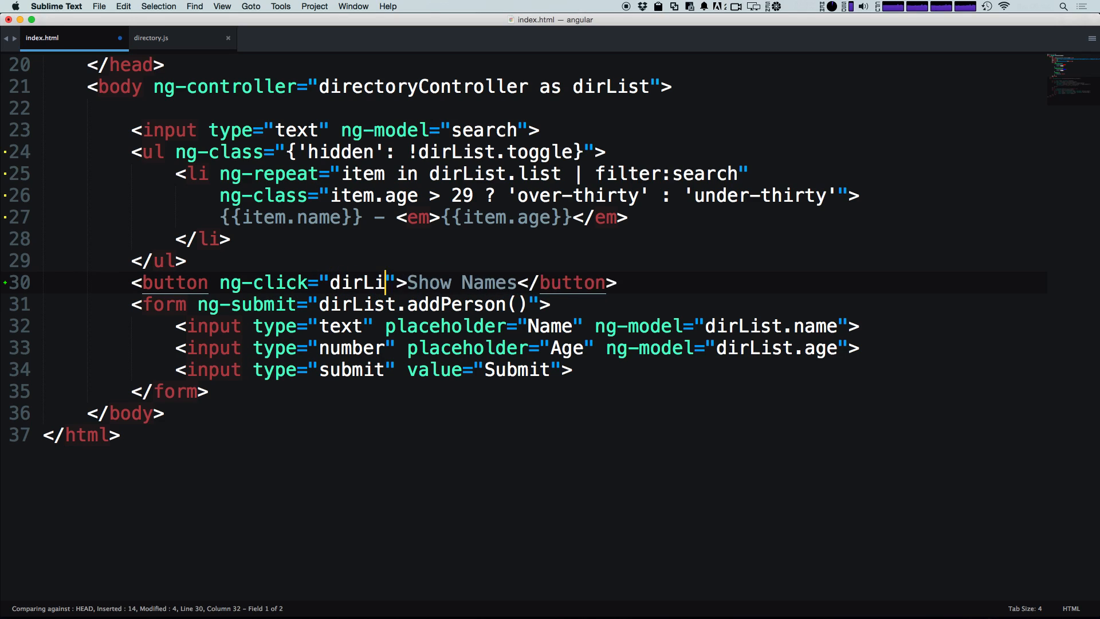
text(st.toggle =)
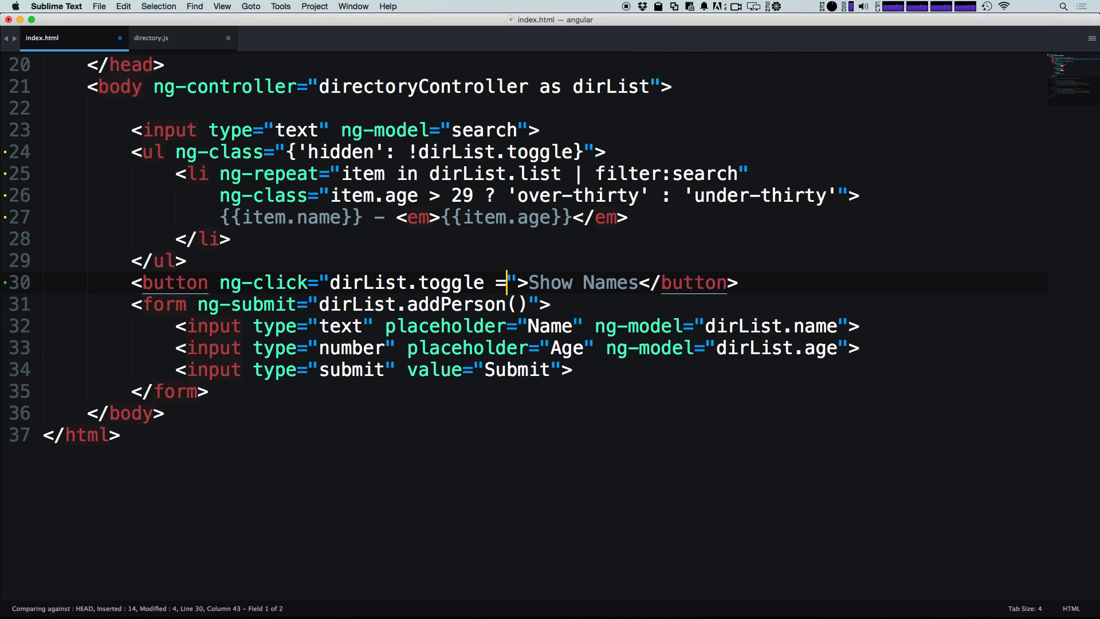
text(true)
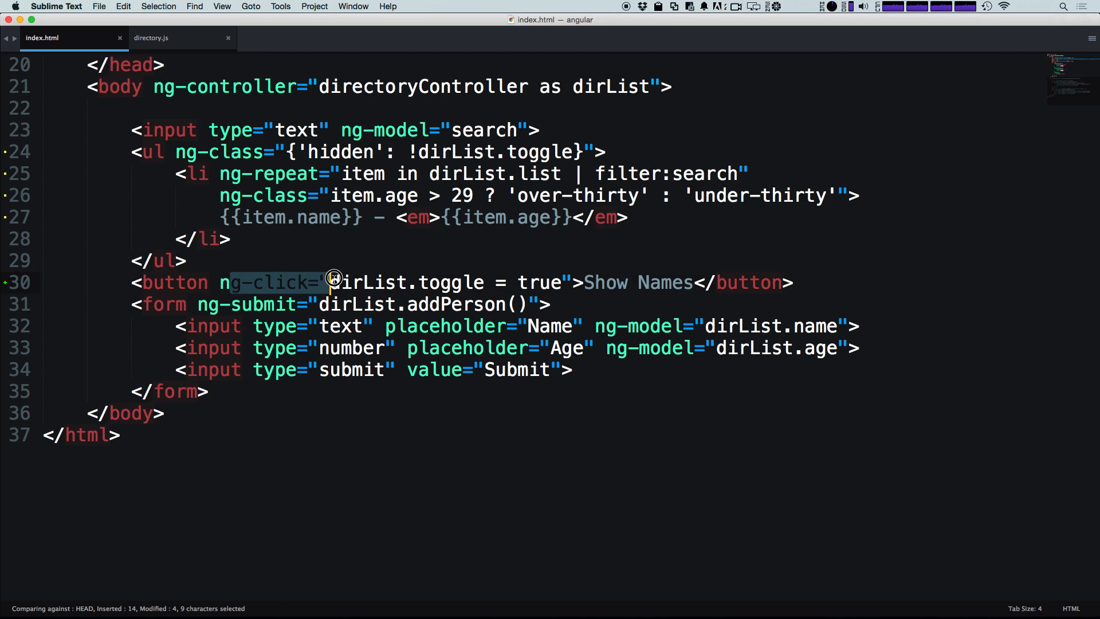
Step: Highlight the button's ng-click toggle expression and the list's hidden condition to compare them
drag(334, 282, 447, 282)
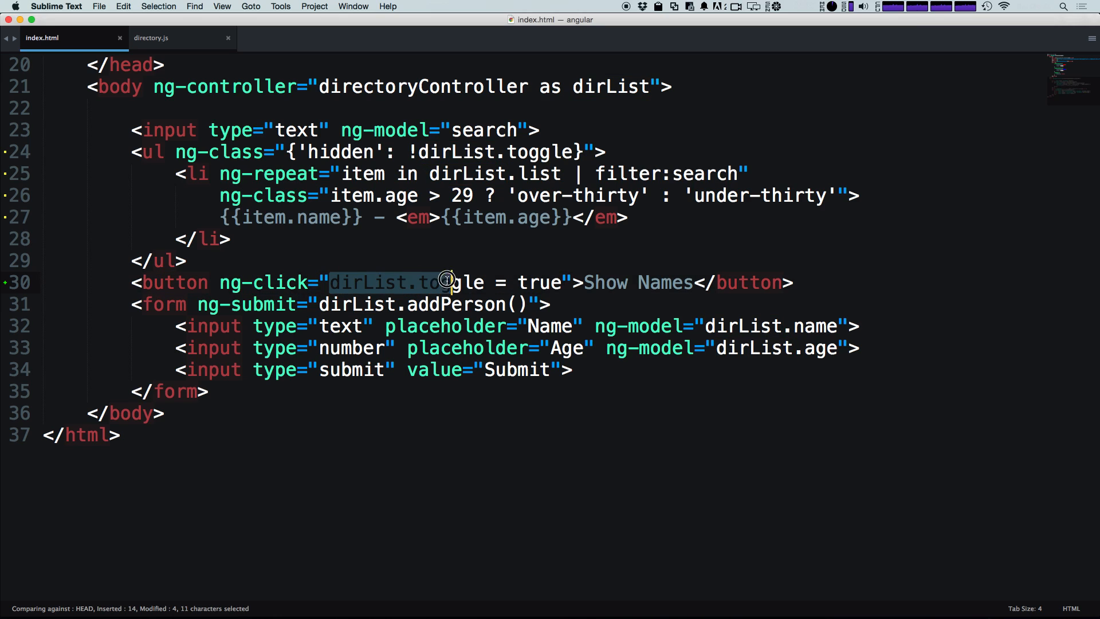
drag(447, 281, 494, 282)
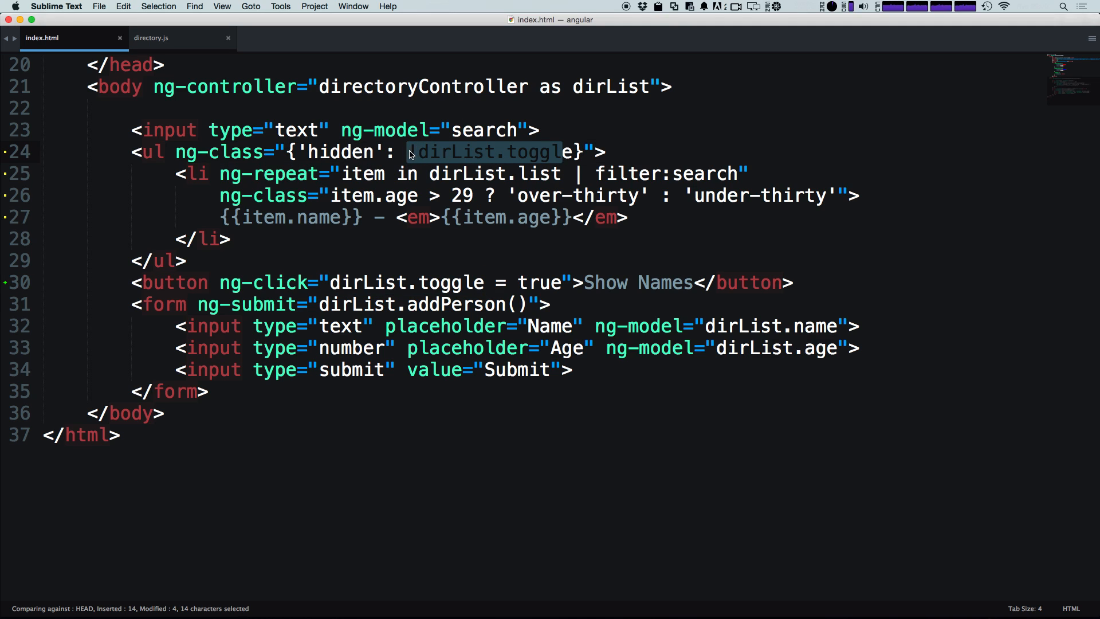
double_click(339, 151)
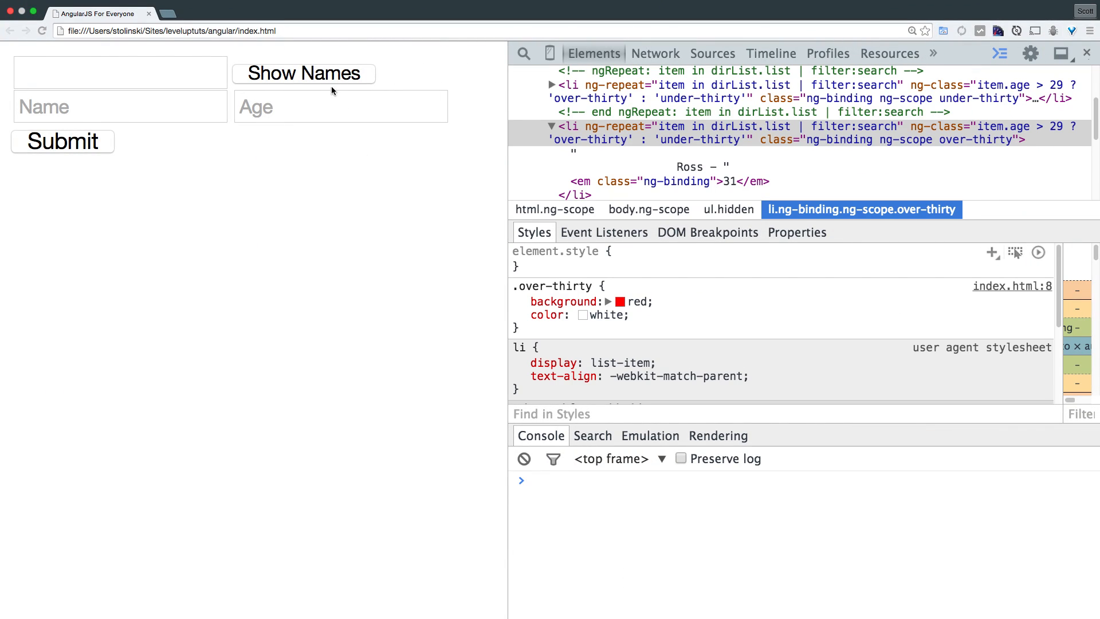
Step: Click Show Names in Chrome to reveal the four colour-coded names
click(304, 72)
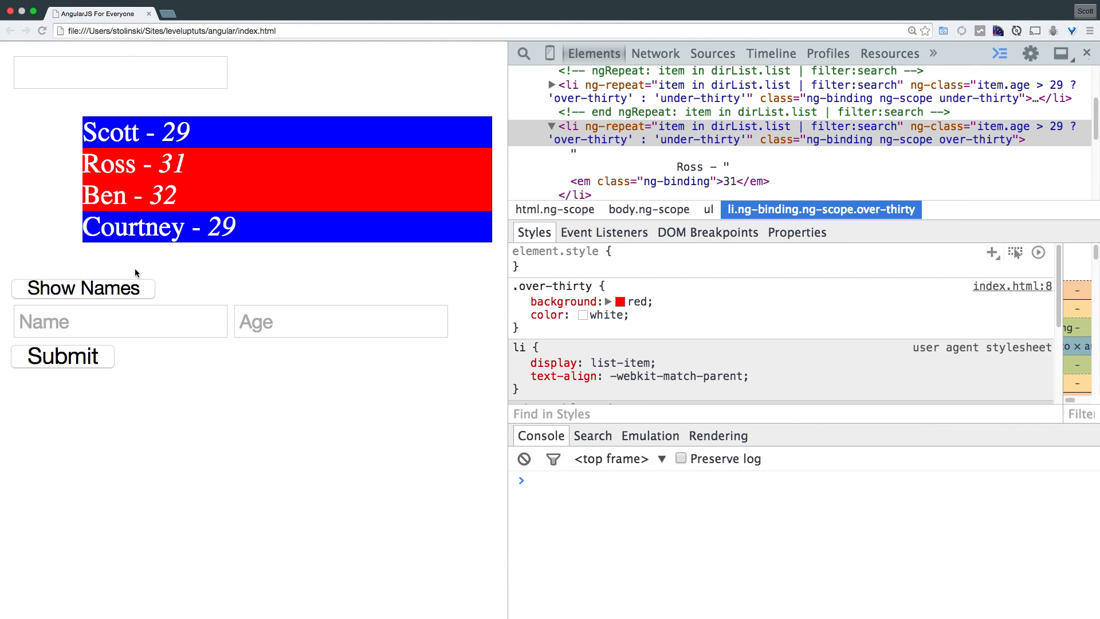